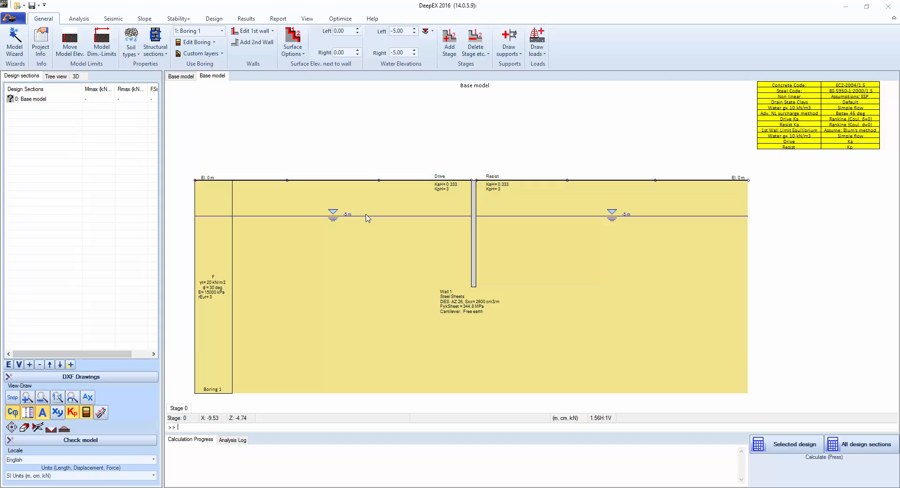
{"action": "mouse_move", "coordinate": [330, 138]}
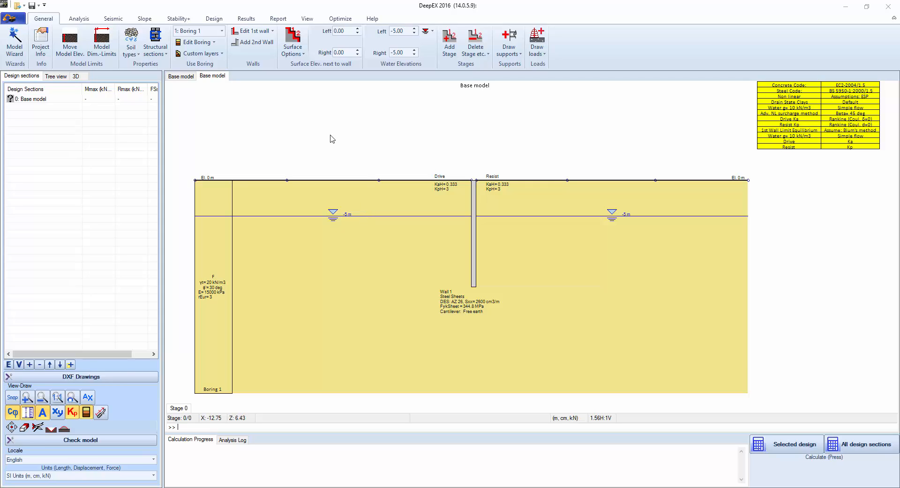
{"action": "mouse_move", "coordinate": [241, 256]}
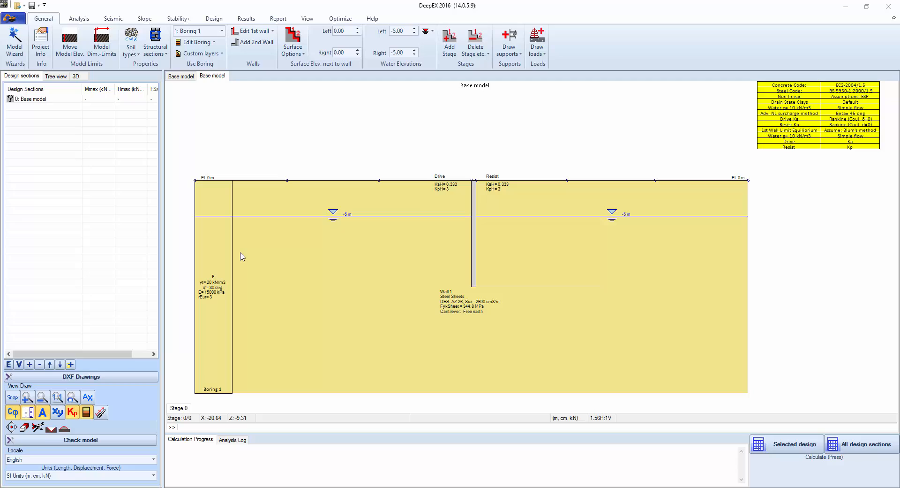
{"action": "mouse_move", "coordinate": [492, 129]}
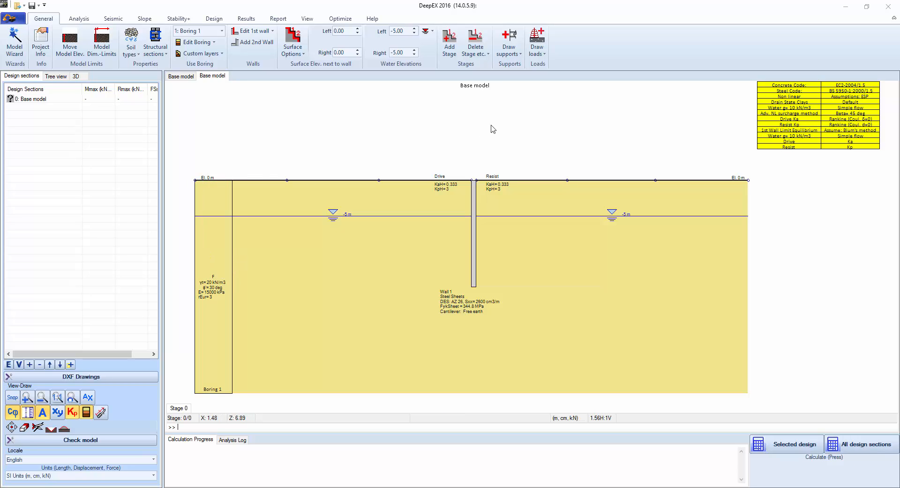
{"action": "mouse_move", "coordinate": [361, 230]}
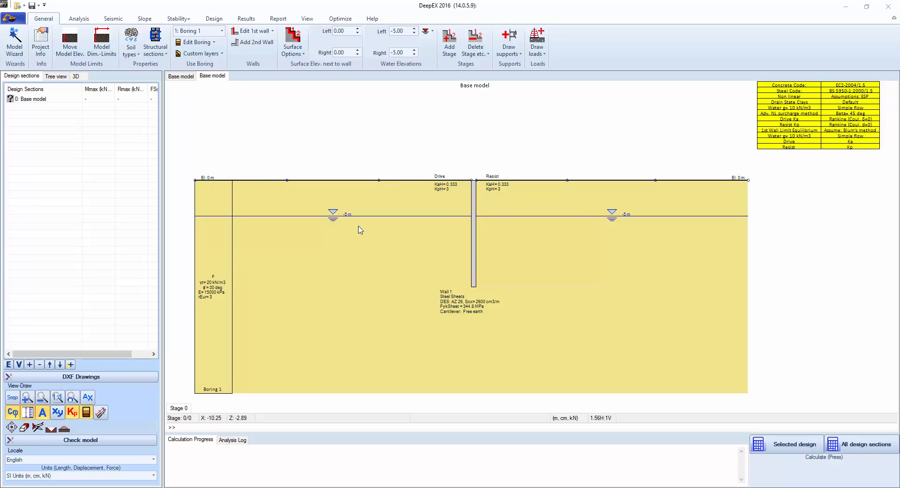
{"action": "mouse_move", "coordinate": [356, 187]}
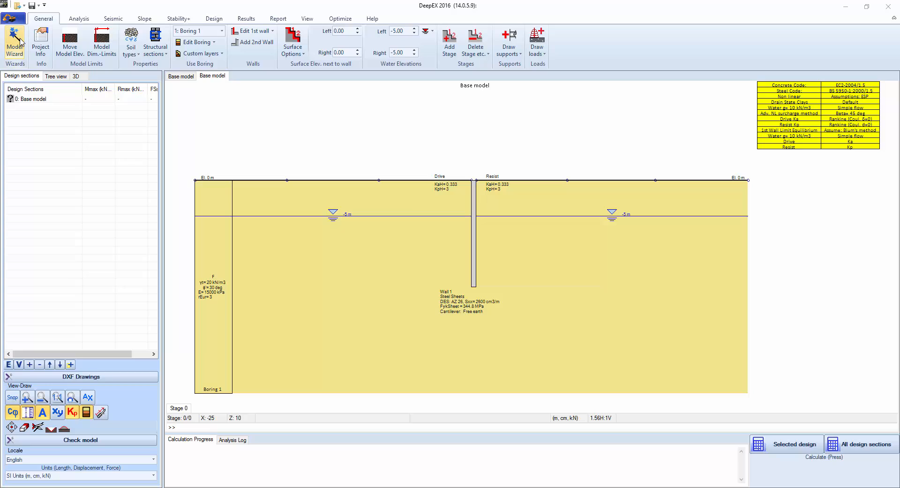
{"action": "mouse_move", "coordinate": [14, 40]}
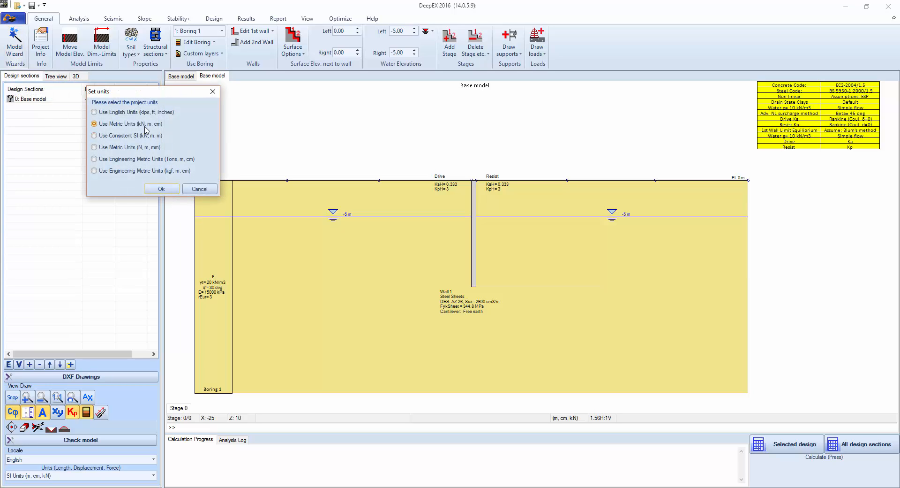
- Accept metric kN, m, cm units and enter the DEEP Wizard welcome page
{"action": "left_click", "coordinate": [161, 188]}
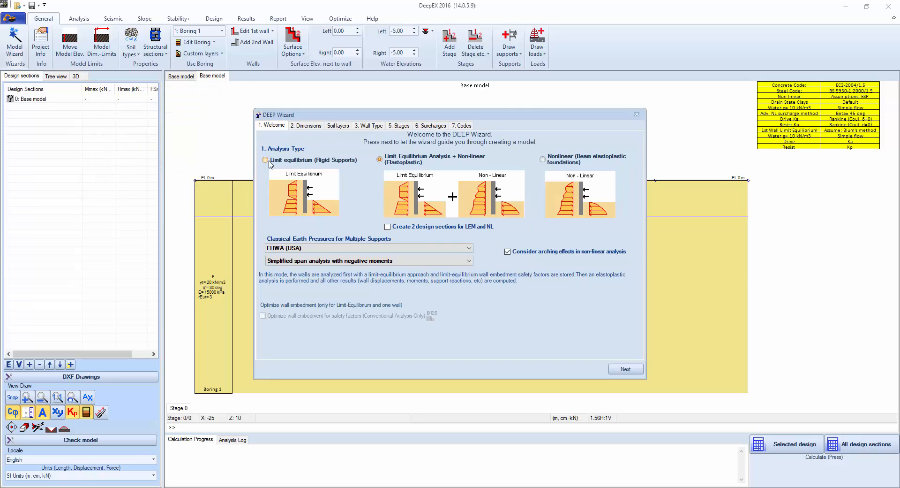
{"action": "left_click", "coordinate": [380, 159]}
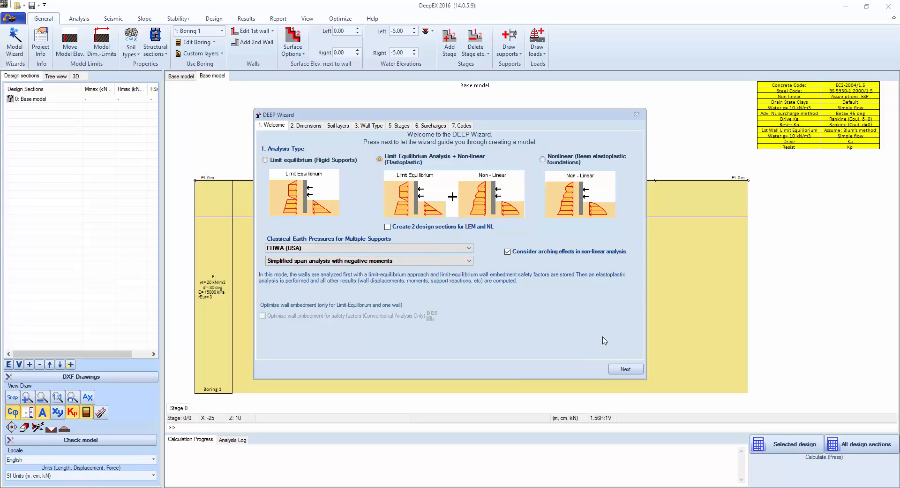
- Advance to the Dimensions step and choose the braced frame with corner struts layout
{"action": "left_click", "coordinate": [625, 368]}
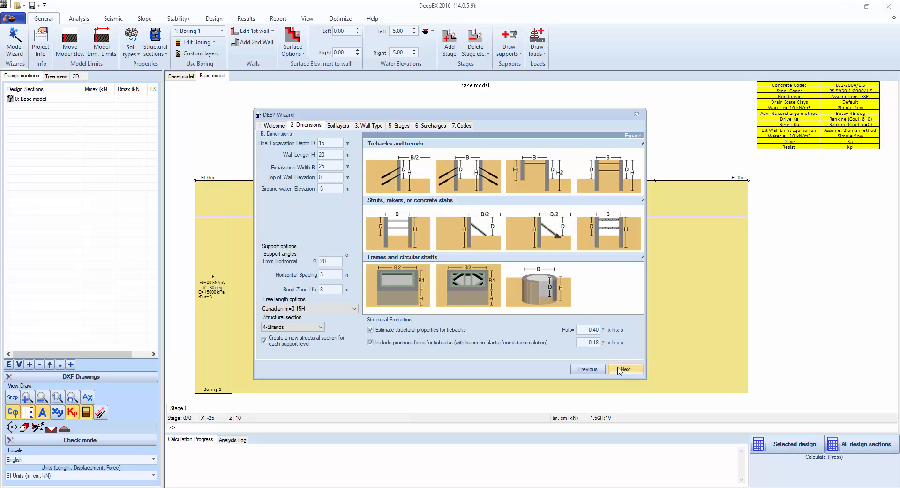
{"action": "left_click", "coordinate": [608, 172]}
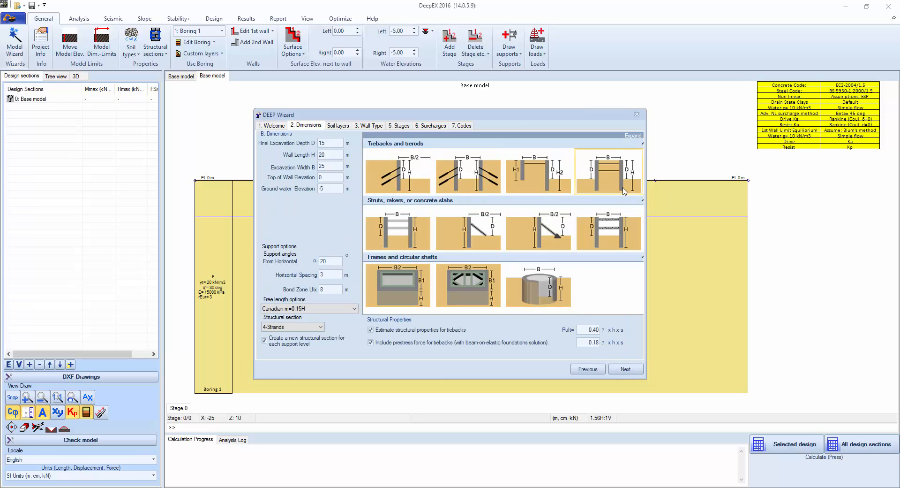
{"action": "left_click", "coordinate": [468, 285]}
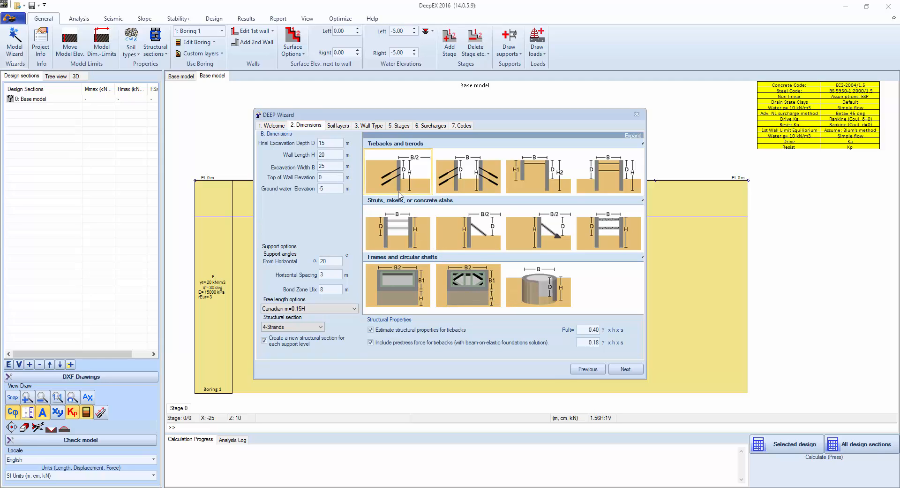
{"action": "mouse_move", "coordinate": [406, 197]}
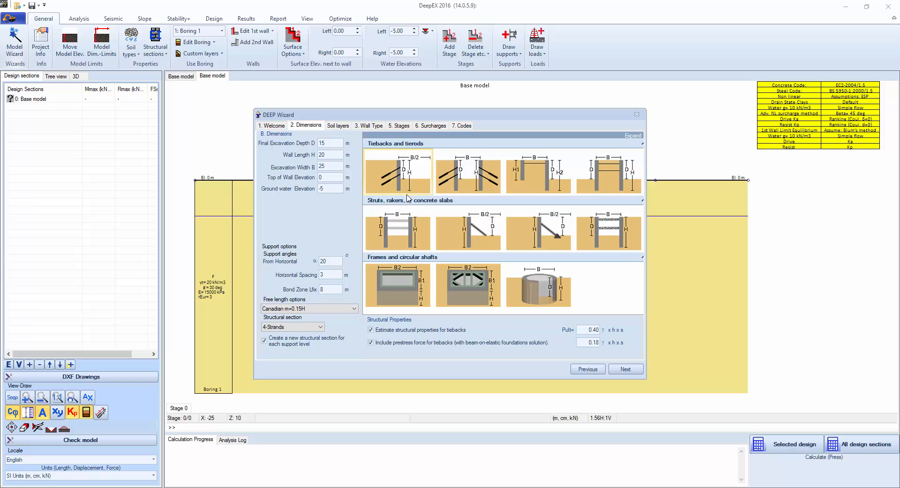
{"action": "left_click", "coordinate": [468, 285]}
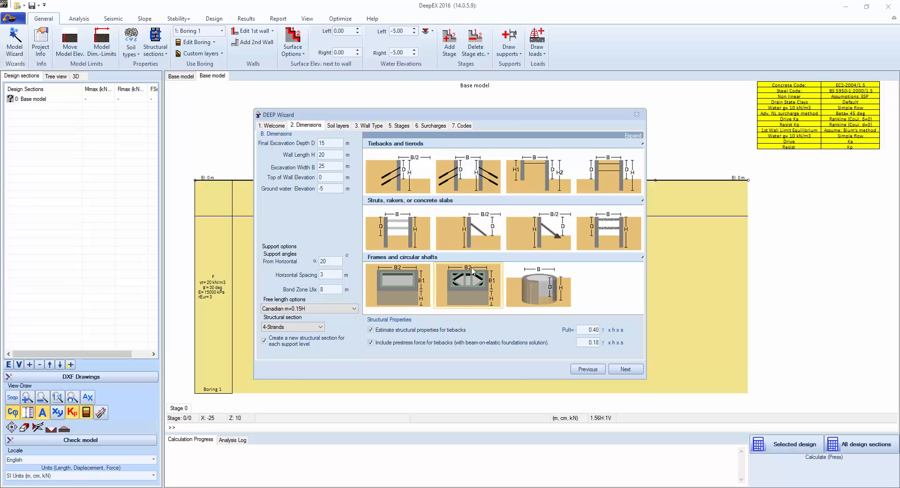
{"action": "mouse_move", "coordinate": [464, 289]}
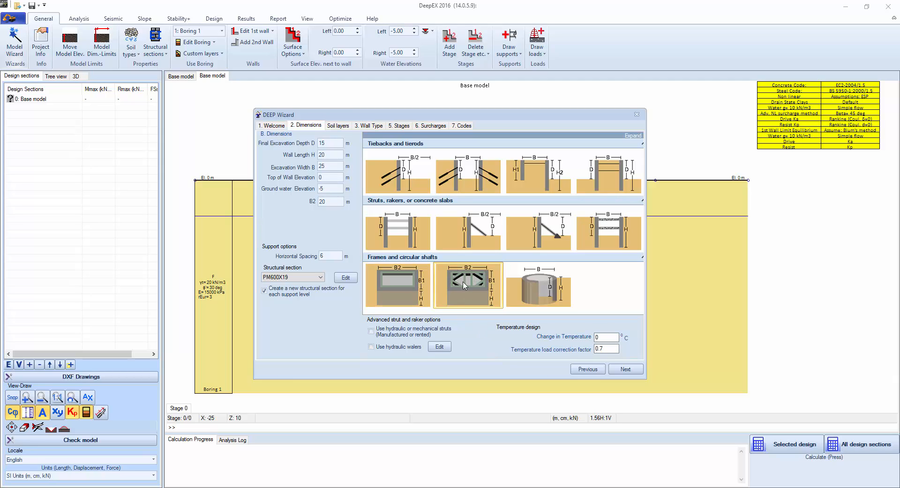
- Enter depth 7 m, walls 12 m, B2 24 m and horizontal support spacing 5 m
{"action": "left_click", "coordinate": [330, 144]}
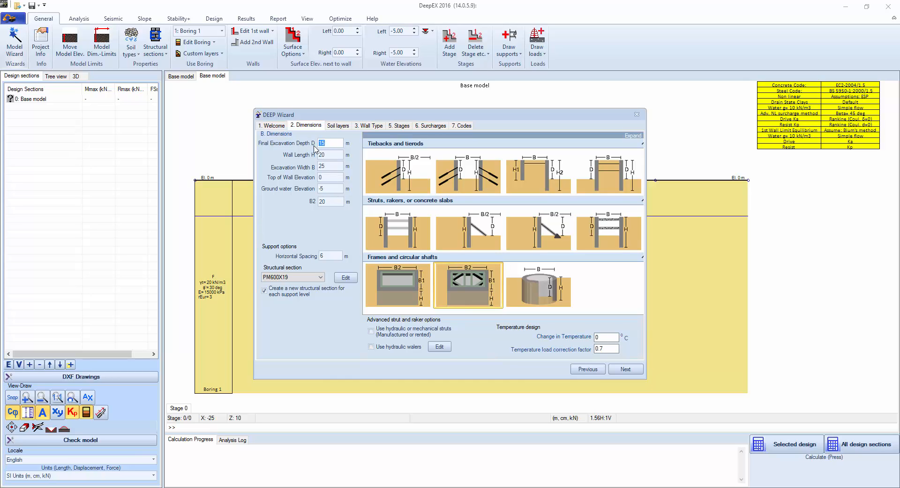
{"action": "type", "text": "7"}
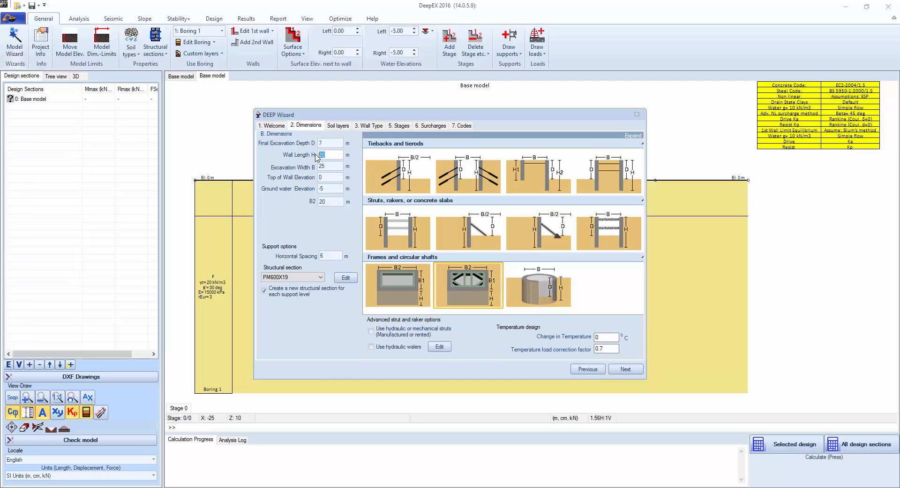
{"action": "type", "text": "12"}
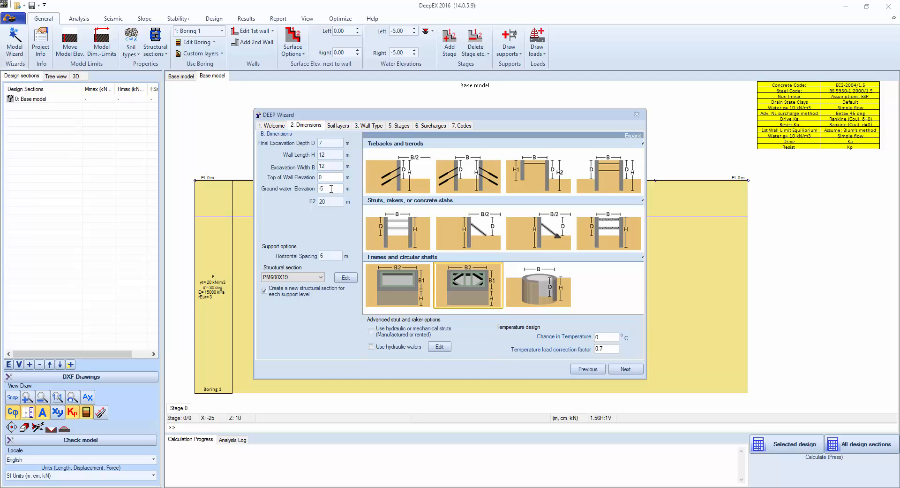
{"action": "left_click", "coordinate": [331, 201]}
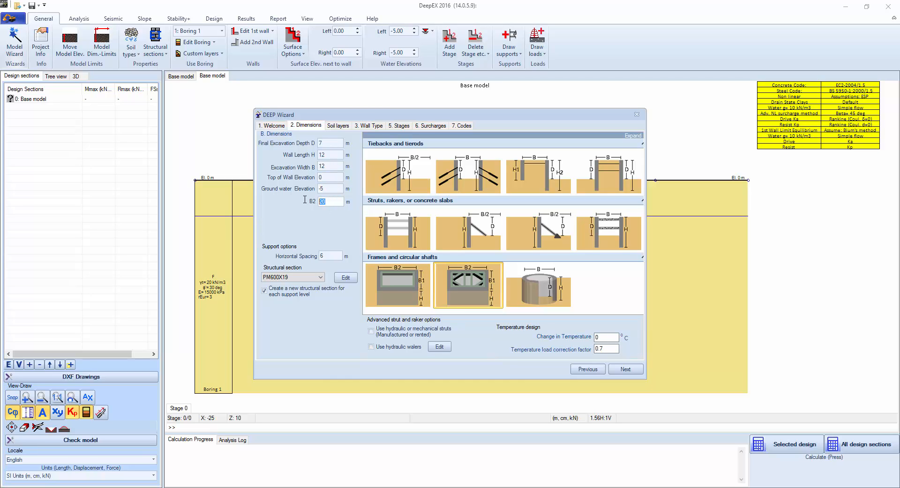
{"action": "type", "text": "2"}
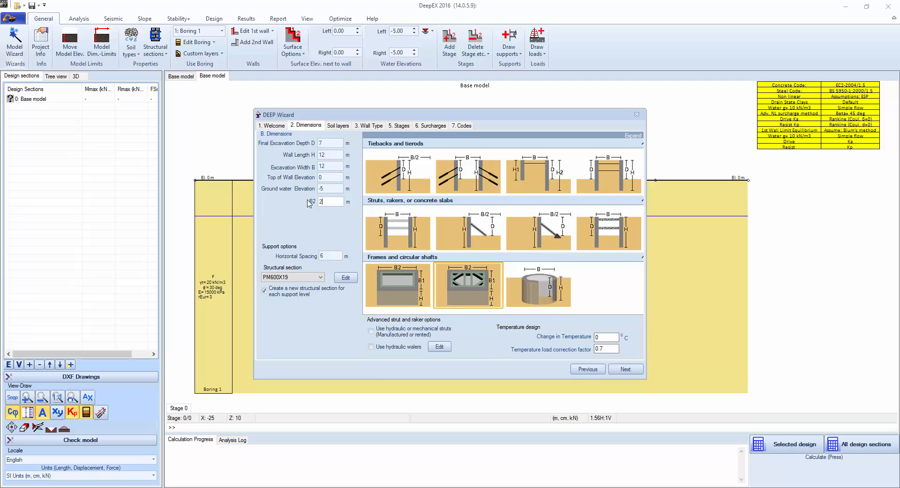
{"action": "type", "text": "4"}
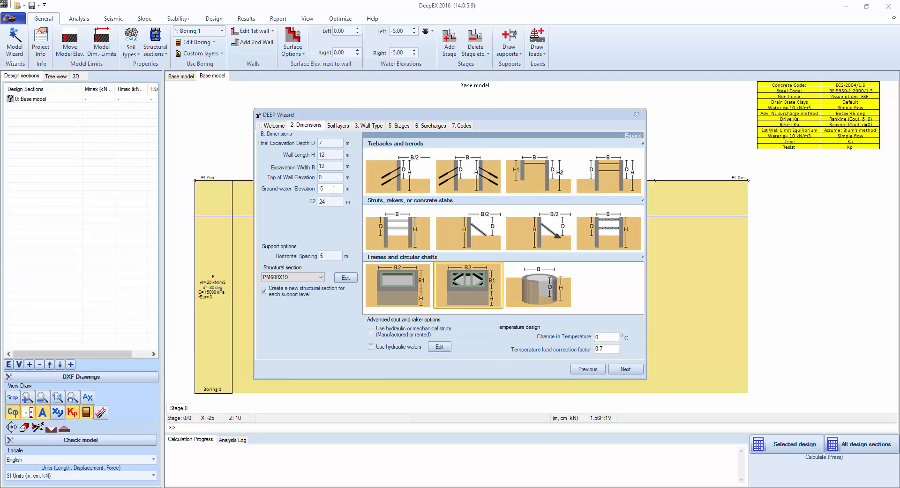
{"action": "left_click", "coordinate": [331, 256]}
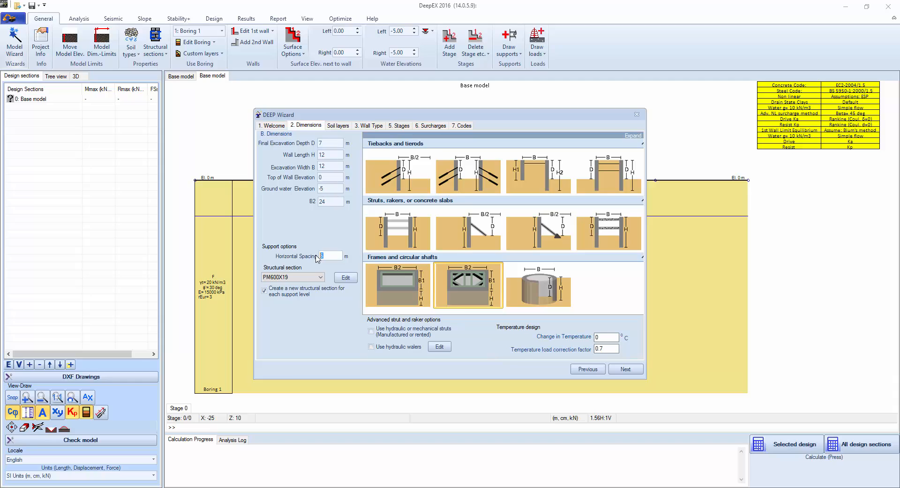
{"action": "type", "text": "5"}
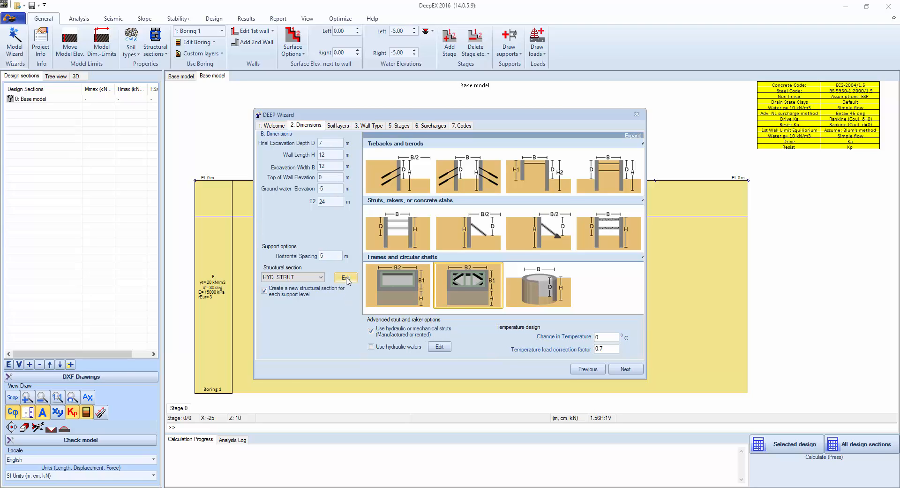
- Edit the hydraulic strut section and browse the Groundforce strut database folder
{"action": "left_click", "coordinate": [346, 277]}
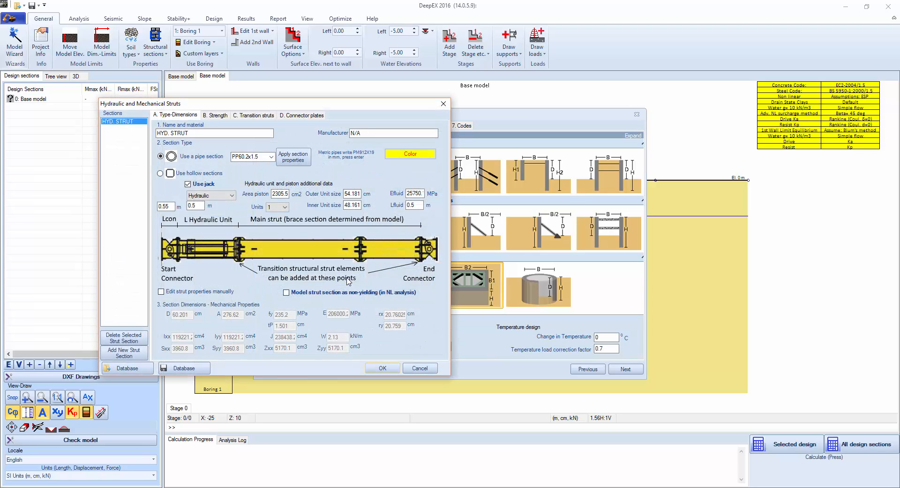
{"action": "left_click_drag", "start_coordinate": [140, 104], "coordinate": [181, 83]}
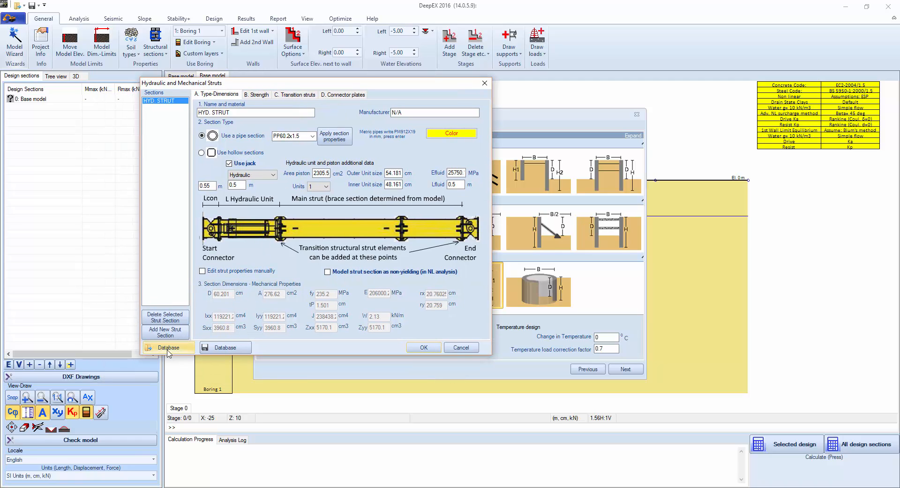
{"action": "left_click", "coordinate": [168, 347]}
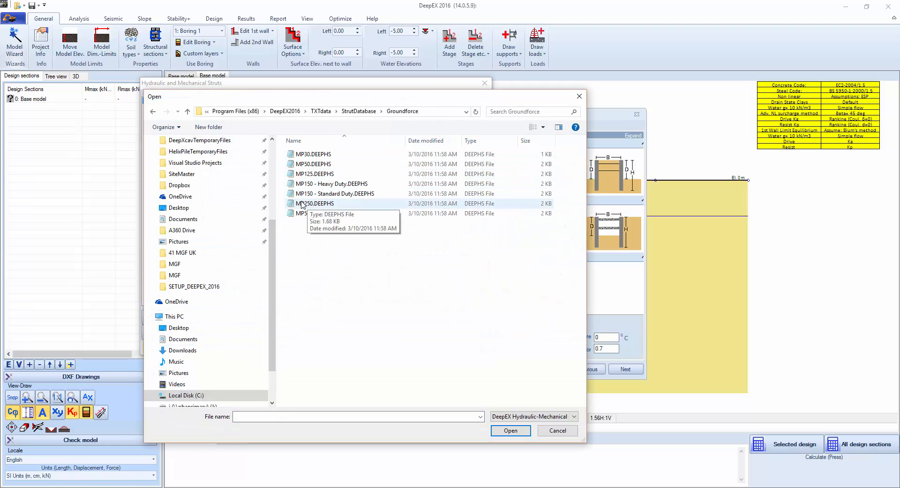
- Load the MP250 strut file from the database and acknowledge the section-added note
{"action": "left_click", "coordinate": [316, 204]}
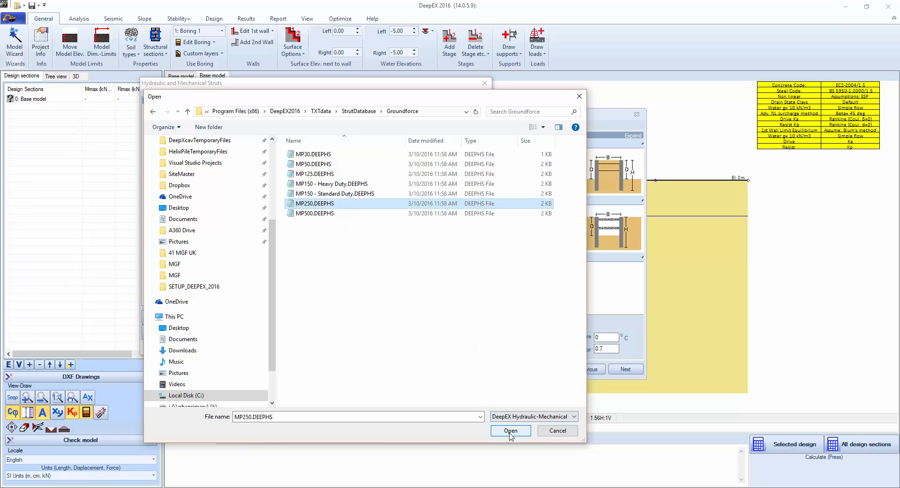
{"action": "left_click", "coordinate": [511, 430]}
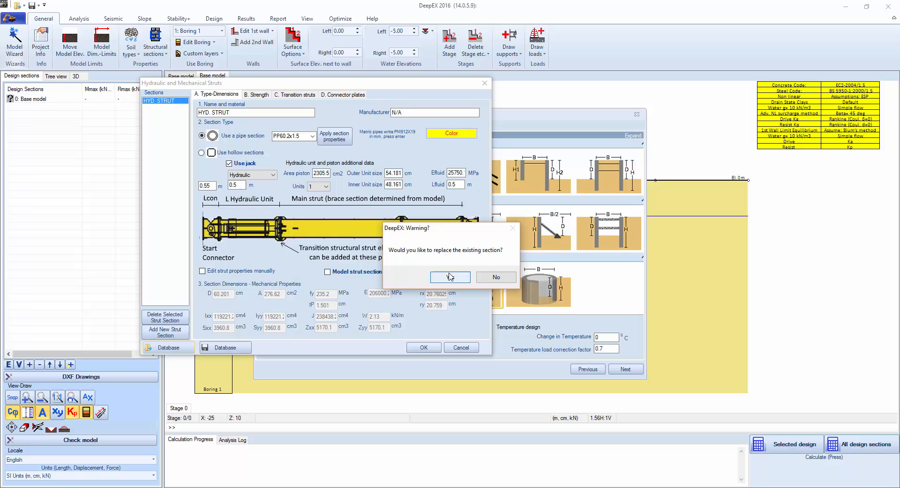
{"action": "left_click", "coordinate": [450, 277]}
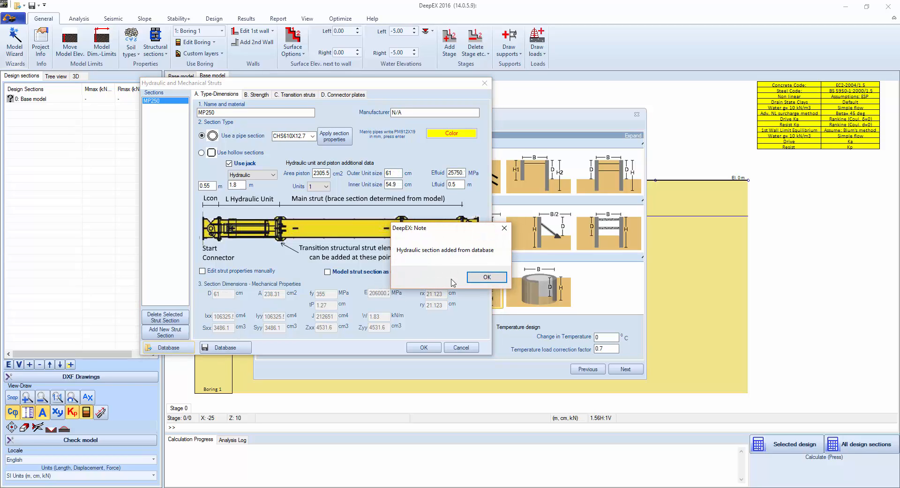
{"action": "left_click", "coordinate": [486, 277]}
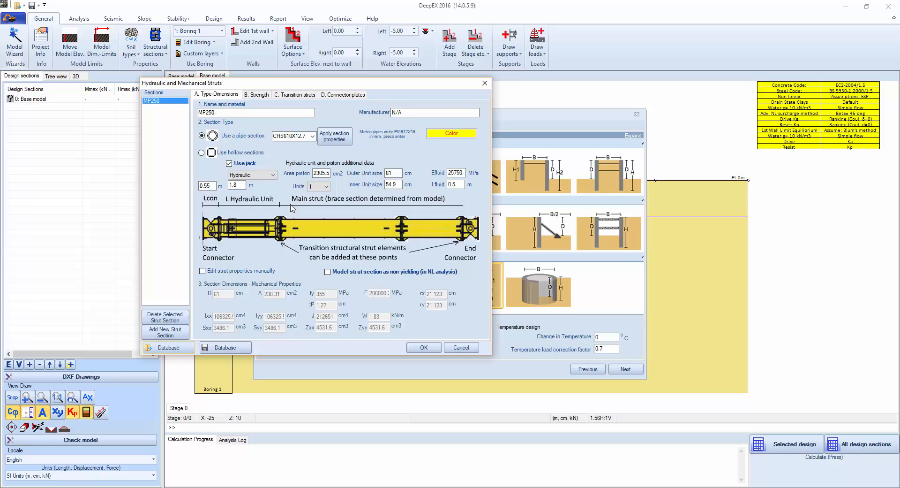
{"action": "mouse_move", "coordinate": [269, 198]}
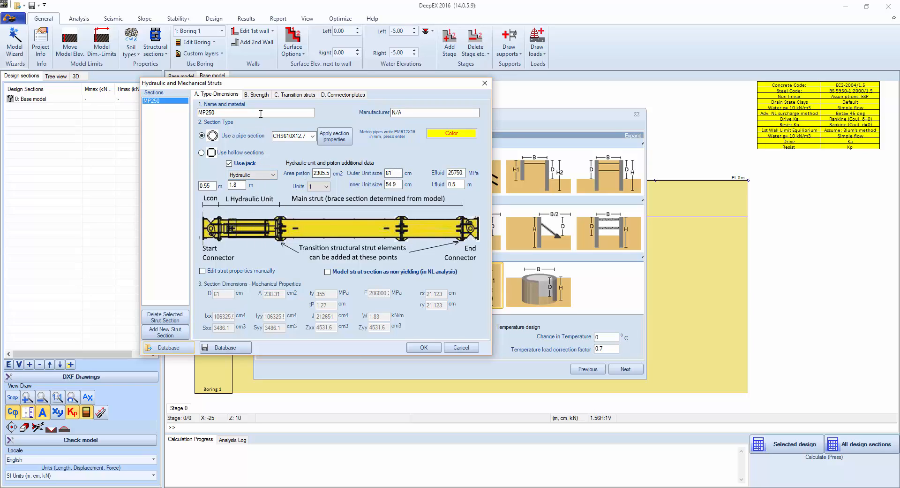
- On the Strength page, view the Allowable 20 kN, Allowable 10 kN Accidental and Ultimate capacity envelopes
{"action": "left_click", "coordinate": [257, 94]}
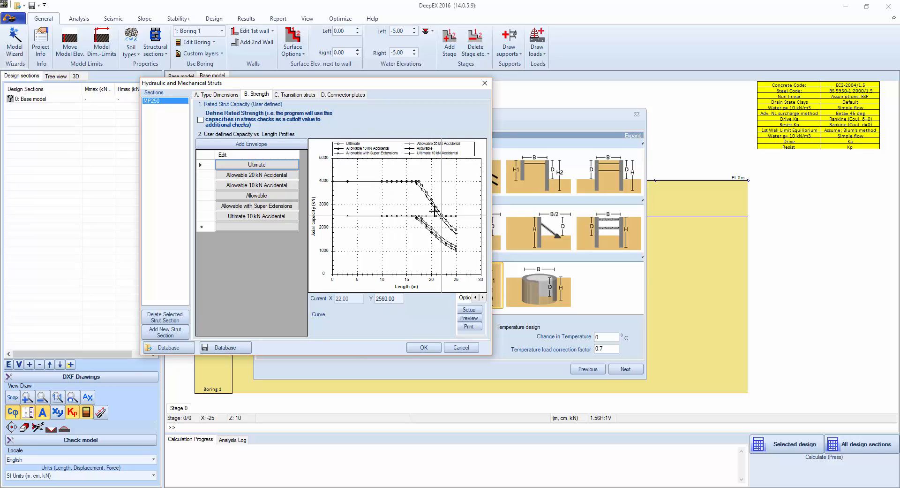
{"action": "mouse_move", "coordinate": [436, 189]}
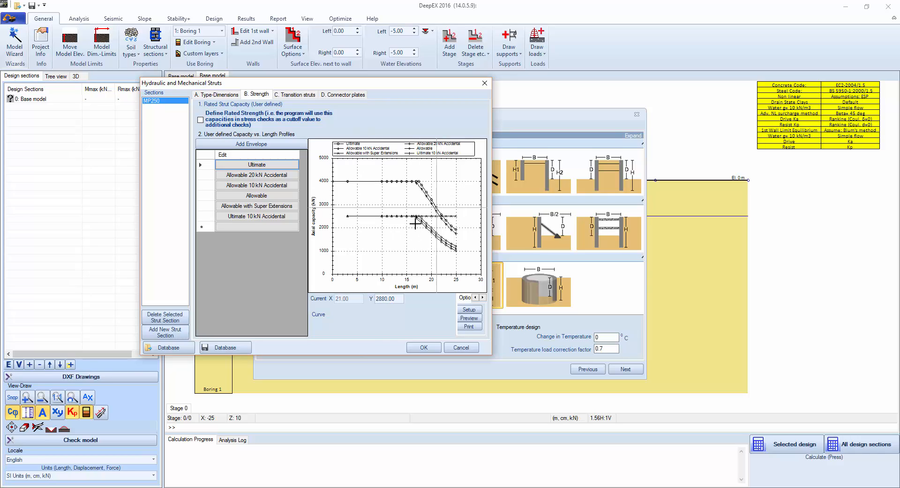
{"action": "mouse_move", "coordinate": [428, 235]}
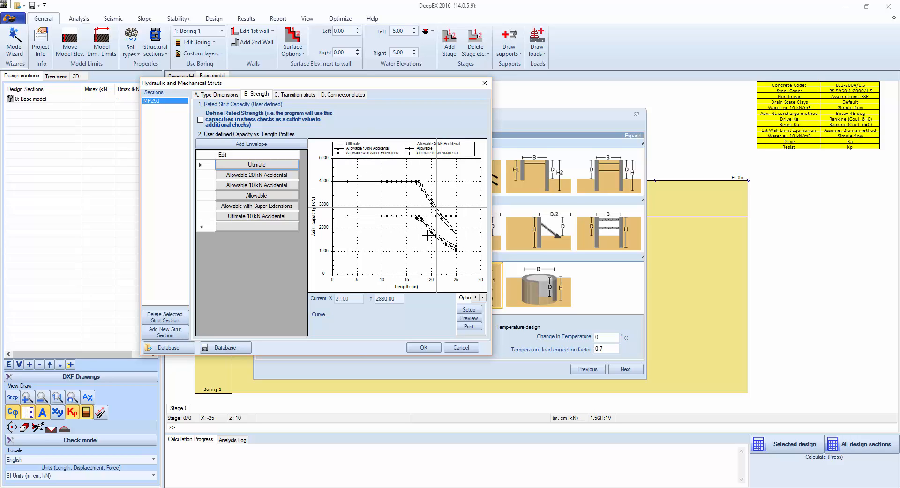
{"action": "left_click", "coordinate": [257, 174]}
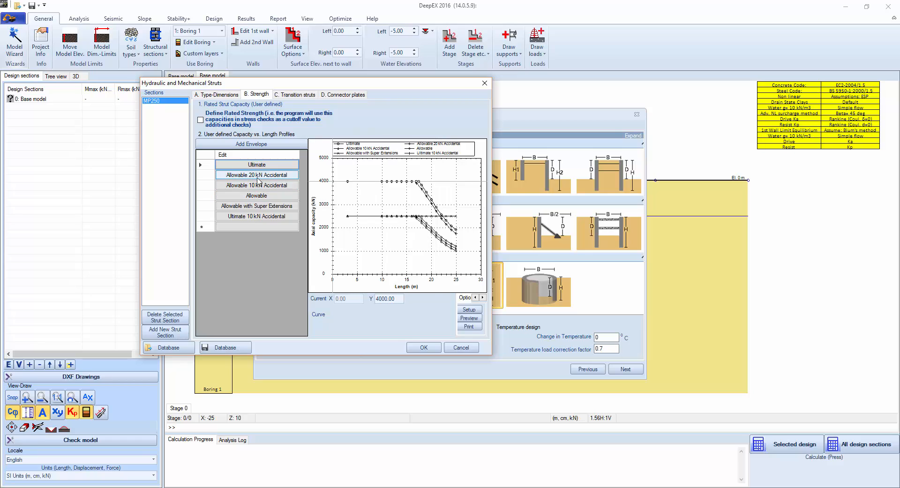
{"action": "left_click", "coordinate": [257, 175]}
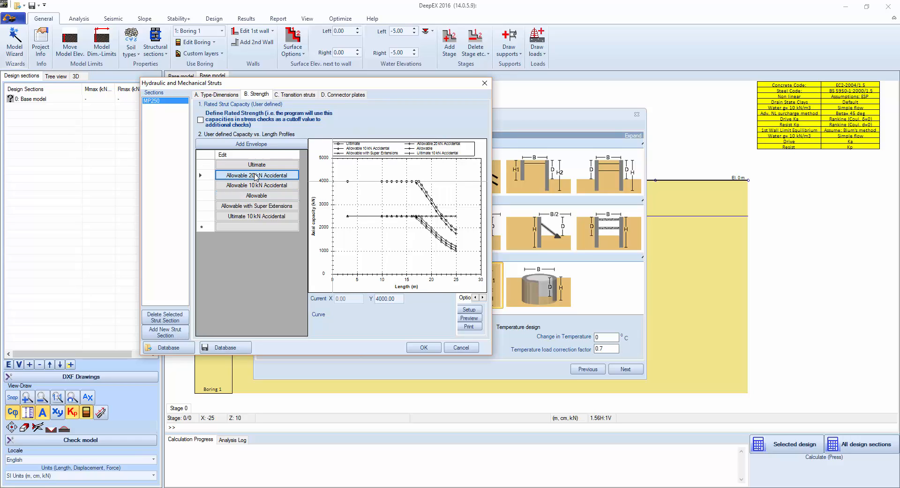
{"action": "double_click", "coordinate": [257, 174]}
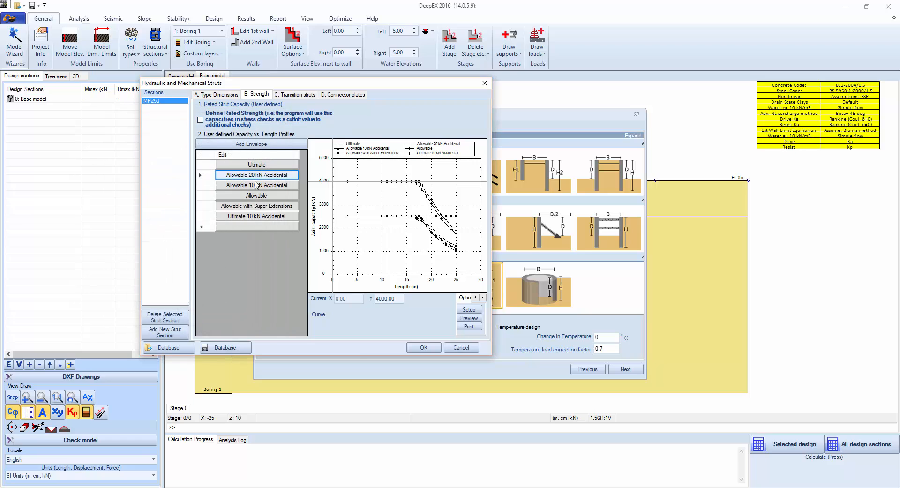
{"action": "double_click", "coordinate": [256, 185]}
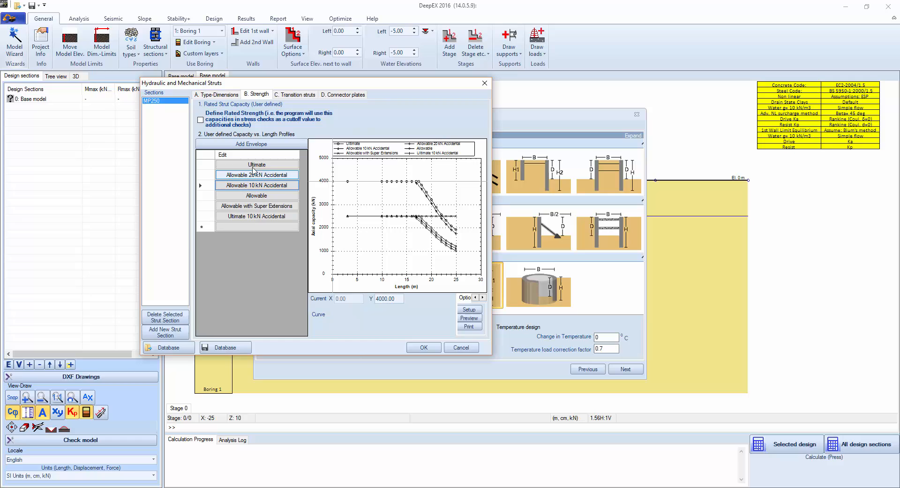
{"action": "double_click", "coordinate": [257, 164]}
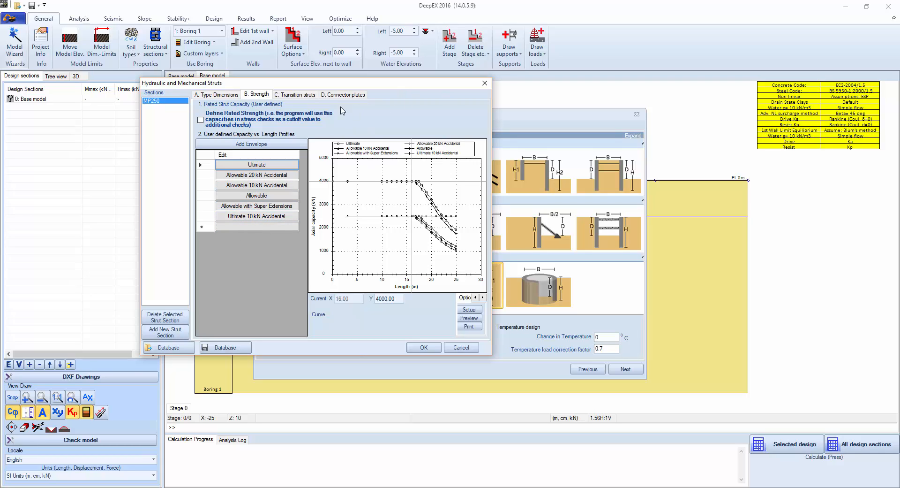
{"action": "left_click", "coordinate": [295, 94]}
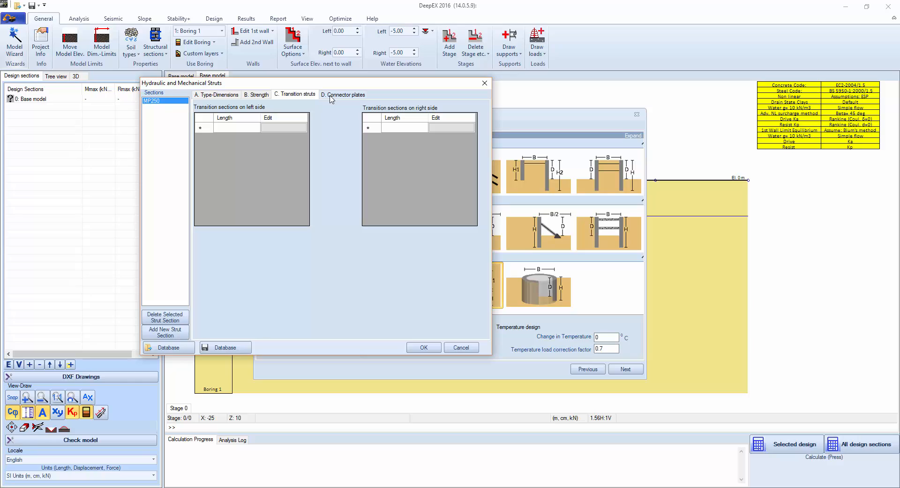
{"action": "mouse_move", "coordinate": [304, 114]}
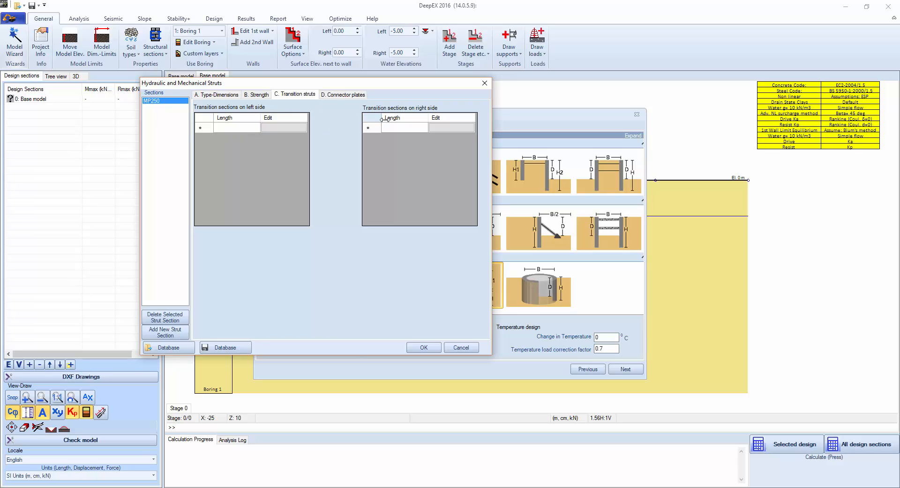
- Check the connector plates' start-plate connection data unchanged and return to the Type-Dimensions page
{"action": "left_click", "coordinate": [344, 94]}
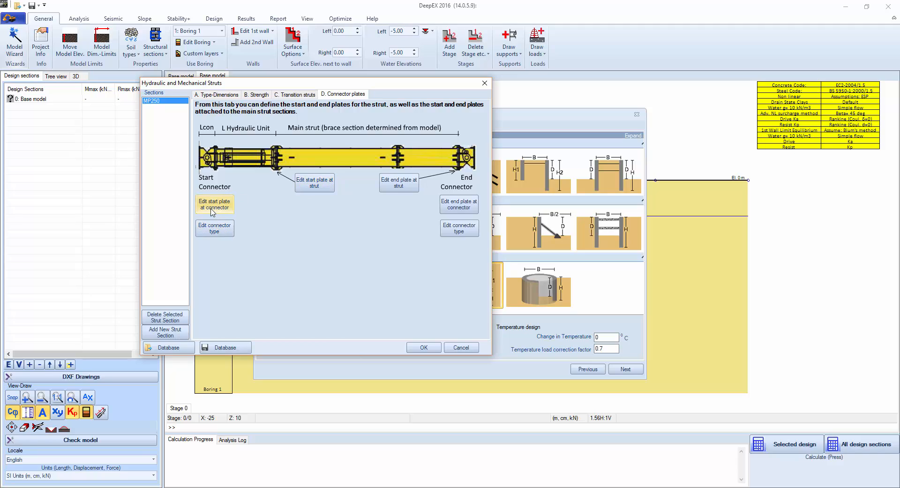
{"action": "left_click", "coordinate": [214, 205]}
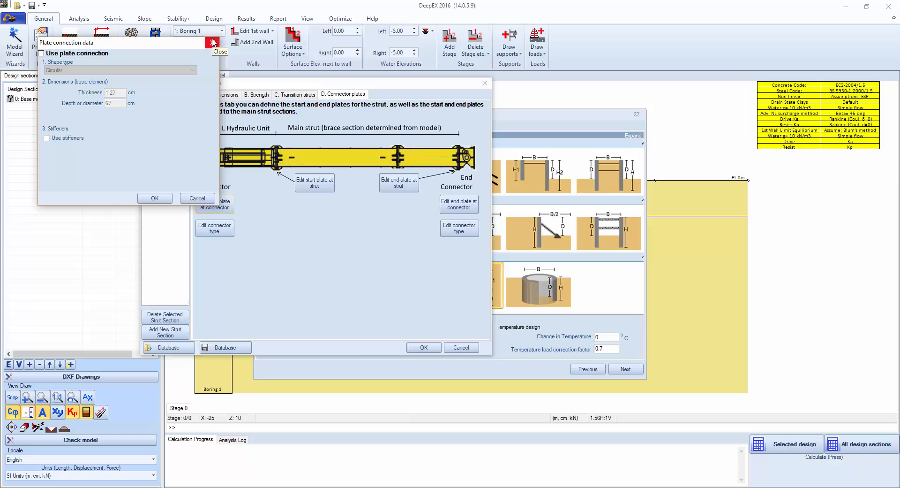
{"action": "left_click", "coordinate": [219, 44]}
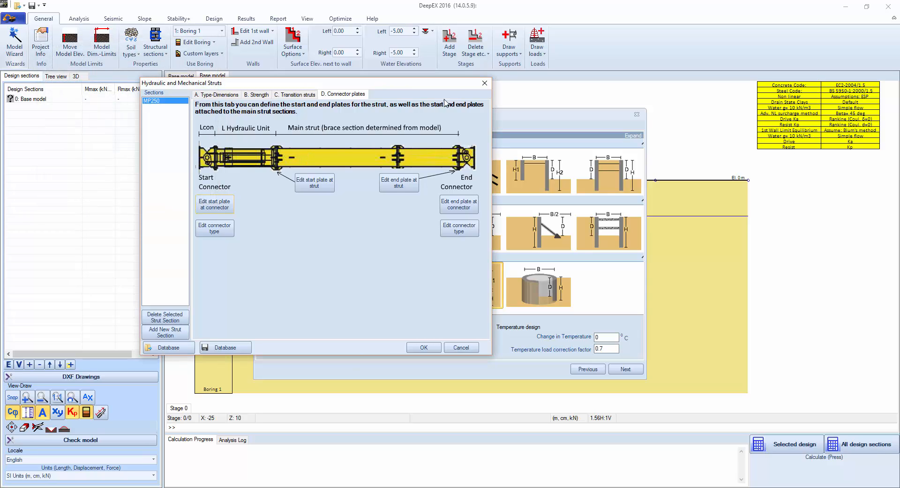
{"action": "left_click", "coordinate": [217, 94]}
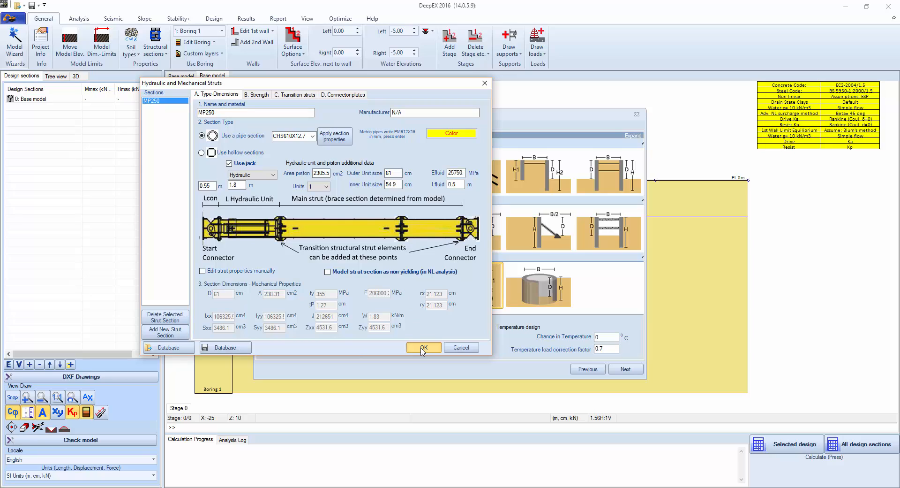
- Confirm the strut sections, then load Mega Brace.DEEPHW as the waler section, replacing the empty one
{"action": "left_click", "coordinate": [423, 347]}
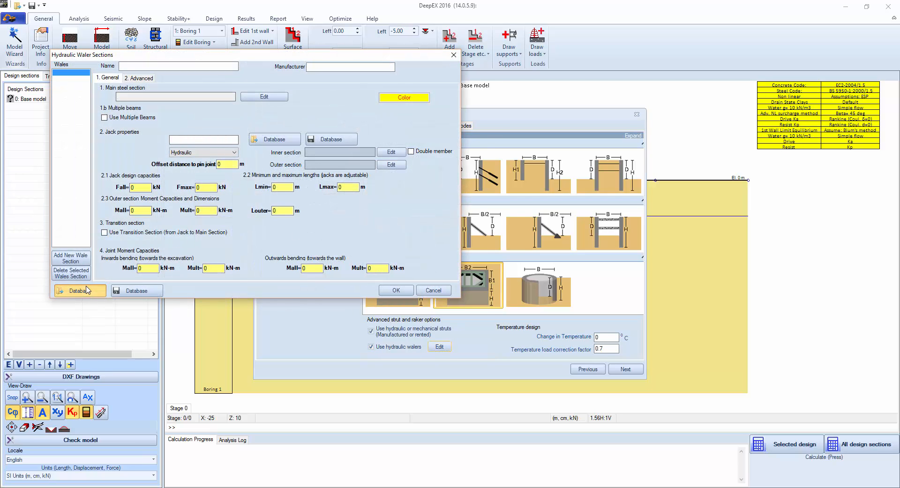
{"action": "left_click", "coordinate": [79, 290]}
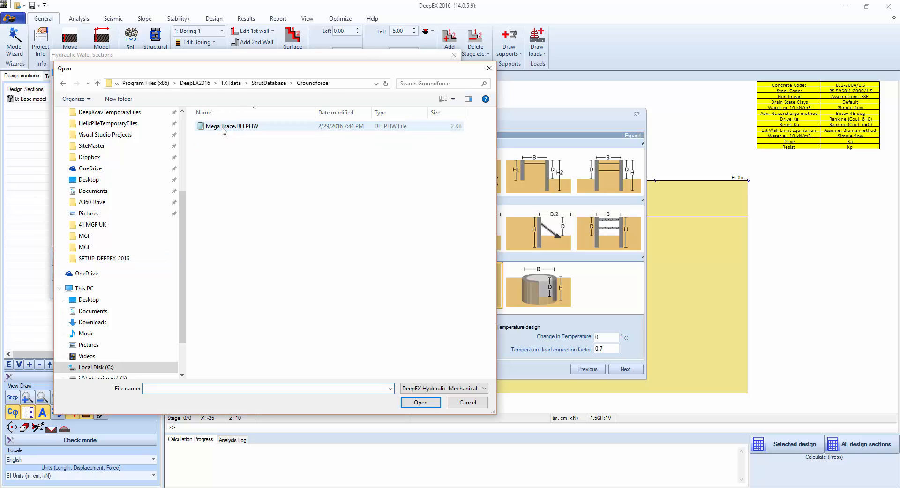
{"action": "left_click", "coordinate": [420, 401]}
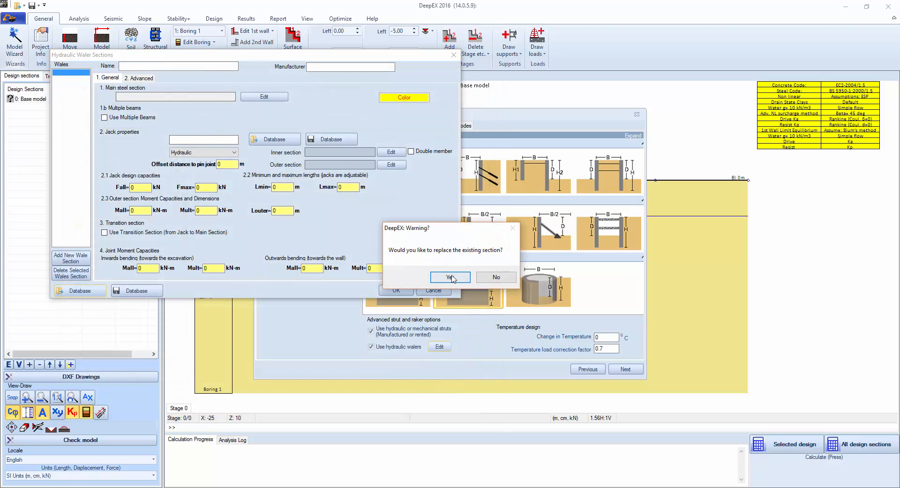
{"action": "left_click", "coordinate": [449, 277]}
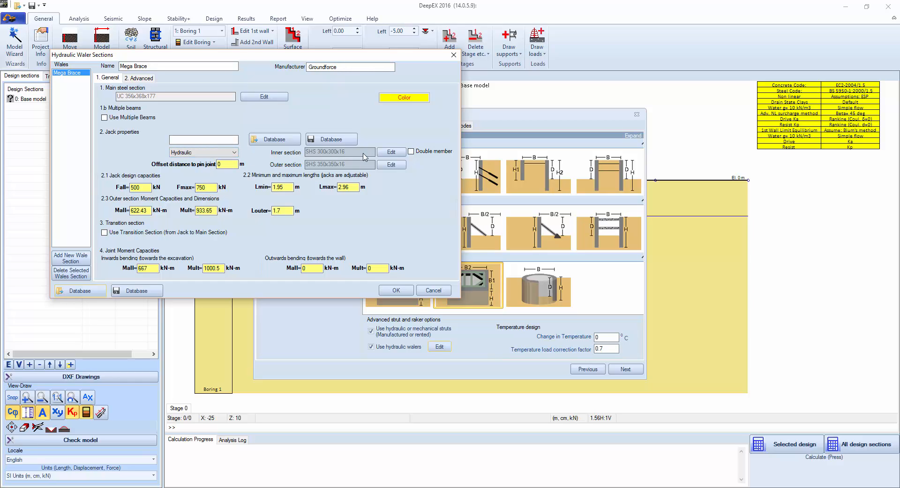
{"action": "mouse_move", "coordinate": [370, 165]}
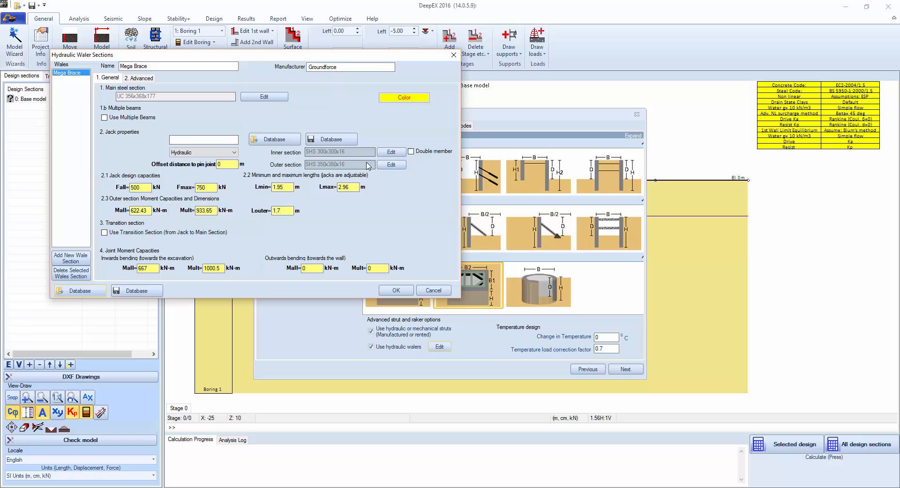
{"action": "left_click", "coordinate": [392, 152]}
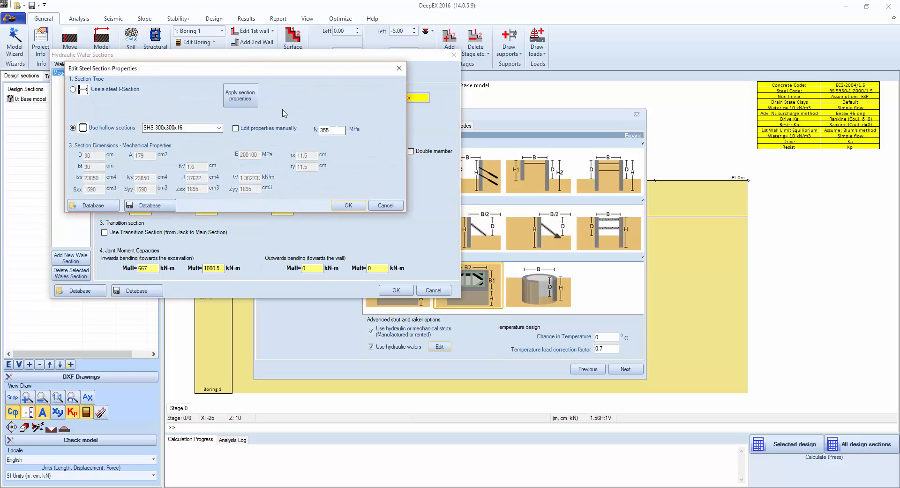
{"action": "left_click", "coordinate": [73, 126]}
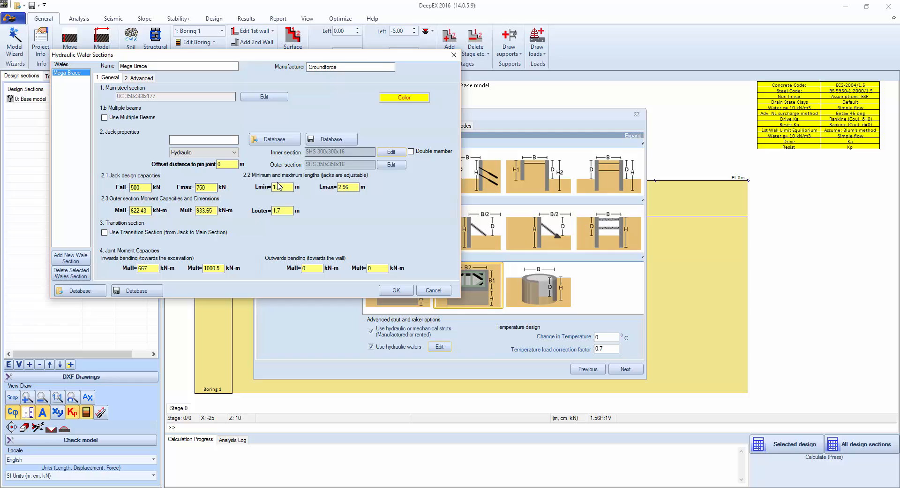
{"action": "type", "text": "1.95"}
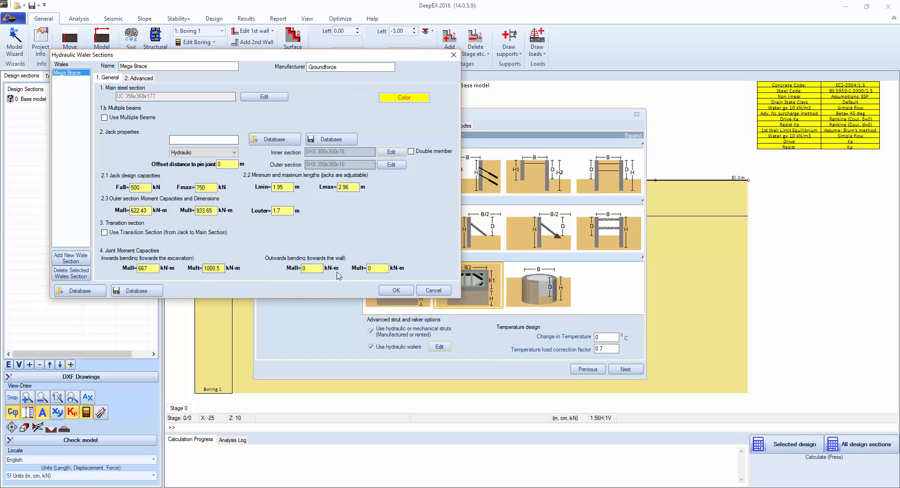
{"action": "mouse_move", "coordinate": [362, 277]}
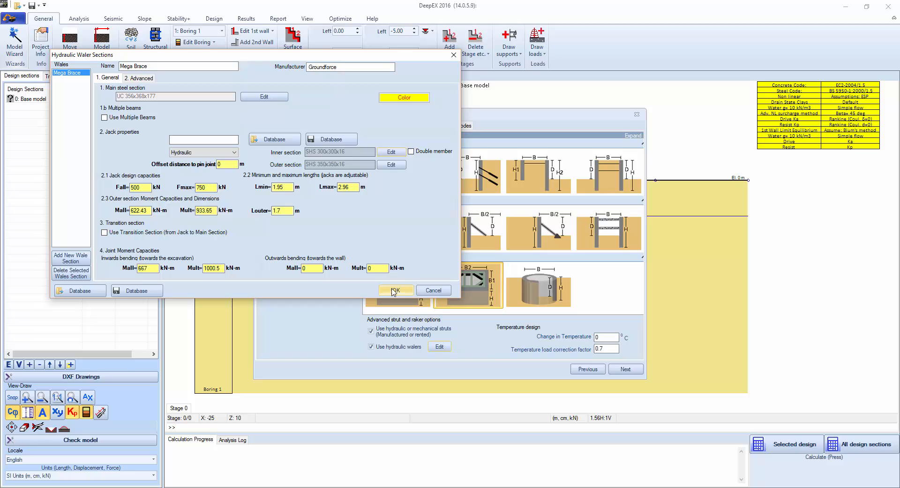
- Review the Mega Brace standard lengths and main joint dimensions, then confirm the waler section
{"action": "left_click", "coordinate": [141, 78]}
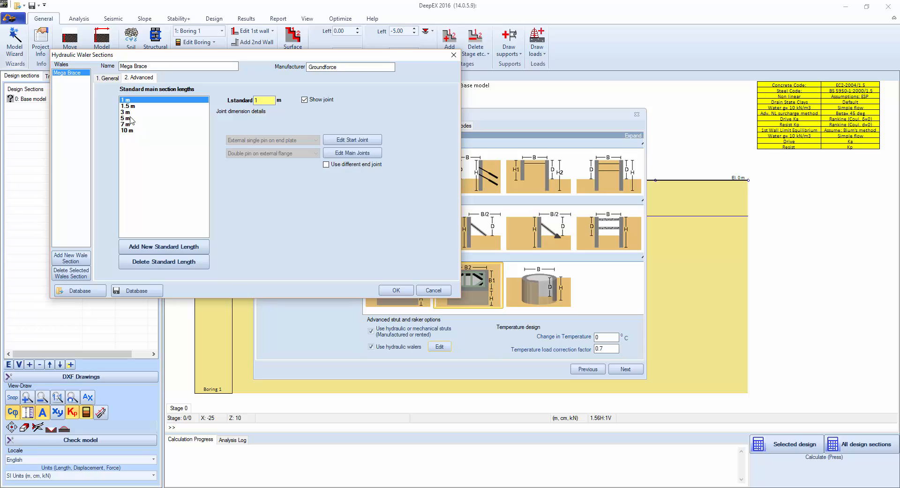
{"action": "mouse_move", "coordinate": [119, 188]}
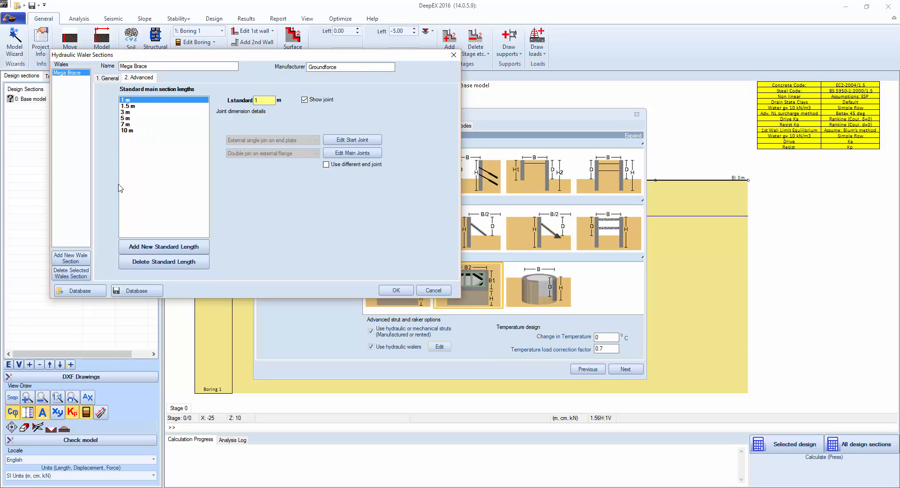
{"action": "mouse_move", "coordinate": [150, 171]}
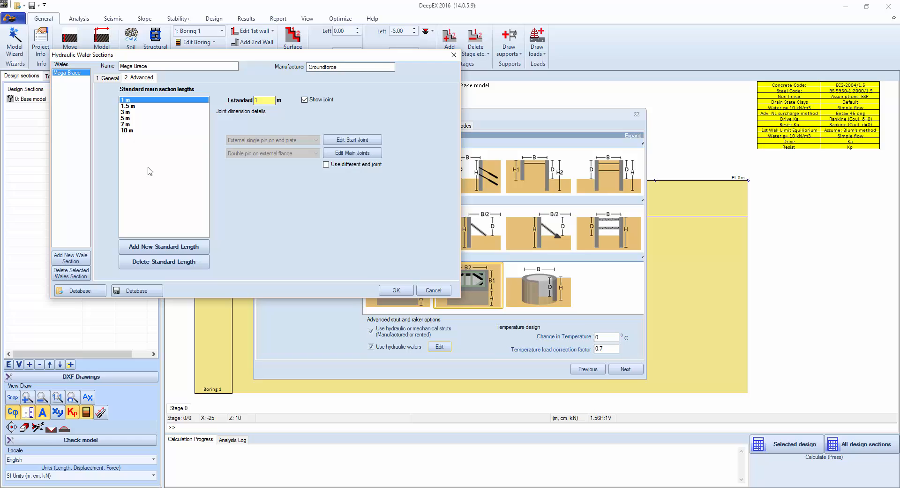
{"action": "left_click", "coordinate": [352, 138]}
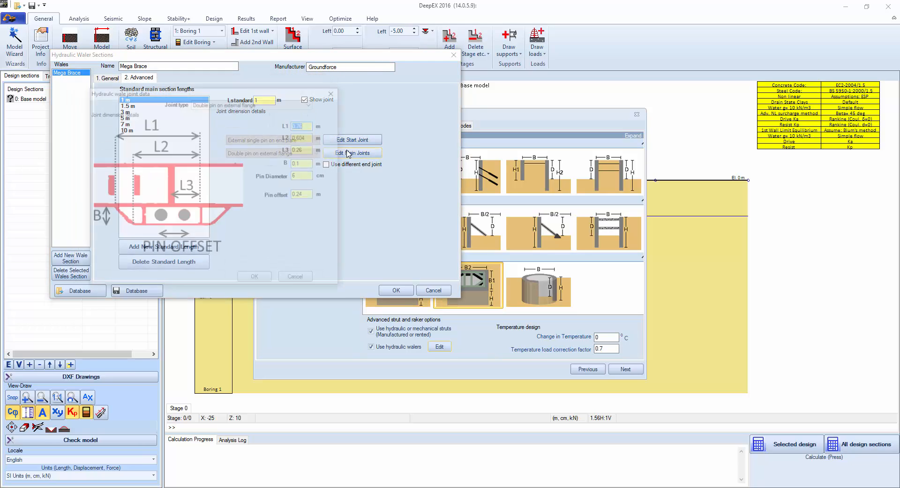
{"action": "left_click", "coordinate": [330, 94]}
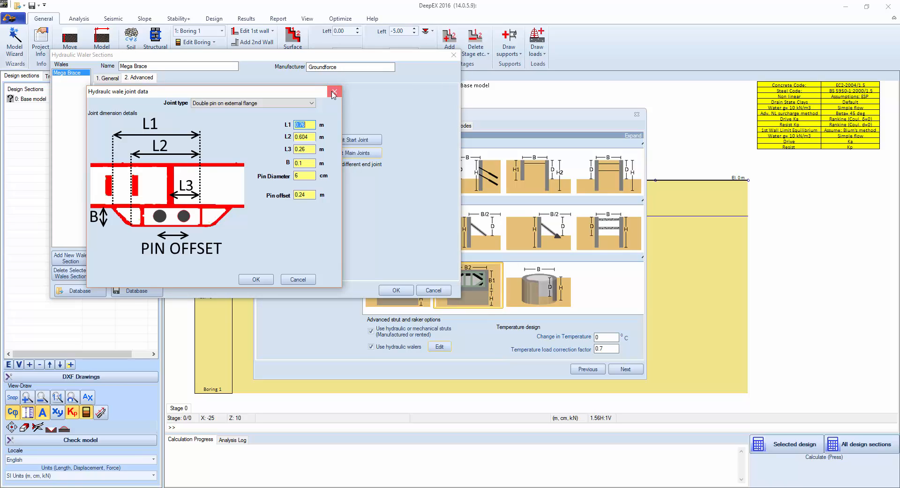
{"action": "left_click", "coordinate": [335, 91]}
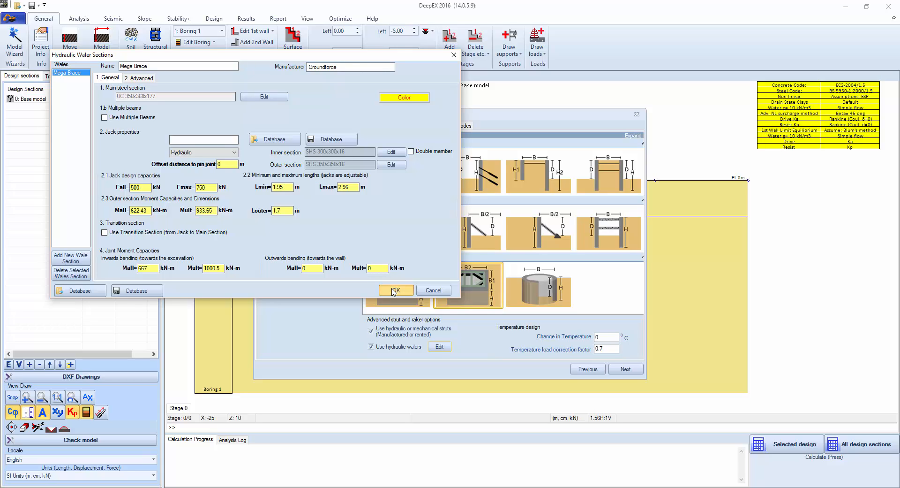
{"action": "left_click", "coordinate": [395, 290]}
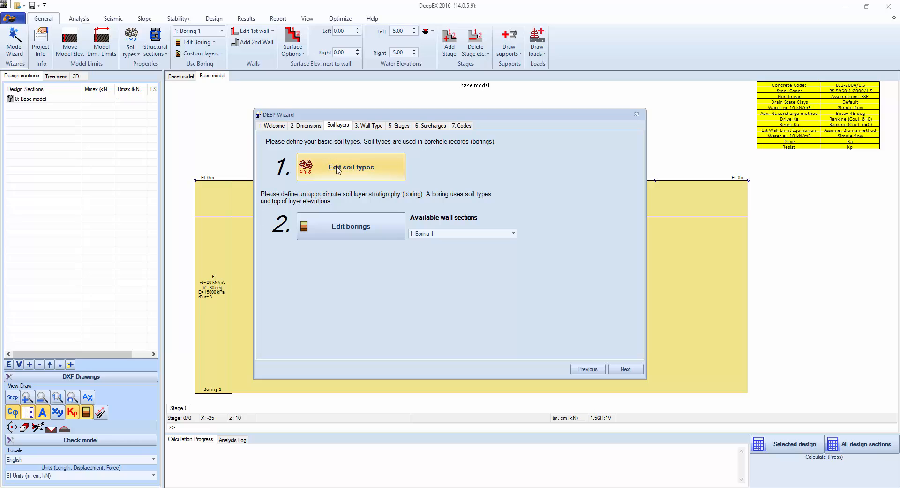
- In Soil Types, view the Fill soil's elasto-plastic parameters, Eload estimate options and test data panel
{"action": "left_click", "coordinate": [351, 167]}
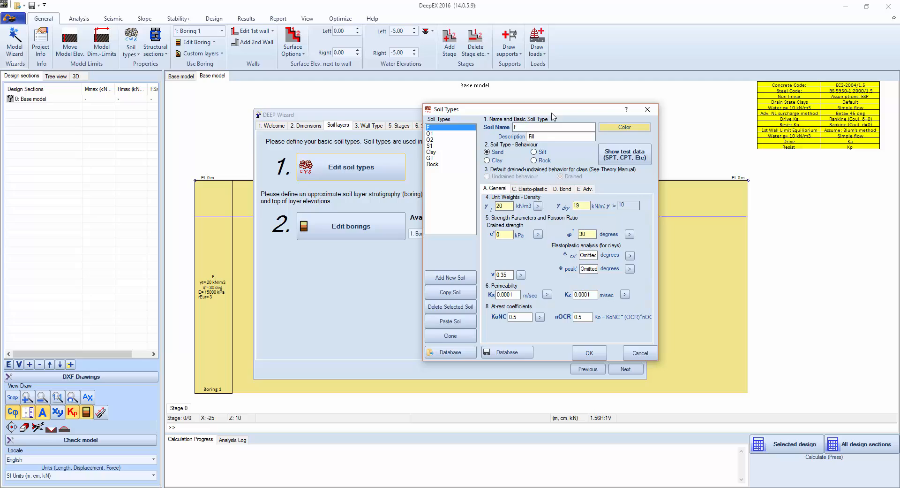
{"action": "mouse_move", "coordinate": [436, 166]}
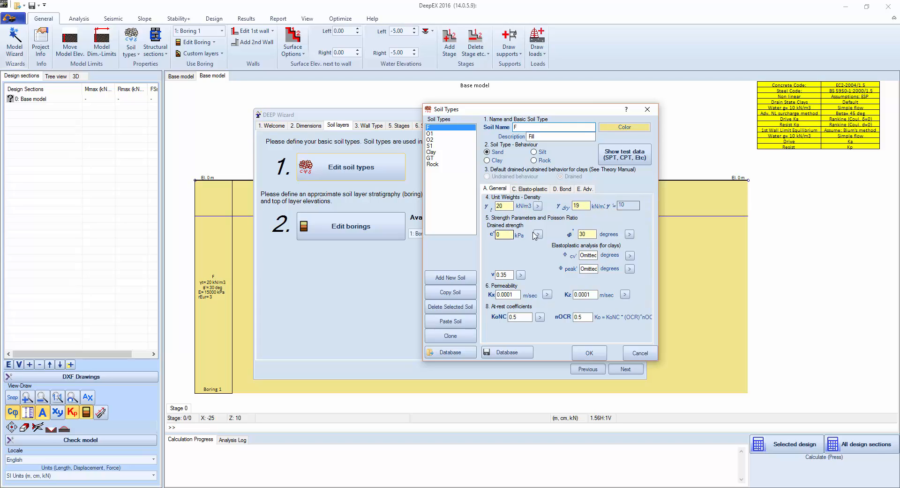
{"action": "mouse_move", "coordinate": [537, 235]}
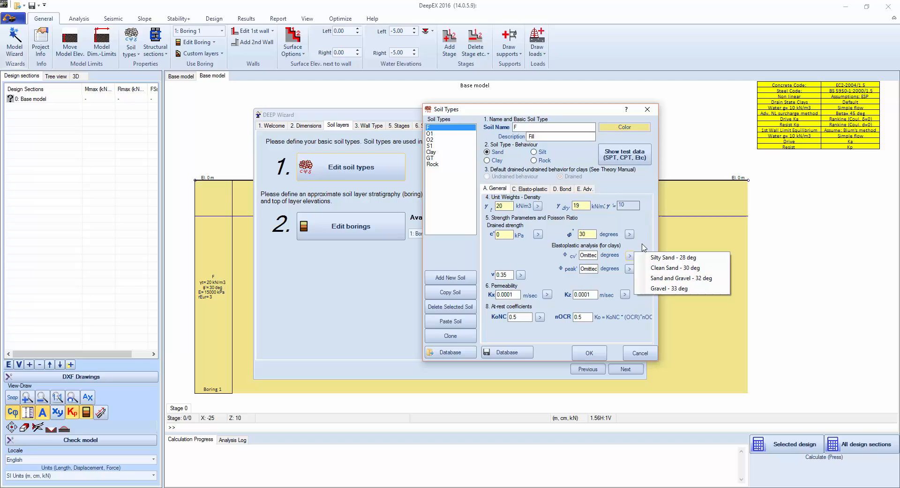
{"action": "left_click", "coordinate": [508, 295]}
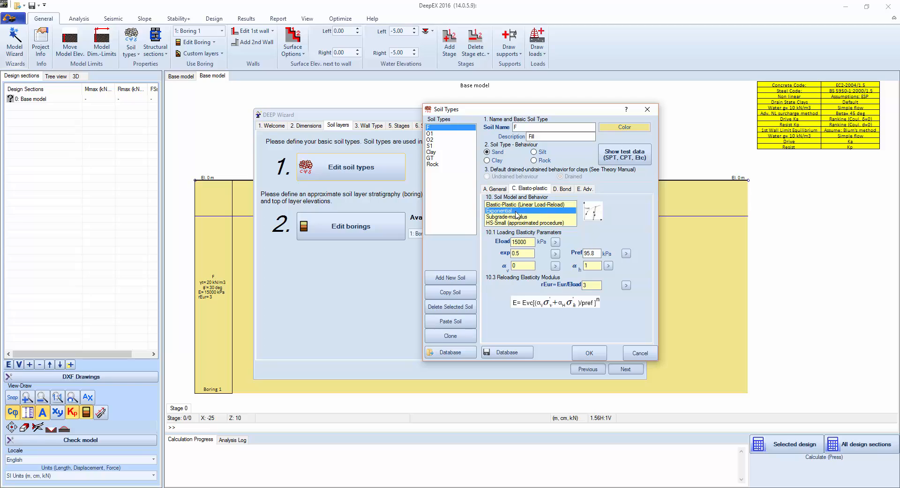
{"action": "left_click", "coordinate": [555, 241]}
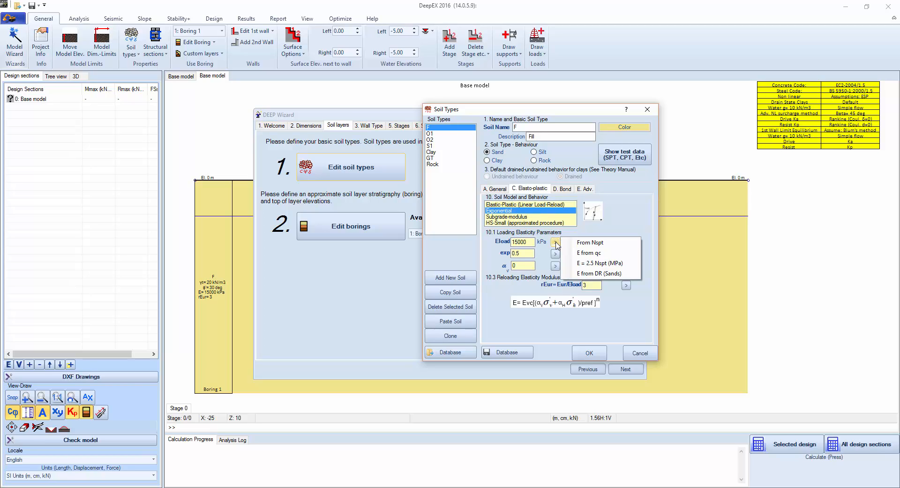
{"action": "left_click", "coordinate": [624, 154]}
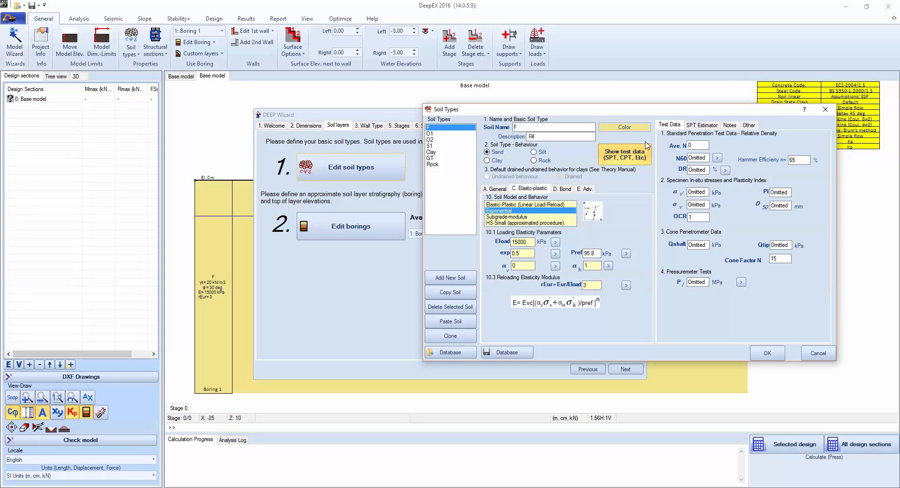
{"action": "left_click", "coordinate": [625, 154]}
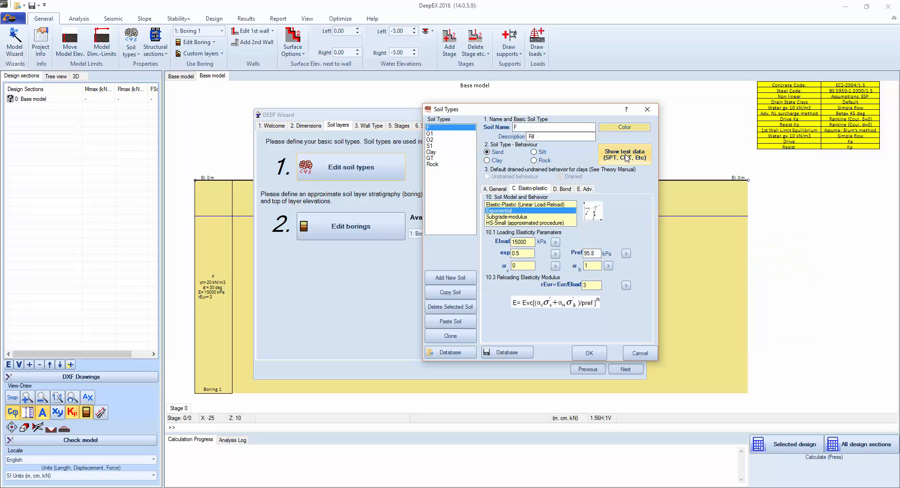
- Give the Clay soil unit weight 21 and dry unit weight 20 kN/m3 and accept the soil types
{"action": "left_click", "coordinate": [449, 152]}
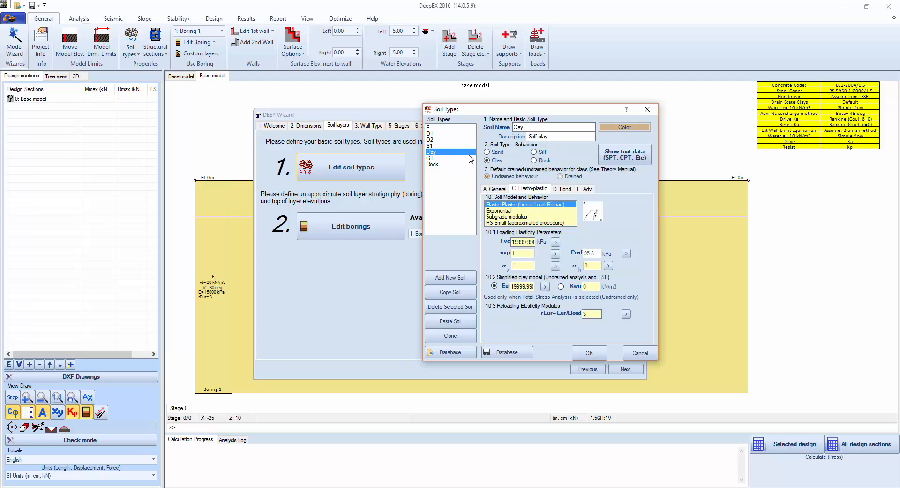
{"action": "left_click", "coordinate": [494, 188]}
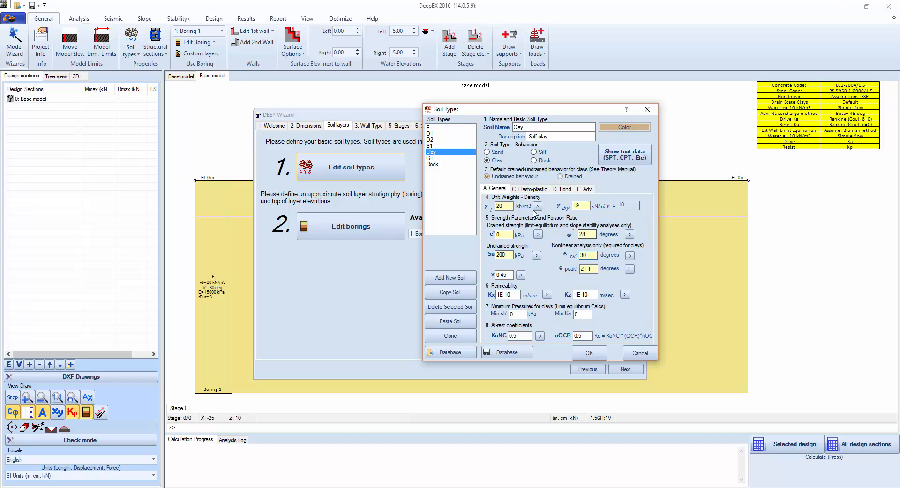
{"action": "left_click", "coordinate": [504, 205]}
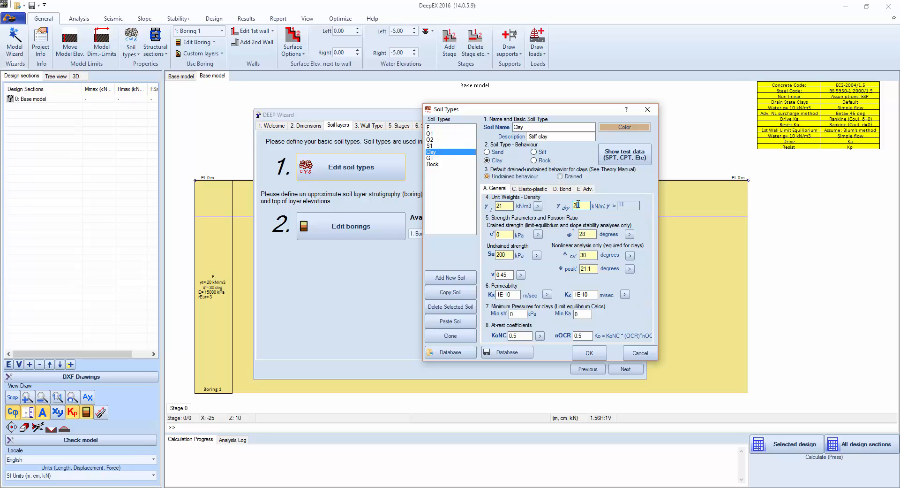
{"action": "type", "text": "20"}
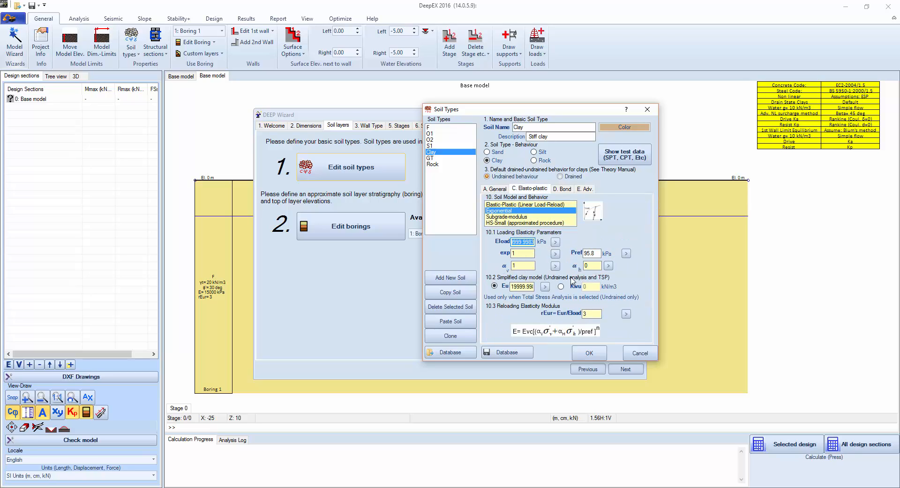
{"action": "left_click", "coordinate": [495, 188]}
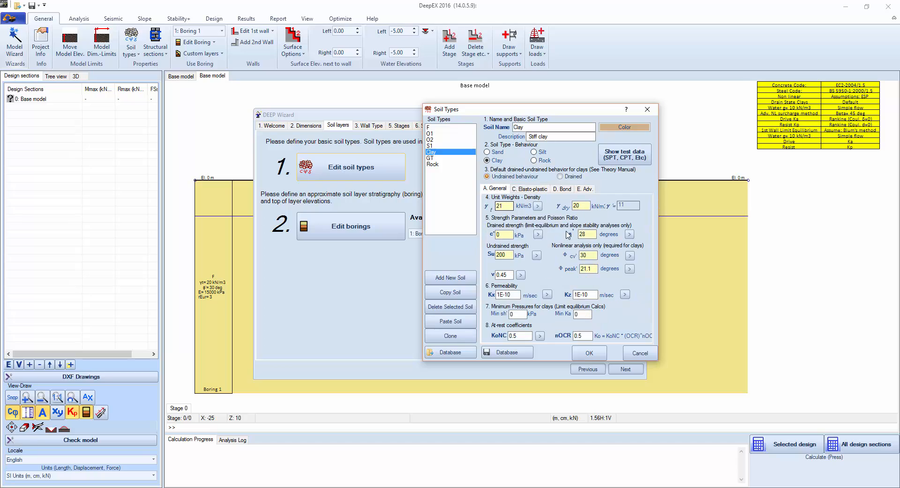
{"action": "left_click", "coordinate": [588, 352]}
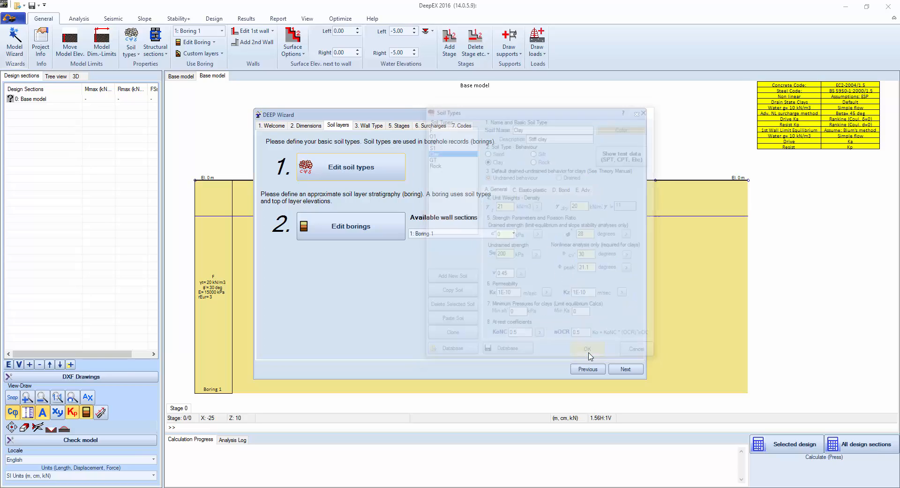
{"action": "left_click", "coordinate": [586, 349]}
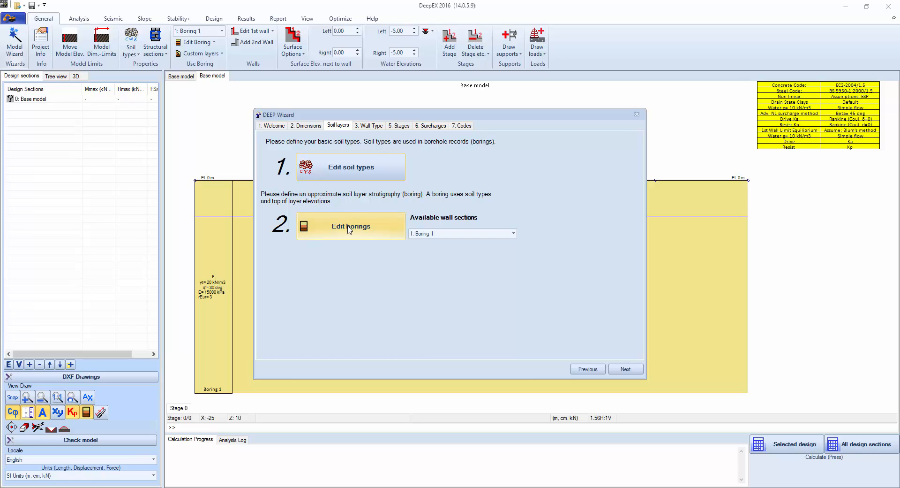
{"action": "mouse_move", "coordinate": [353, 239]}
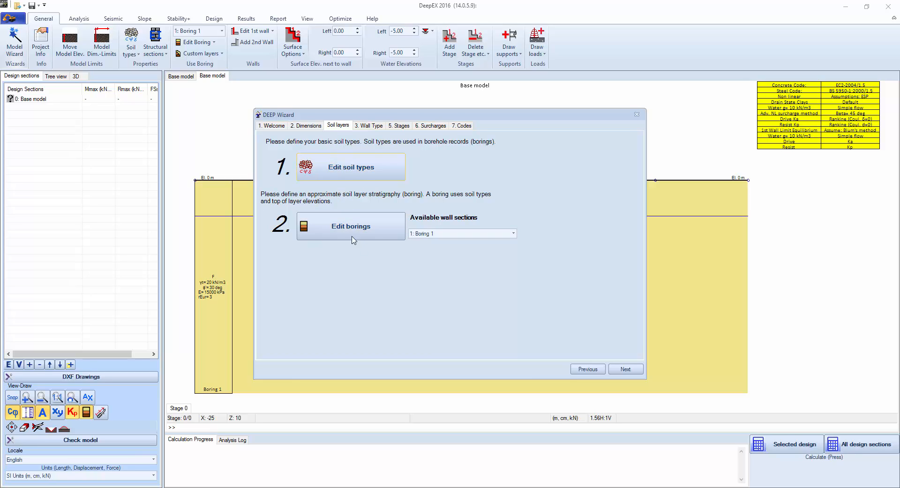
- Add a Clay layer with top elevation -5 m and OCR 2 to Boring 1 and confirm the borings
{"action": "left_click", "coordinate": [351, 226]}
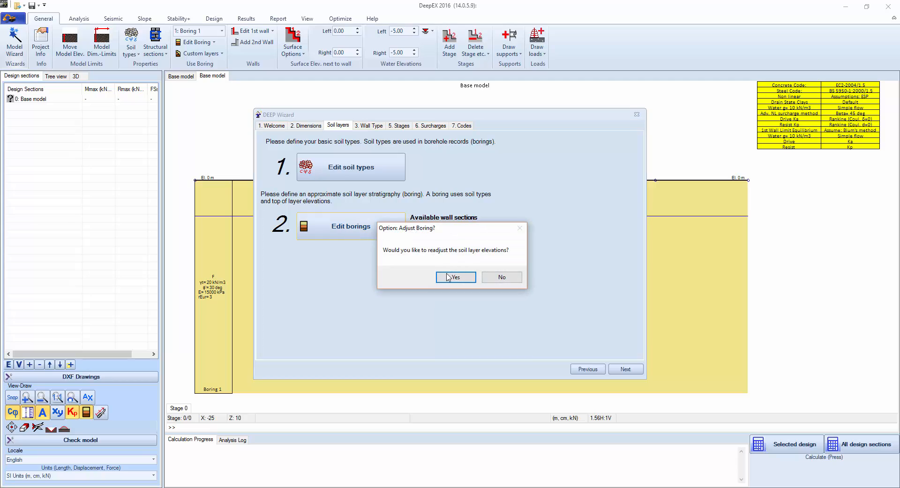
{"action": "left_click", "coordinate": [455, 277]}
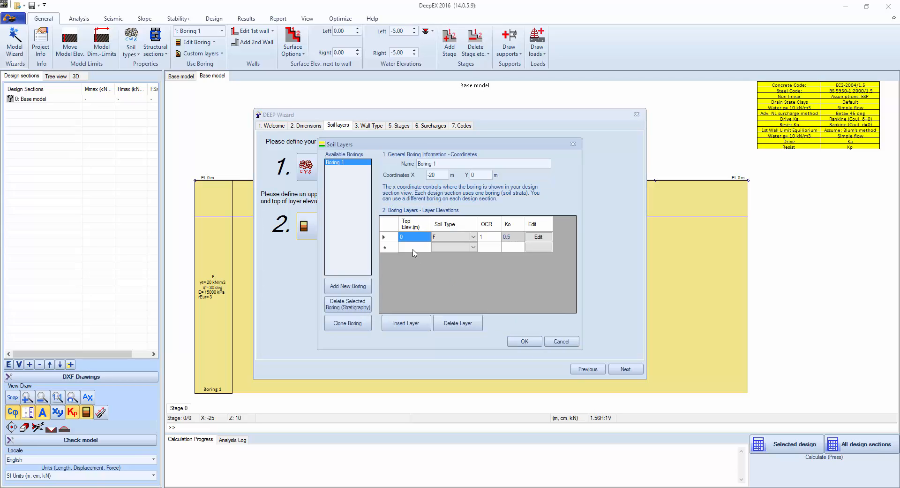
{"action": "mouse_move", "coordinate": [498, 241]}
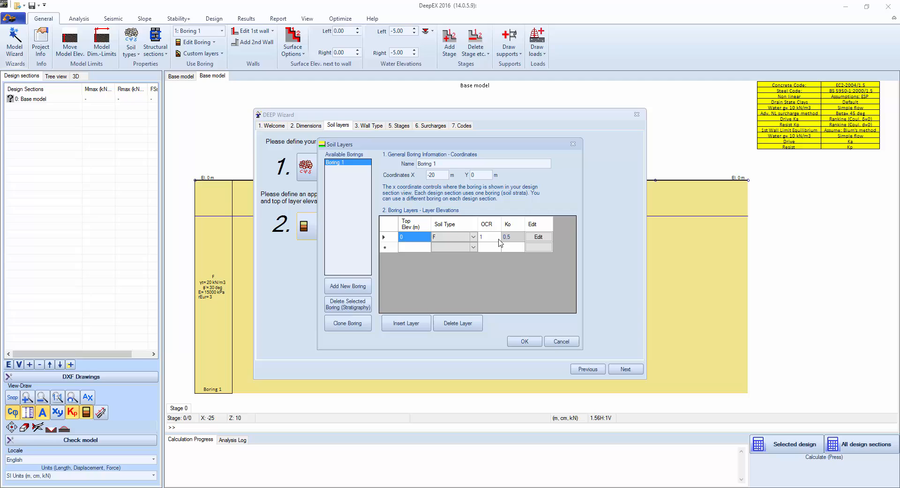
{"action": "type", "text": "-5"}
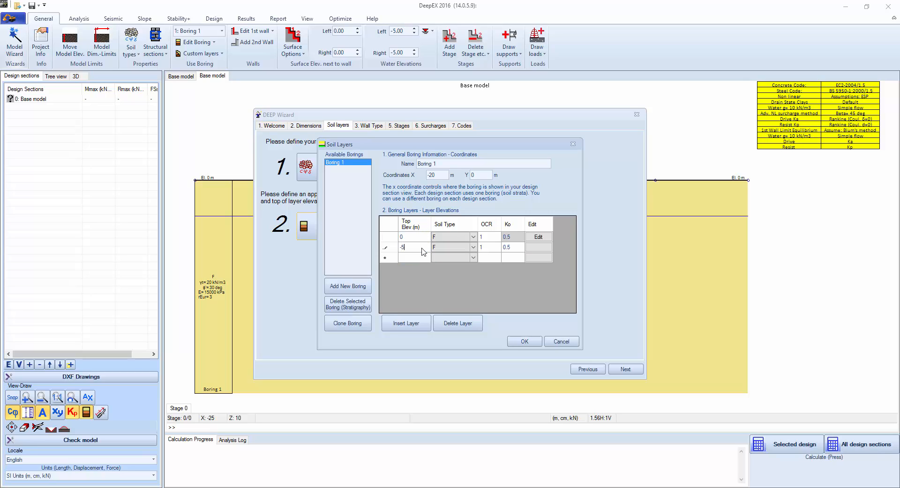
{"action": "left_click", "coordinate": [451, 247]}
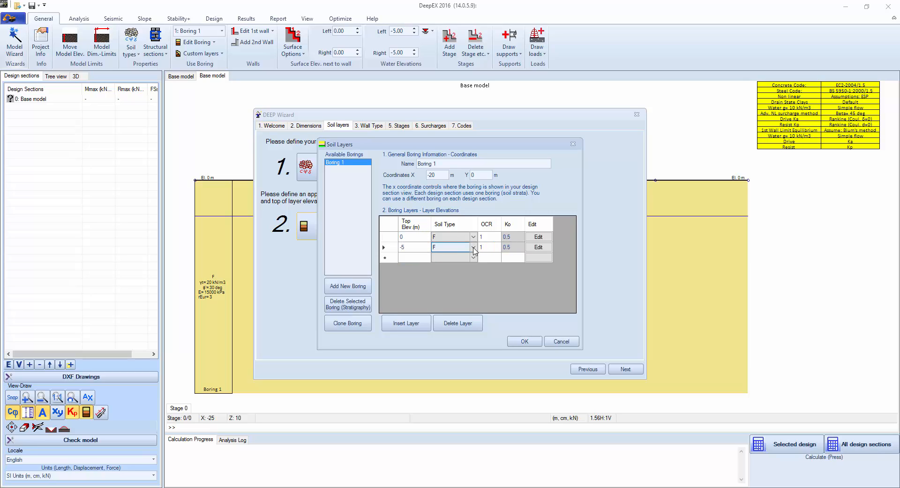
{"action": "left_click", "coordinate": [473, 247]}
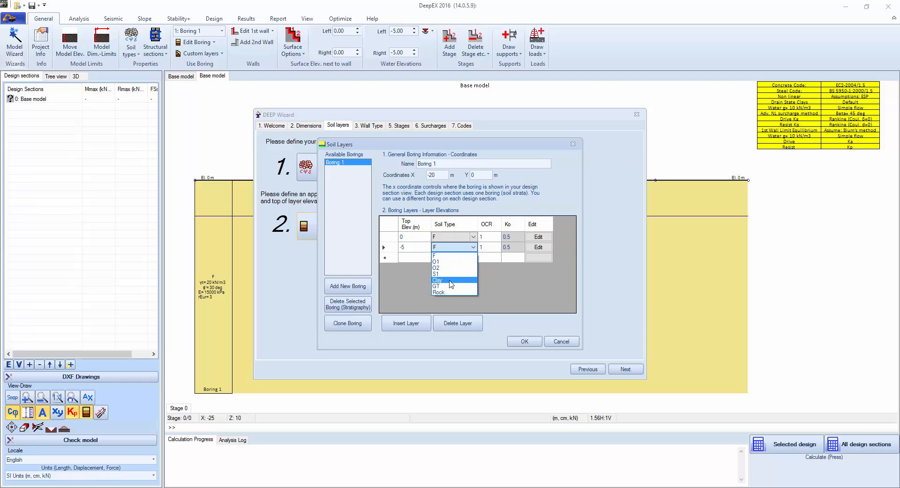
{"action": "left_click", "coordinate": [439, 279]}
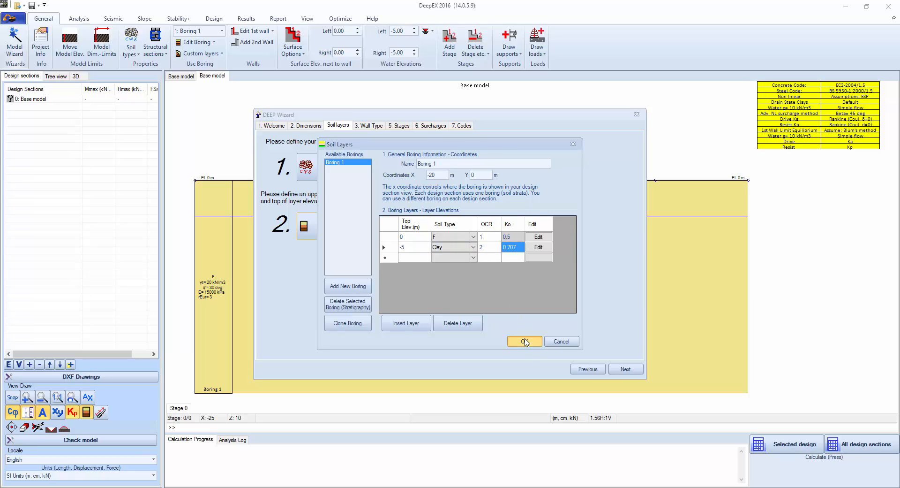
{"action": "left_click", "coordinate": [523, 341]}
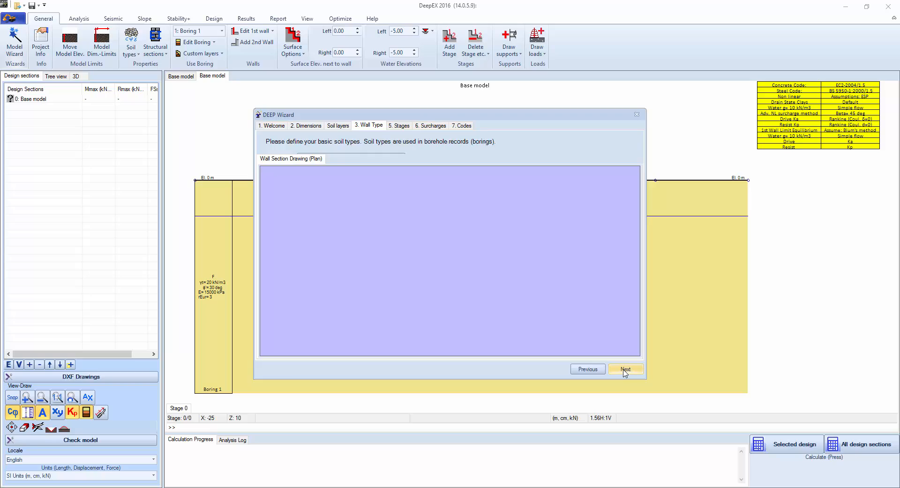
- On the wall type step, browse the wall section categories (sheet pile, diaphragm and others)
{"action": "left_click", "coordinate": [626, 369]}
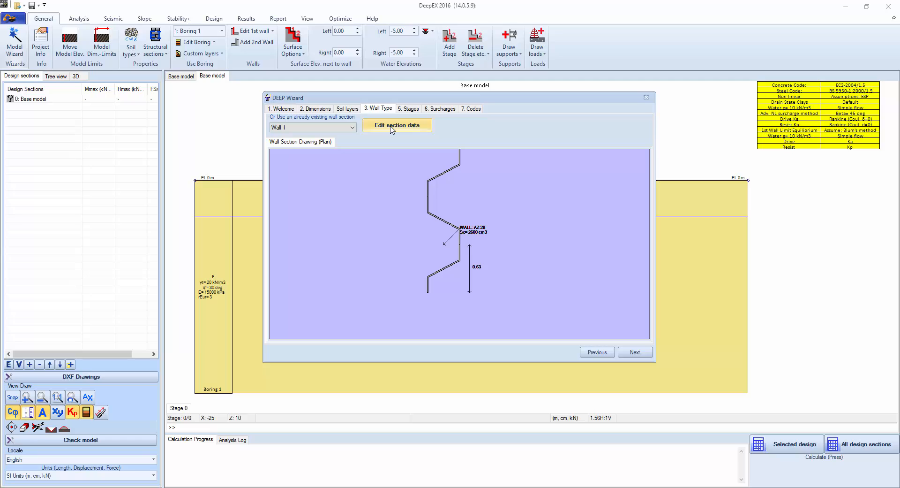
{"action": "mouse_move", "coordinate": [391, 129]}
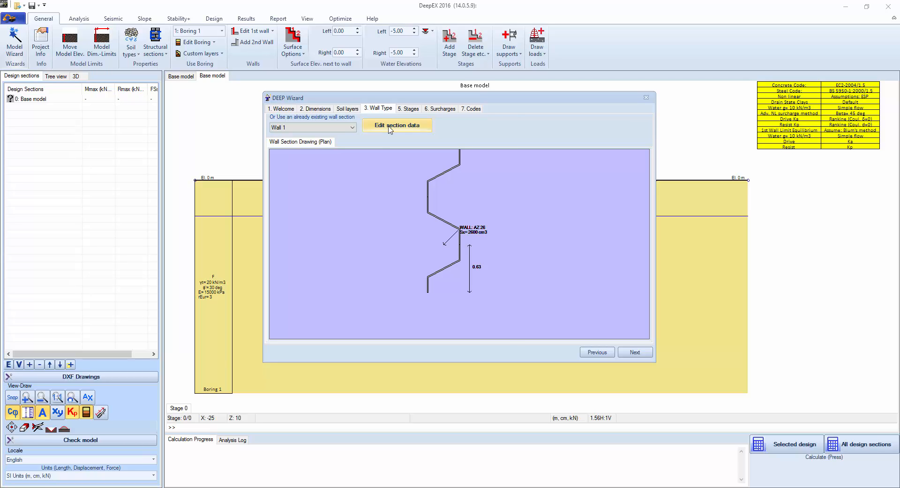
{"action": "left_click", "coordinate": [397, 125]}
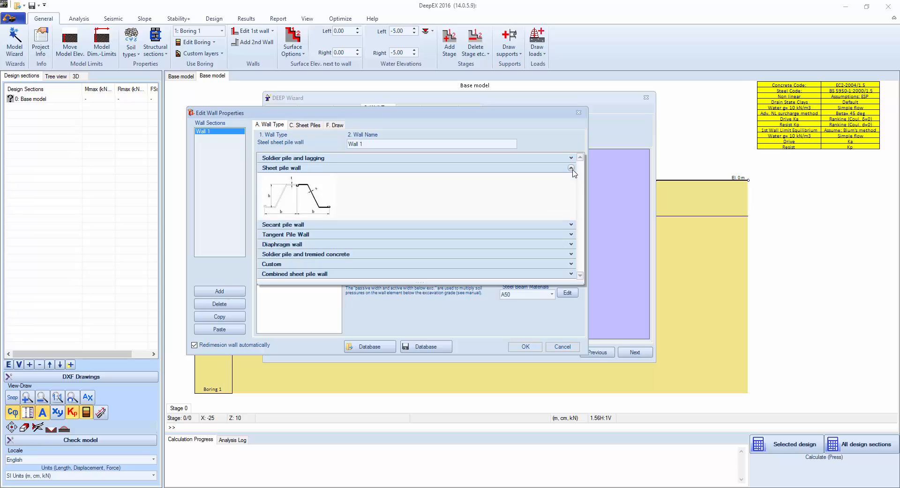
{"action": "left_click", "coordinate": [571, 168]}
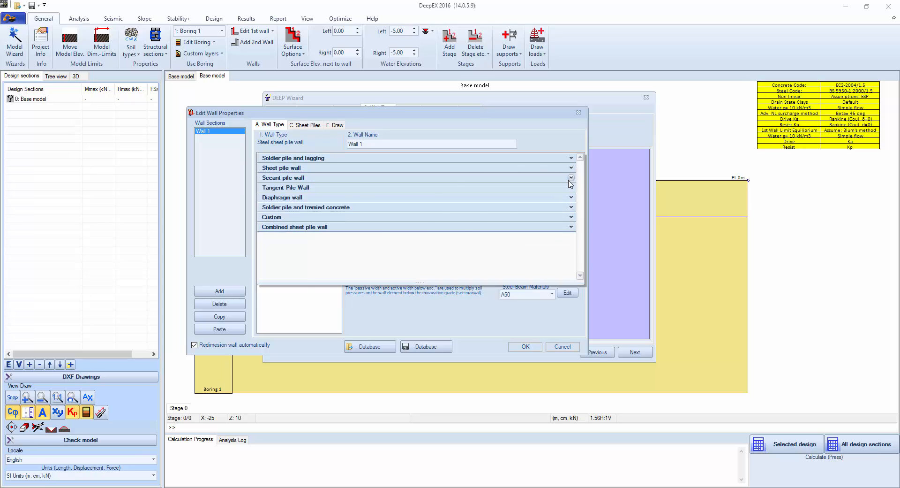
{"action": "left_click", "coordinate": [571, 177]}
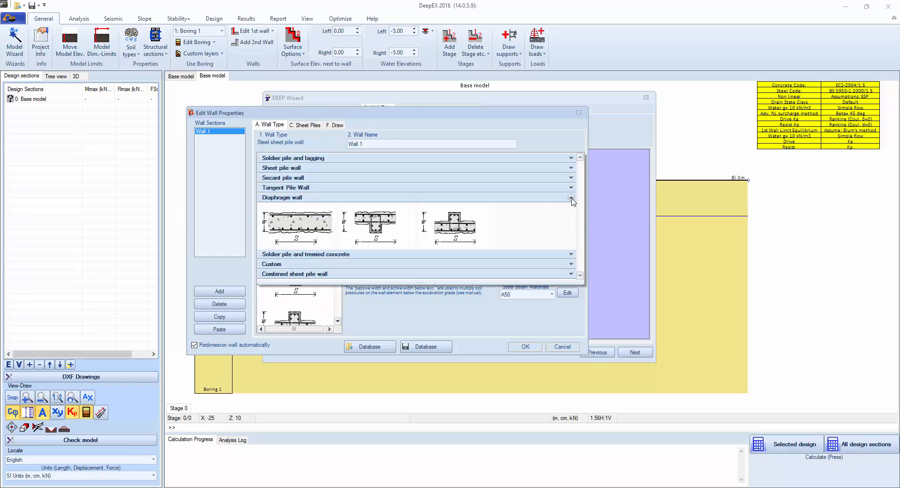
{"action": "left_click", "coordinate": [571, 197]}
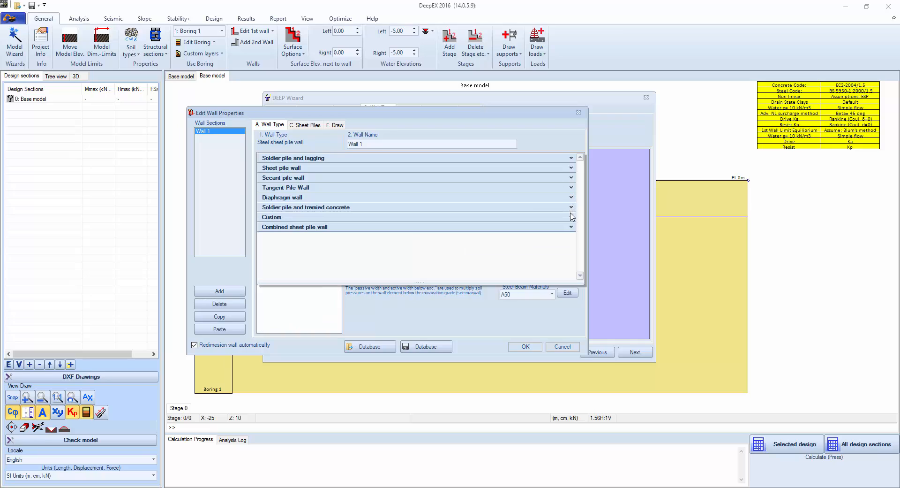
{"action": "left_click", "coordinate": [571, 207]}
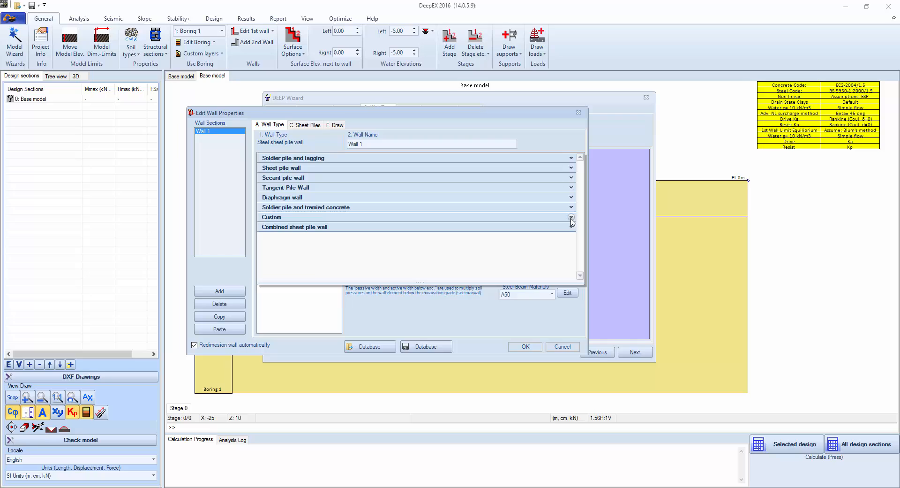
{"action": "left_click", "coordinate": [571, 226]}
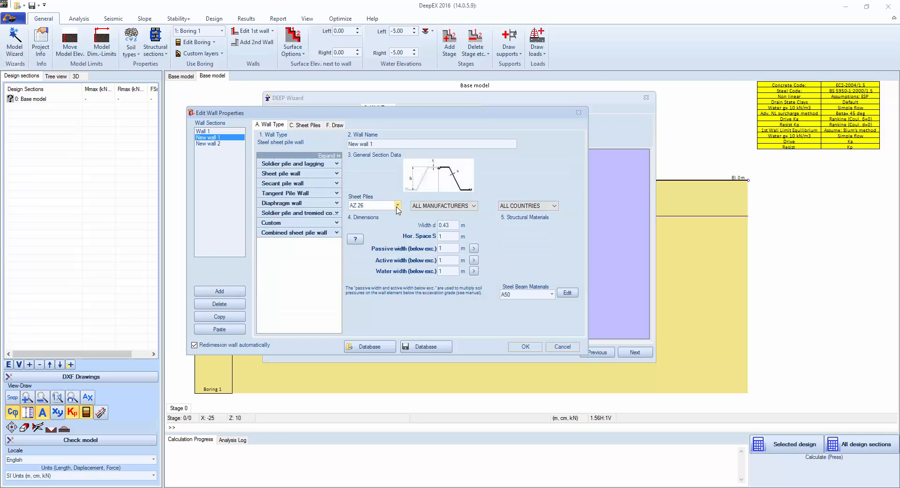
- Check the sheet pile section list with AZ 26 selected for the steel sheet pile wall
{"action": "left_click", "coordinate": [396, 205]}
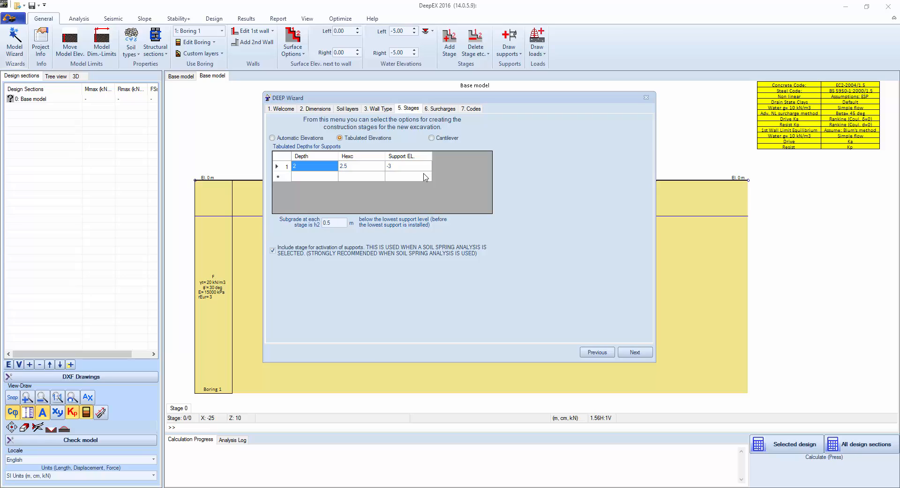
- Keep tabulated stage elevations with support EL -2 and continue to the surcharges step
{"action": "left_click", "coordinate": [272, 138]}
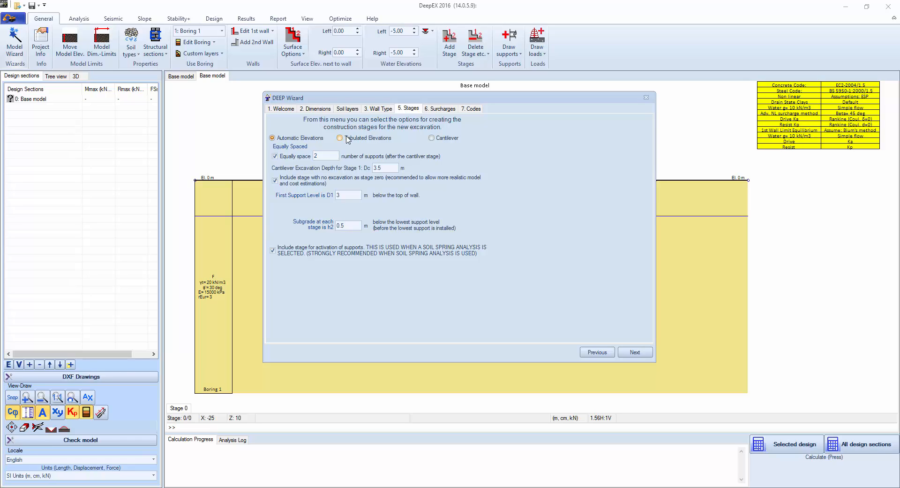
{"action": "left_click", "coordinate": [340, 138]}
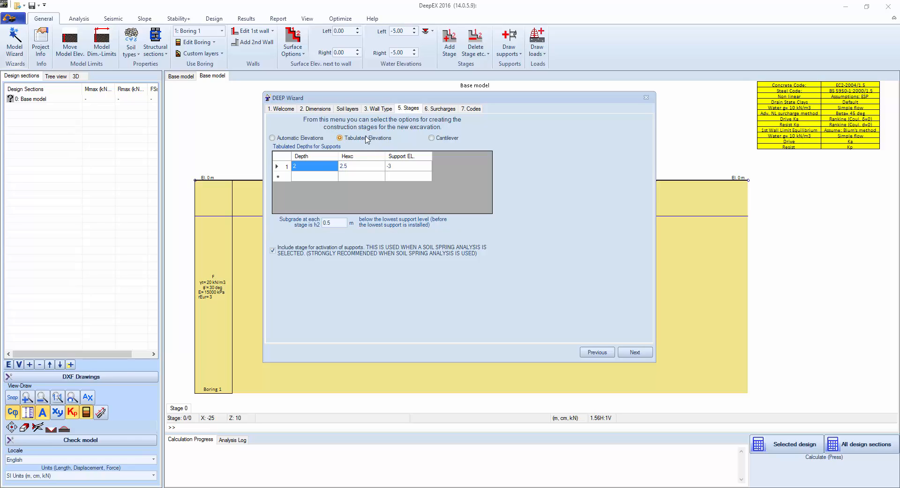
{"action": "left_click", "coordinate": [314, 165]}
{"action": "type", "text": "-2"}
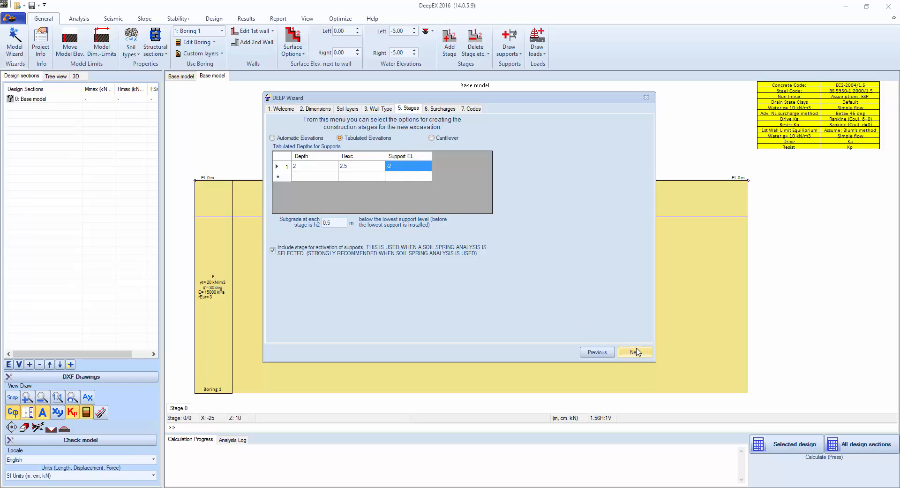
{"action": "left_click", "coordinate": [635, 352]}
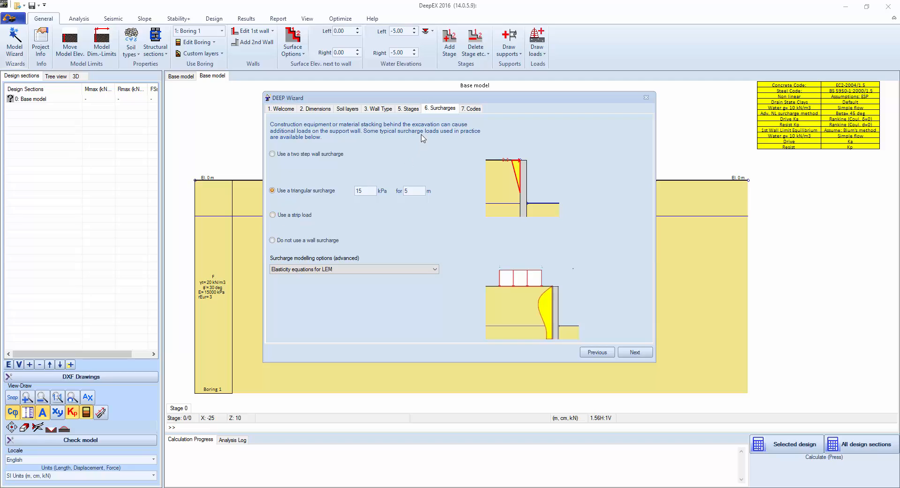
- Apply a 15 kPa strip load, 6 m wide, 1 m behind the wall, using elasticity equations, and continue to codes
{"action": "left_click", "coordinate": [272, 154]}
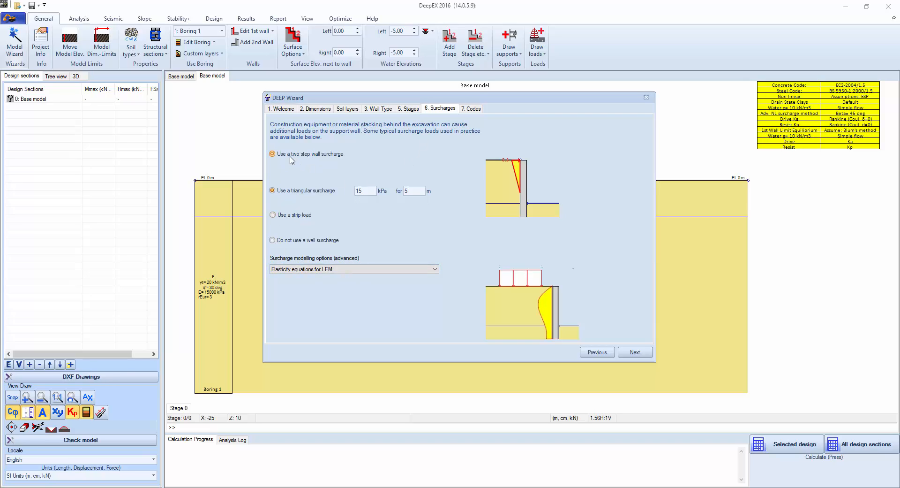
{"action": "left_click", "coordinate": [271, 154]}
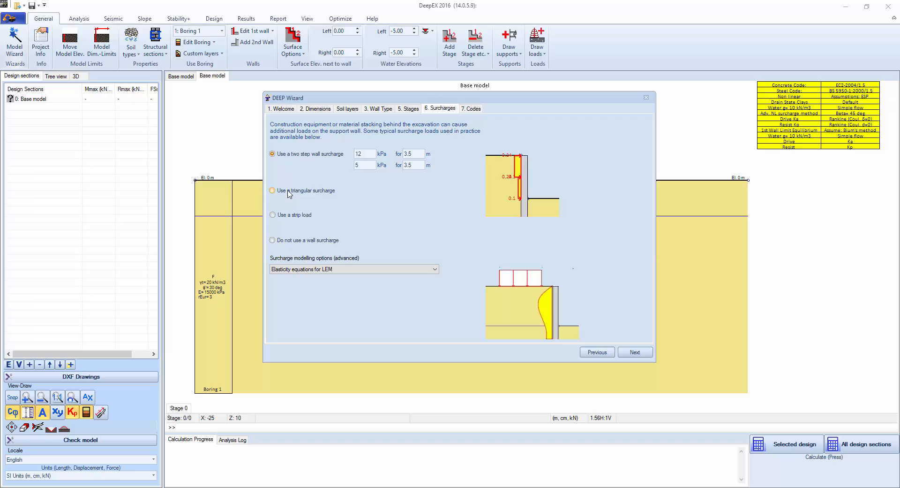
{"action": "left_click", "coordinate": [272, 191]}
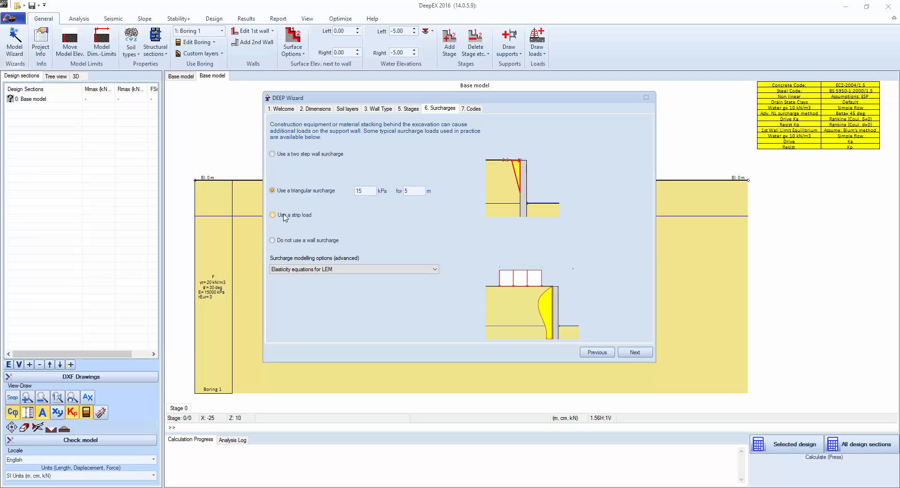
{"action": "left_click", "coordinate": [272, 213]}
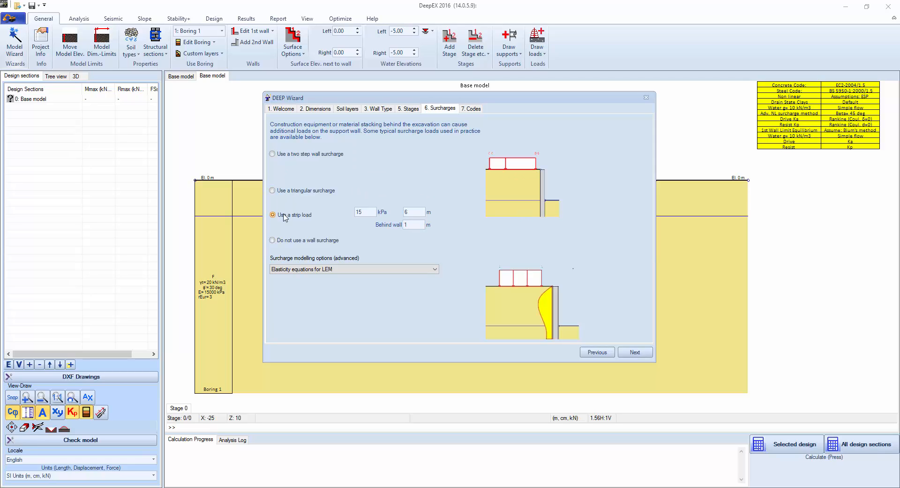
{"action": "left_click", "coordinate": [272, 239]}
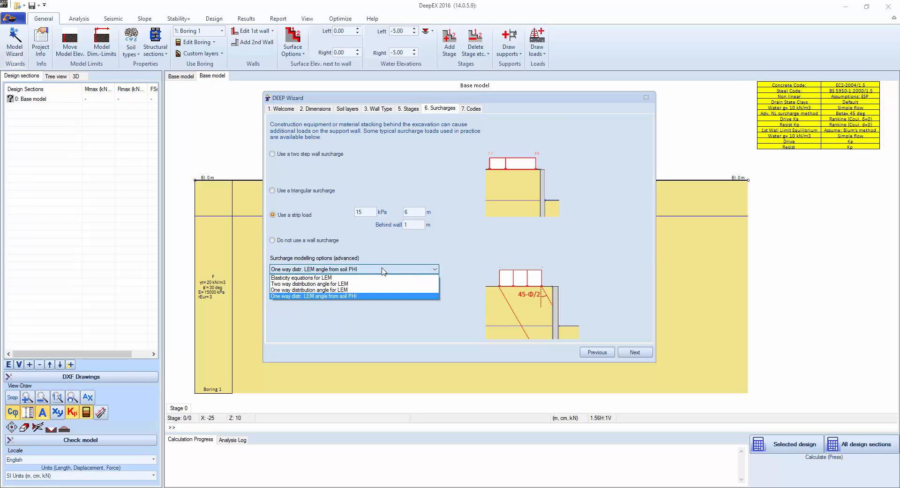
{"action": "left_click", "coordinate": [301, 278]}
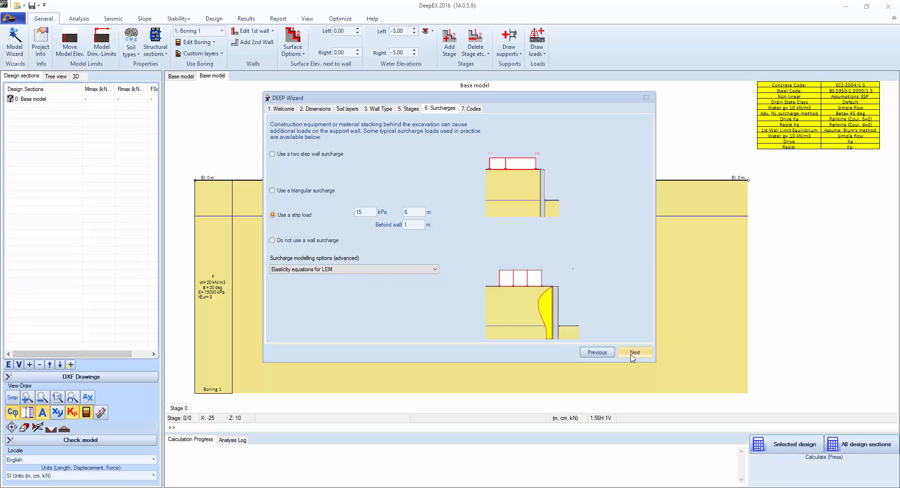
{"action": "left_click", "coordinate": [635, 352]}
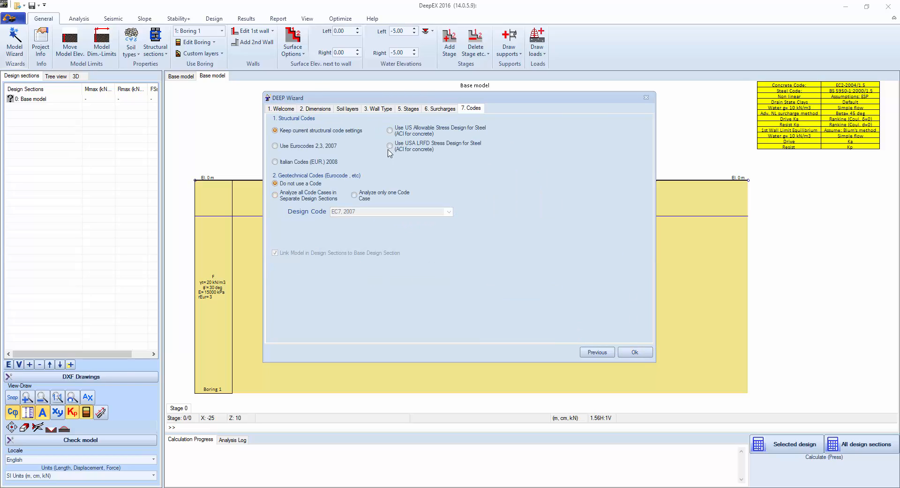
{"action": "mouse_move", "coordinate": [293, 205]}
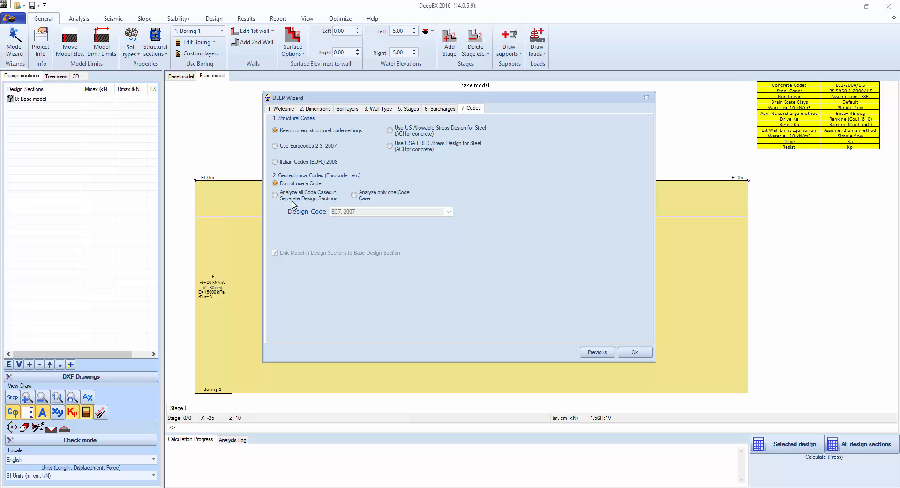
- Finish the wizard with no design code and accept the recommended excavation size
{"action": "left_click", "coordinate": [275, 195]}
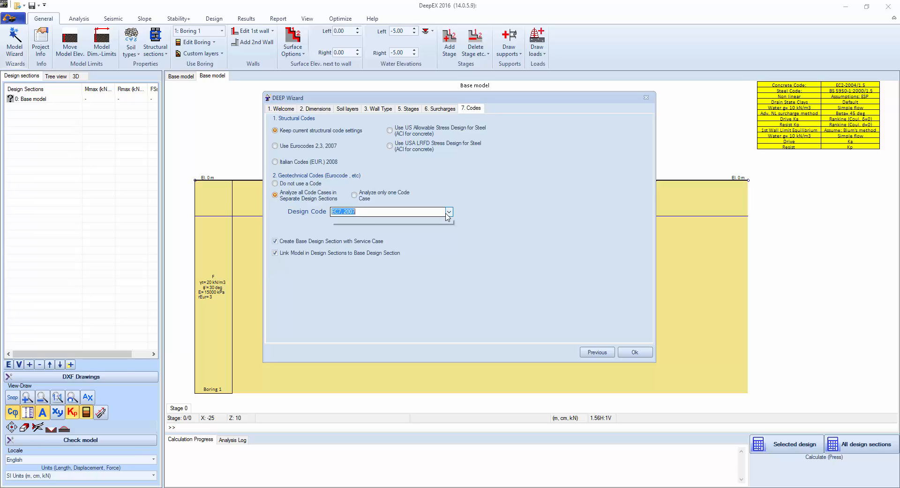
{"action": "left_click", "coordinate": [448, 211]}
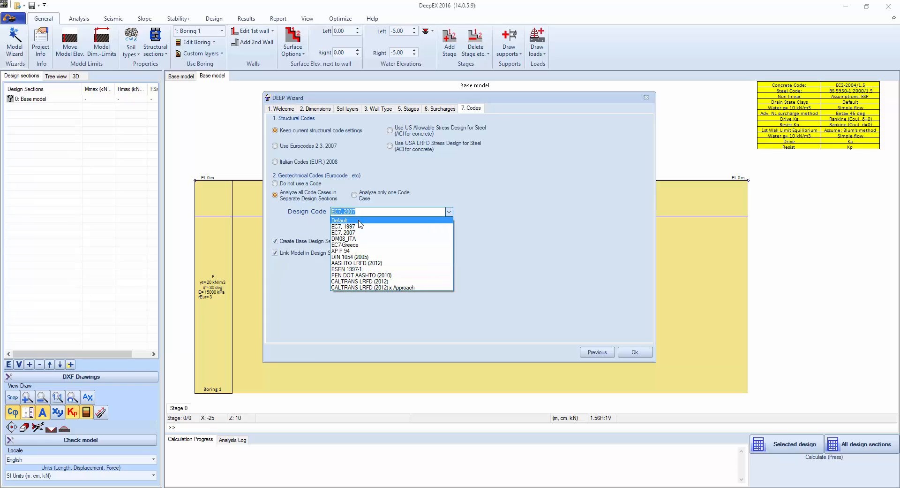
{"action": "mouse_move", "coordinate": [344, 244]}
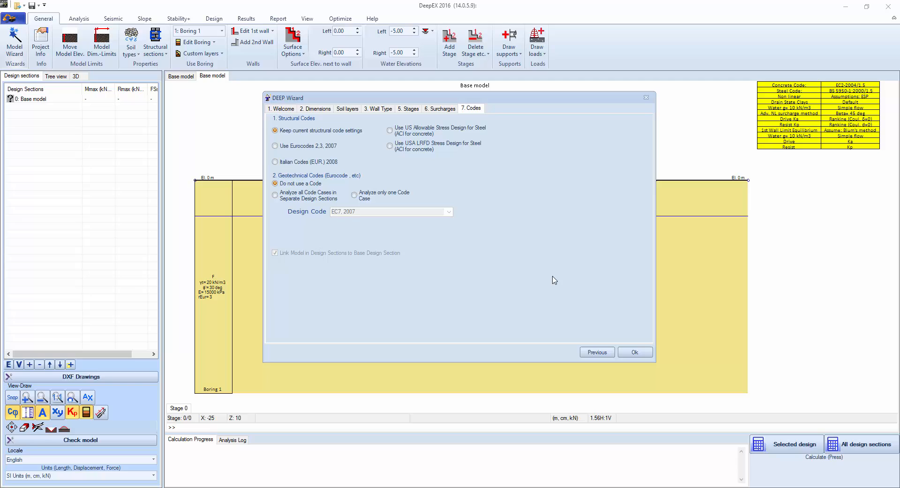
{"action": "left_click", "coordinate": [634, 352]}
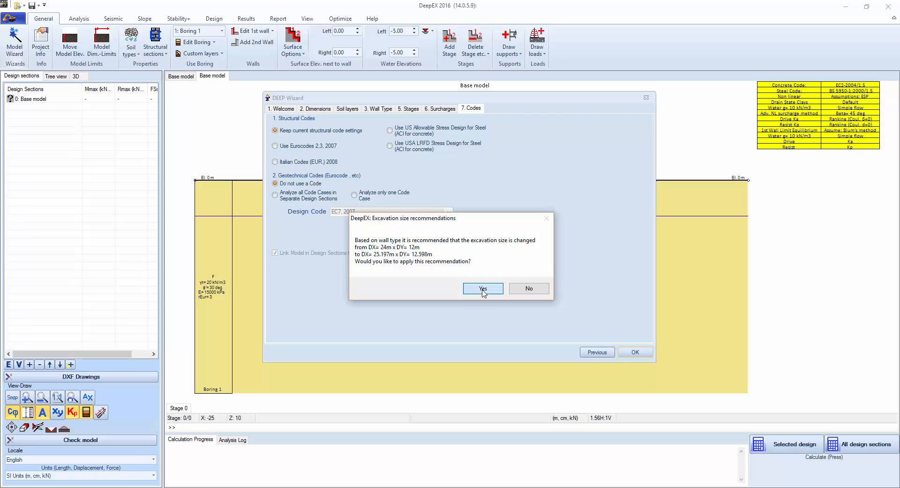
{"action": "left_click", "coordinate": [482, 287]}
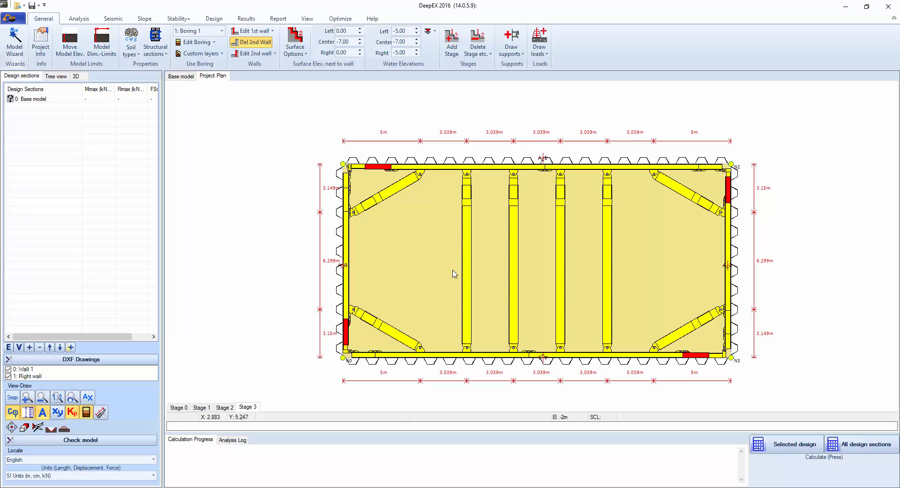
- Review the base model section at stages 1 and 3, then show the bracing plan and select corner strut A1
{"action": "left_click", "coordinate": [180, 76]}
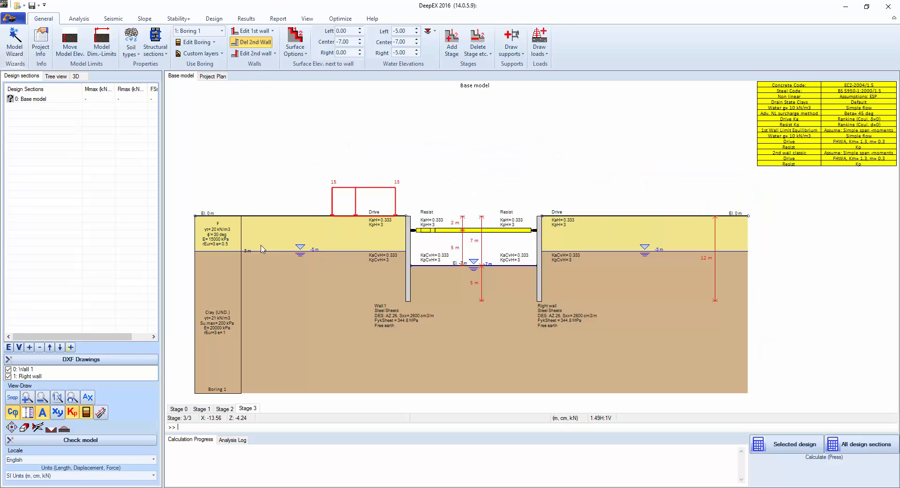
{"action": "left_click", "coordinate": [202, 408]}
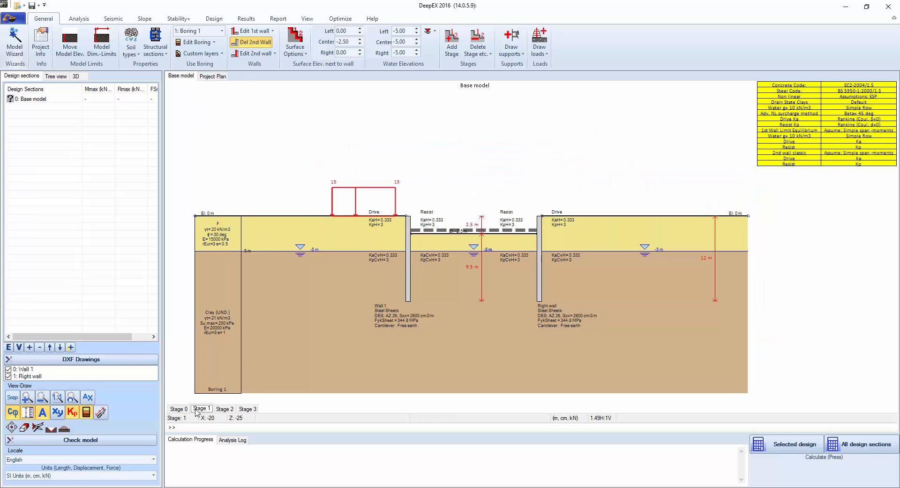
{"action": "left_click", "coordinate": [246, 408]}
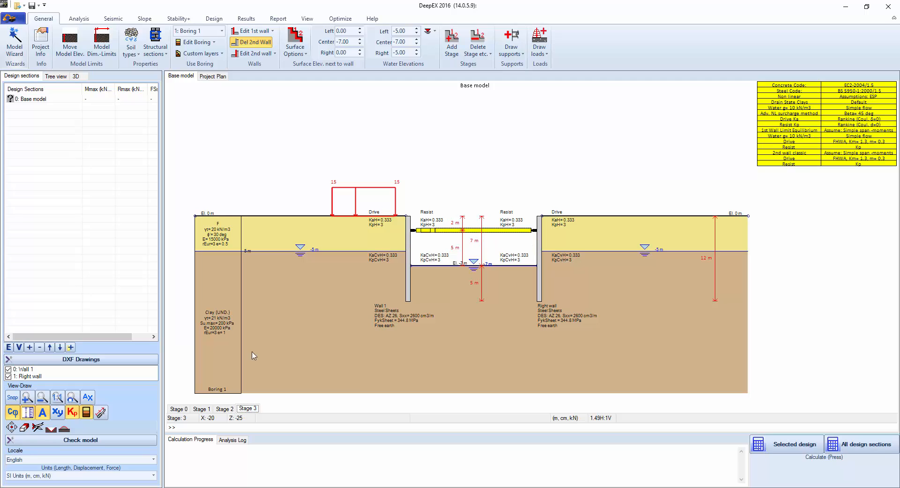
{"action": "left_click", "coordinate": [213, 75]}
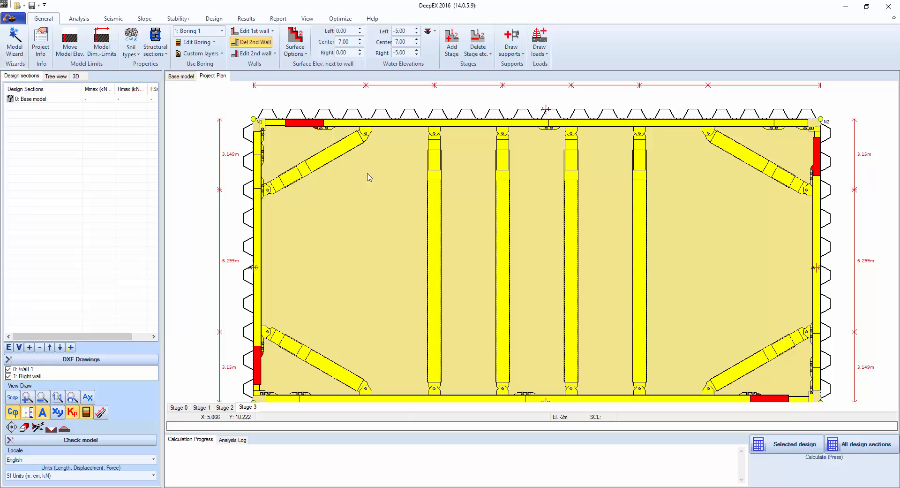
{"action": "mouse_move", "coordinate": [378, 203]}
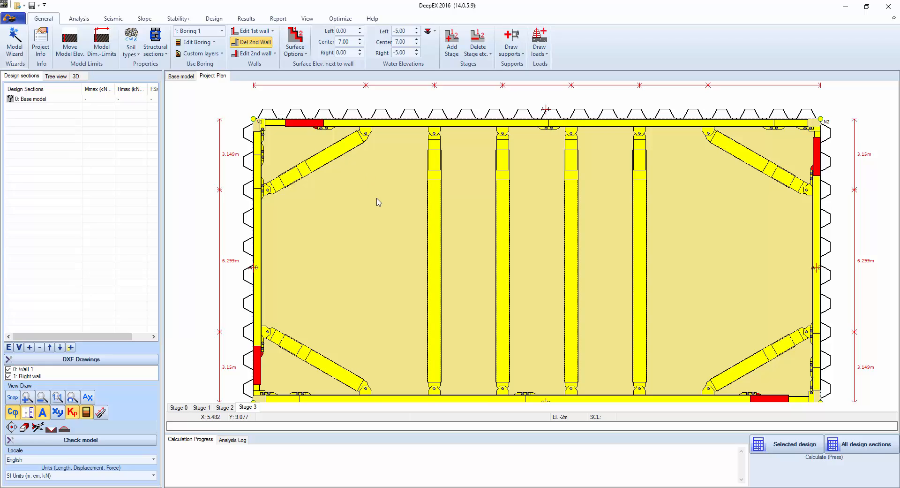
{"action": "mouse_move", "coordinate": [372, 206]}
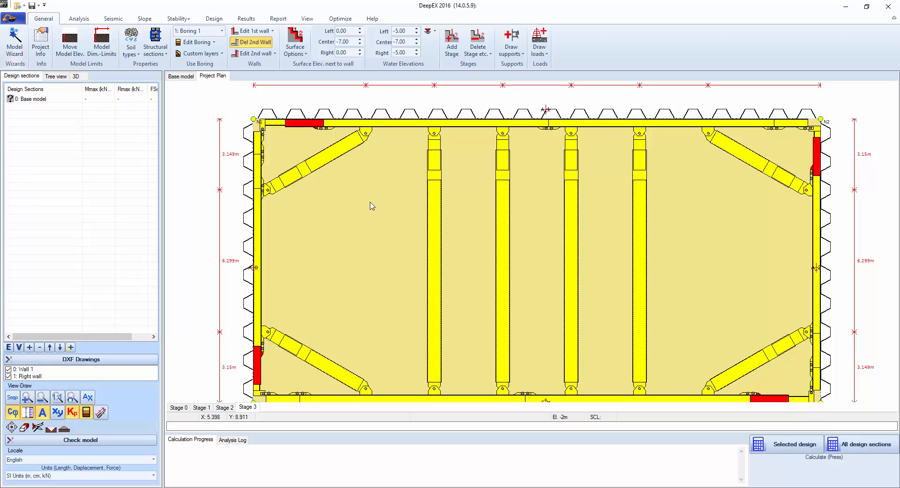
{"action": "left_click", "coordinate": [316, 164]}
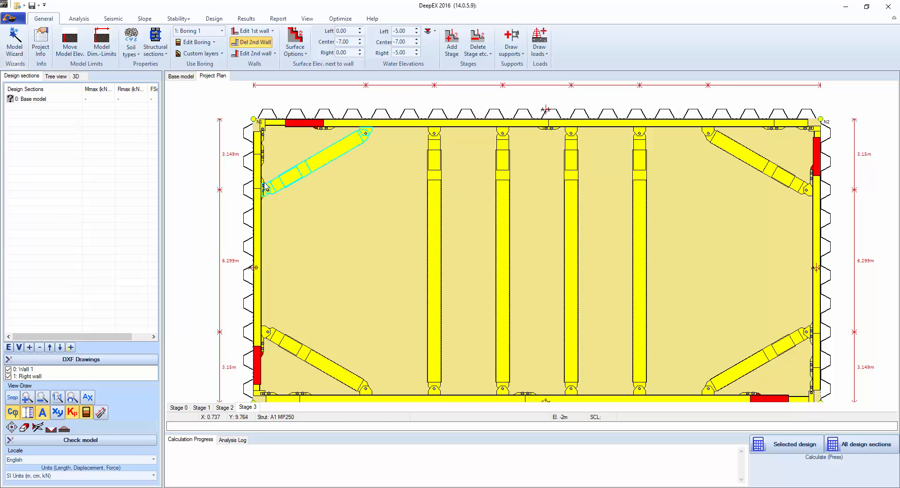
{"action": "mouse_move", "coordinate": [267, 189]}
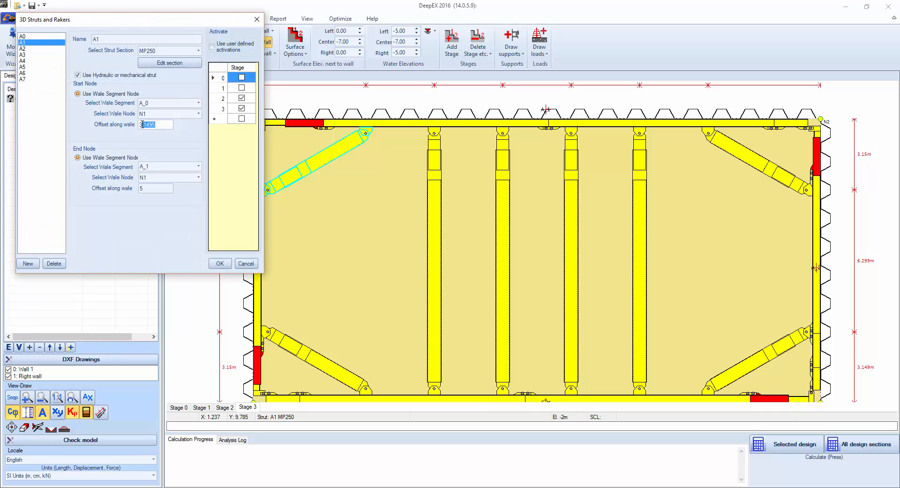
- Adjust strut A1's start offset and delete middle struts A6 and A5
{"action": "left_click", "coordinate": [220, 264]}
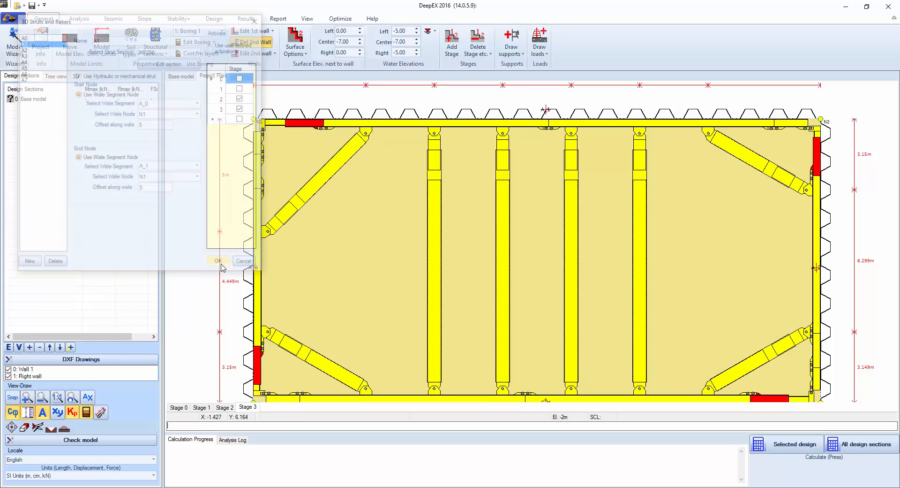
{"action": "left_click", "coordinate": [217, 260]}
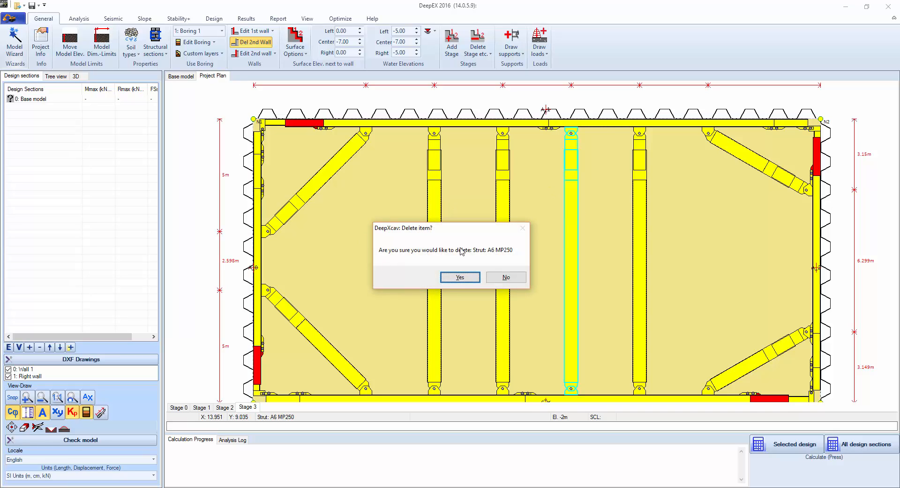
{"action": "left_click", "coordinate": [459, 277]}
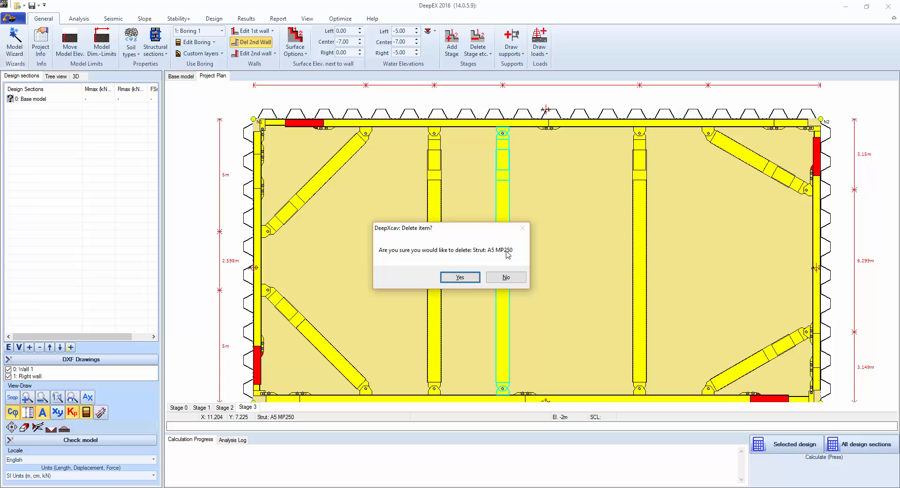
{"action": "left_click", "coordinate": [459, 277]}
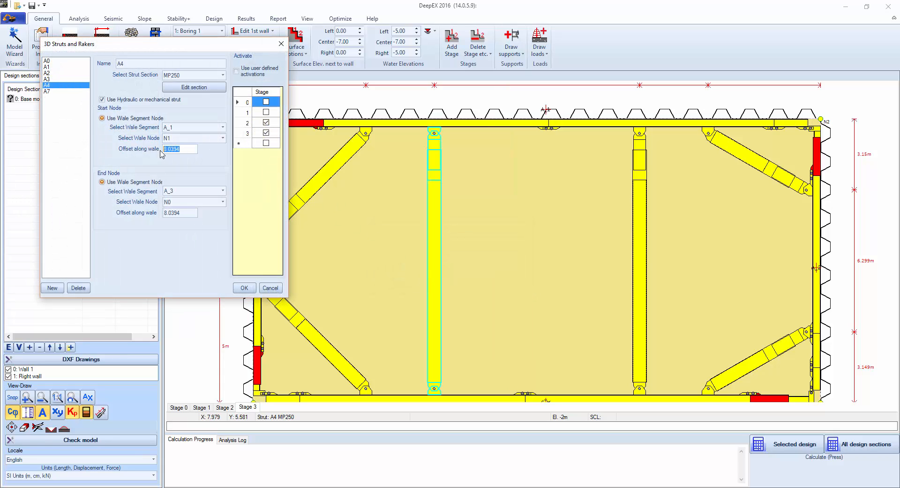
- Respace struts A4, A7, A2 and A3 symmetrically and return to the base model section
{"action": "left_click", "coordinate": [270, 287]}
{"action": "type", "text": "16"}
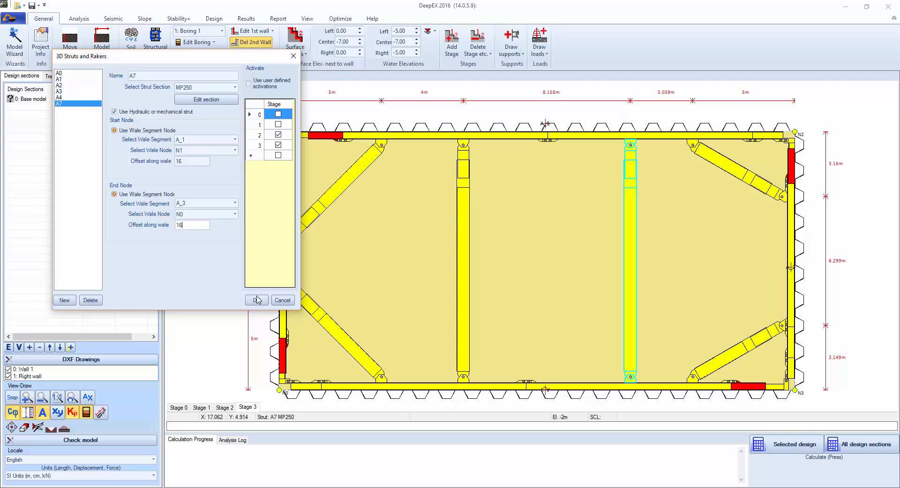
{"action": "left_click", "coordinate": [257, 299]}
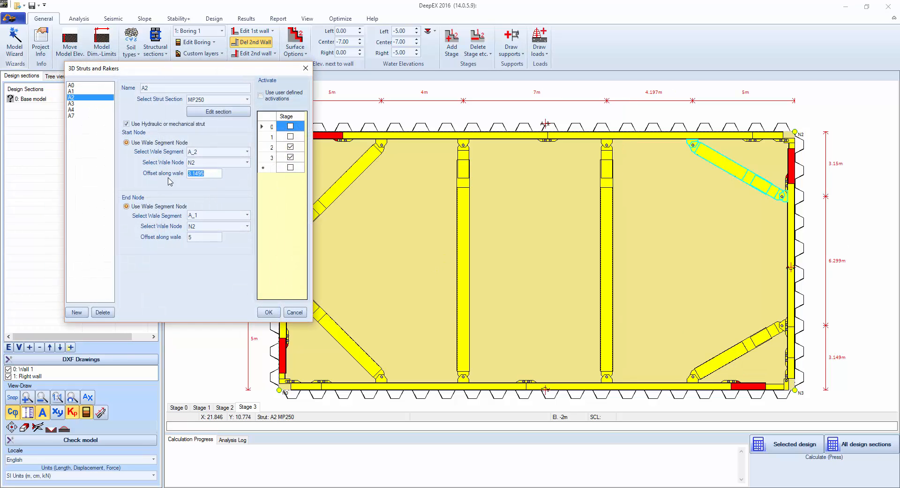
{"action": "left_click", "coordinate": [267, 313]}
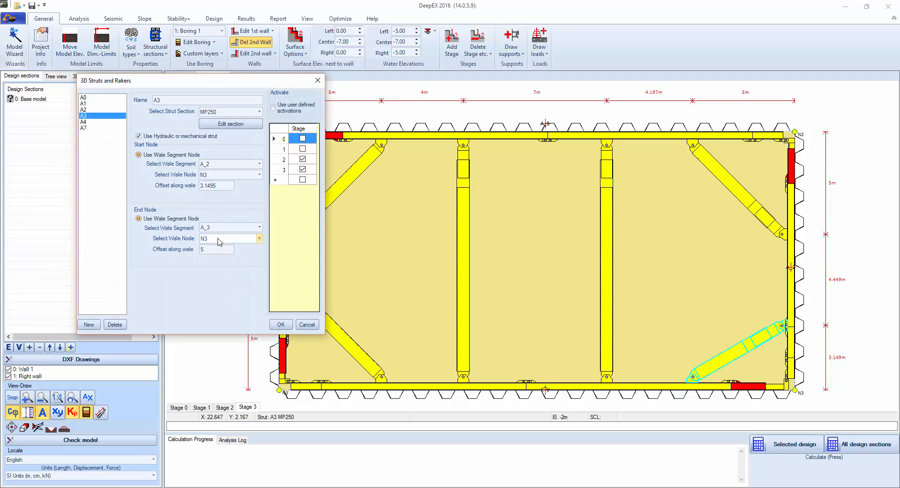
{"action": "left_click", "coordinate": [280, 323]}
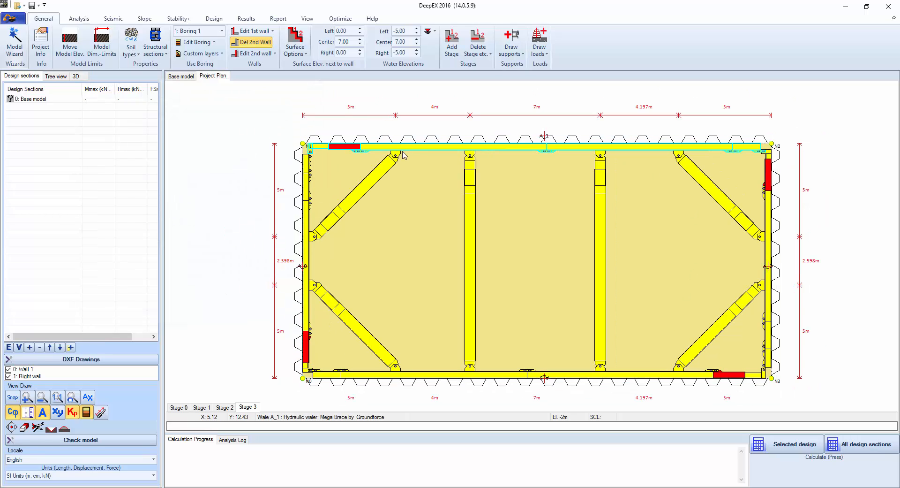
{"action": "left_click", "coordinate": [180, 76]}
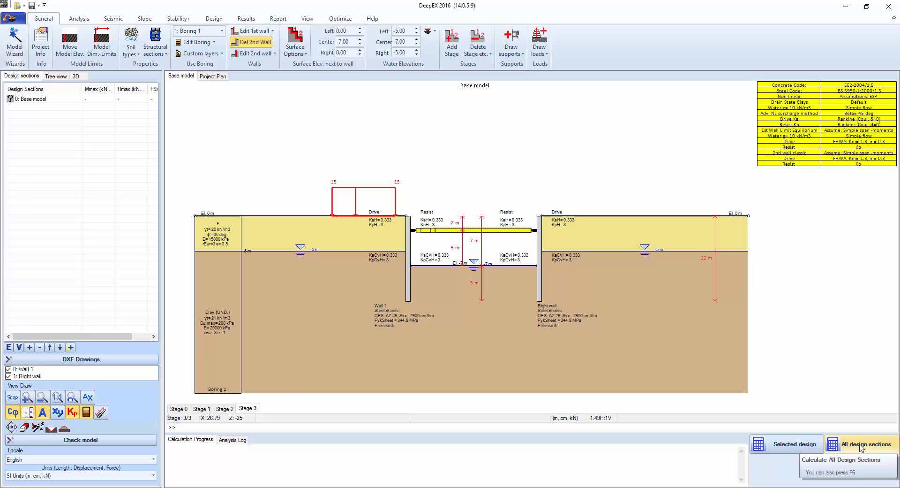
- Analyse all design sections and review maximum support reaction and basal safety factor in the summary
{"action": "left_click", "coordinate": [864, 443]}
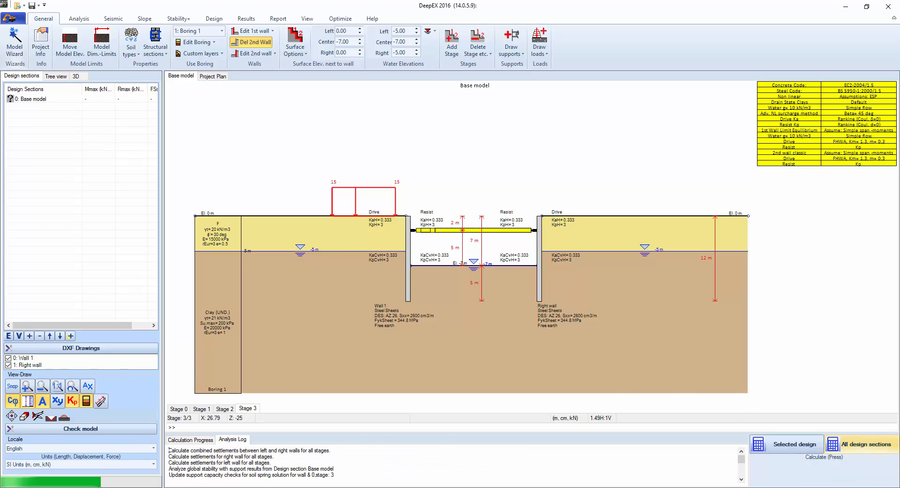
{"action": "left_click", "coordinate": [786, 447]}
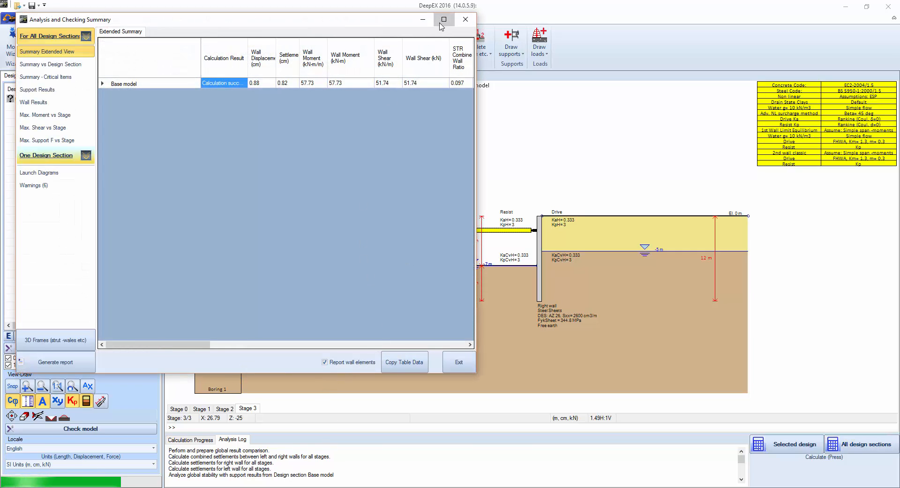
{"action": "left_click", "coordinate": [444, 19]}
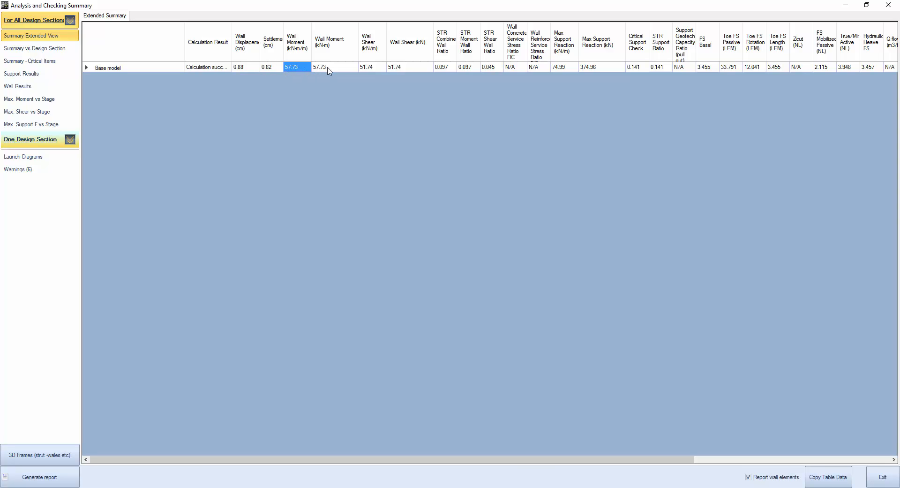
{"action": "left_click", "coordinate": [372, 66]}
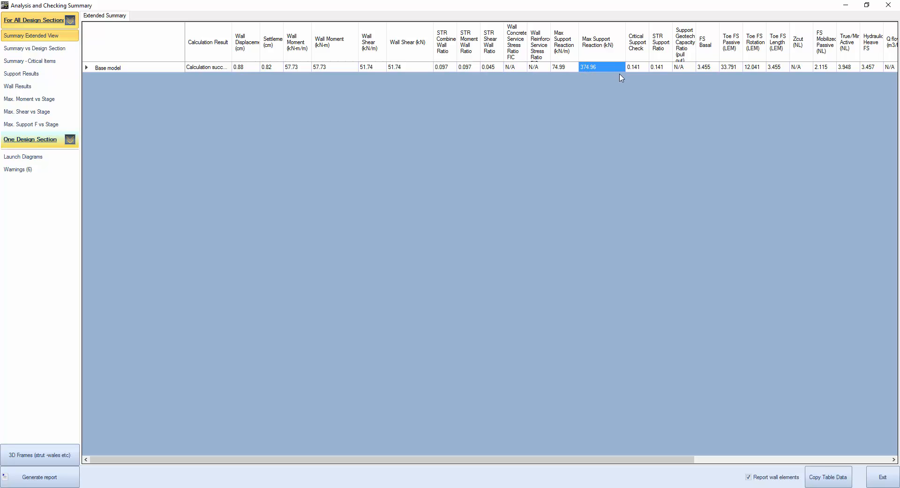
{"action": "left_click", "coordinate": [704, 66]}
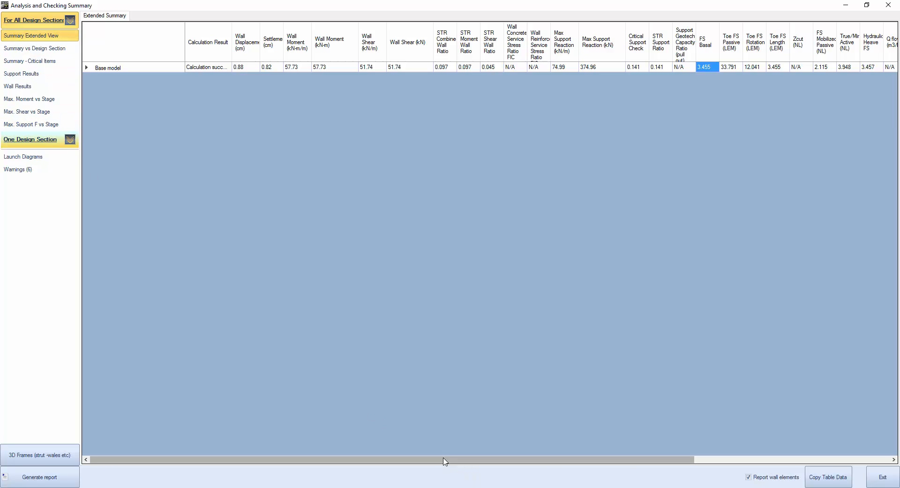
{"action": "scroll", "scroll_direction": "right", "scroll_amount": 3}
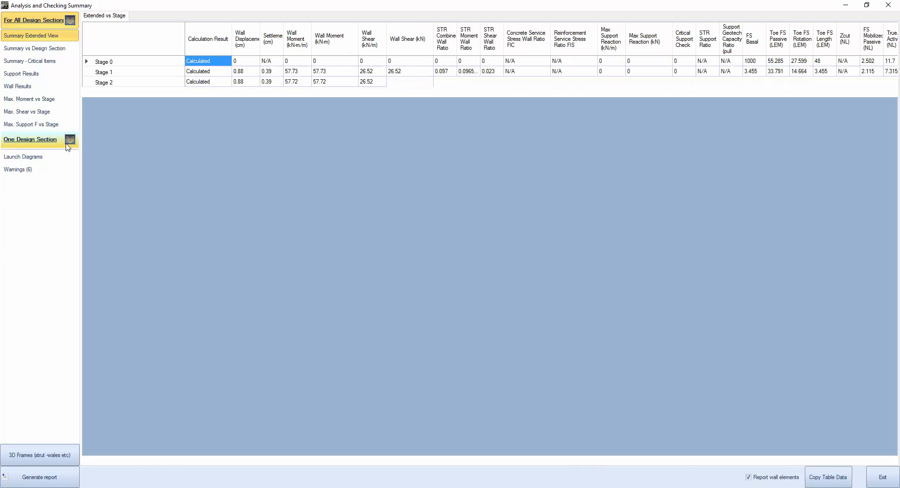
- Show one design section's results versus stage for the base model
{"action": "left_click", "coordinate": [30, 139]}
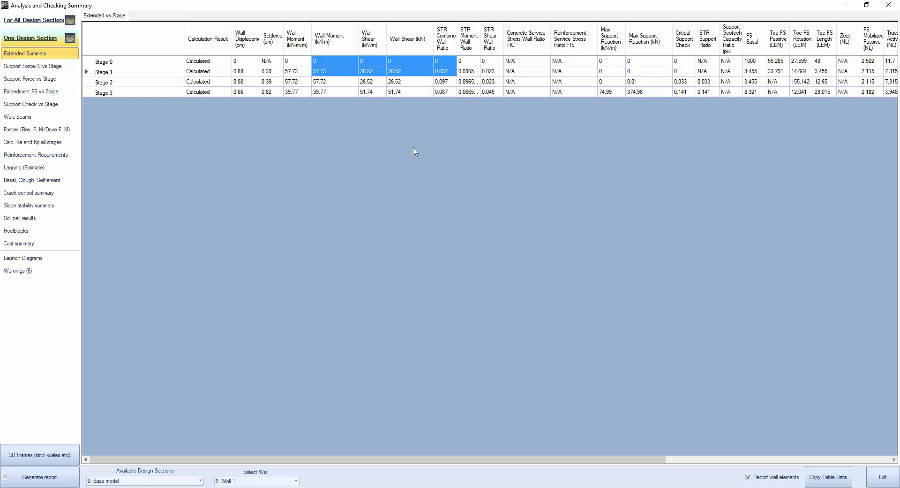
{"action": "mouse_move", "coordinate": [195, 137]}
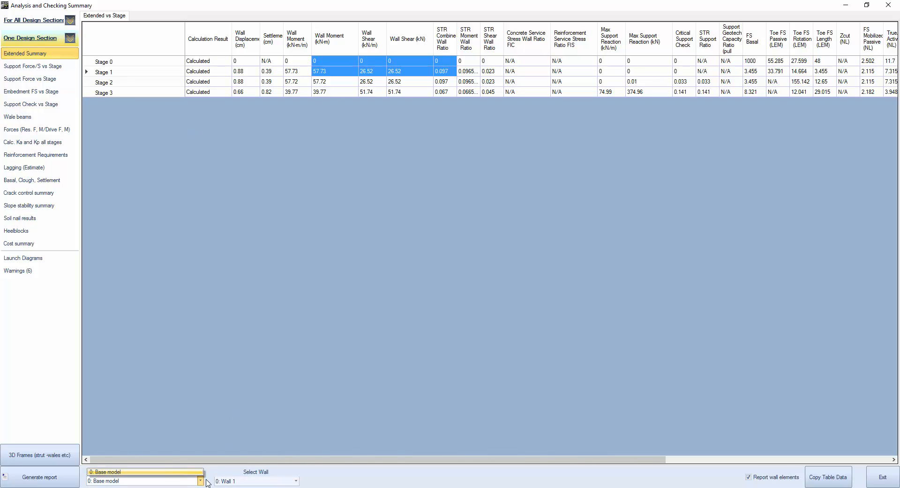
{"action": "left_click", "coordinate": [294, 480]}
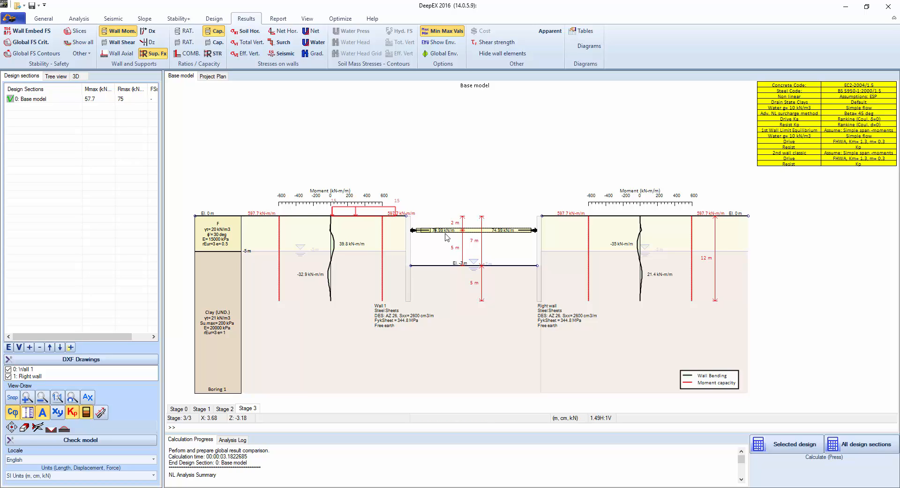
- Exit the summary and toggle wall moment, horizontal soil pressure and hydraulic gradient diagrams
{"action": "left_click", "coordinate": [212, 53]}
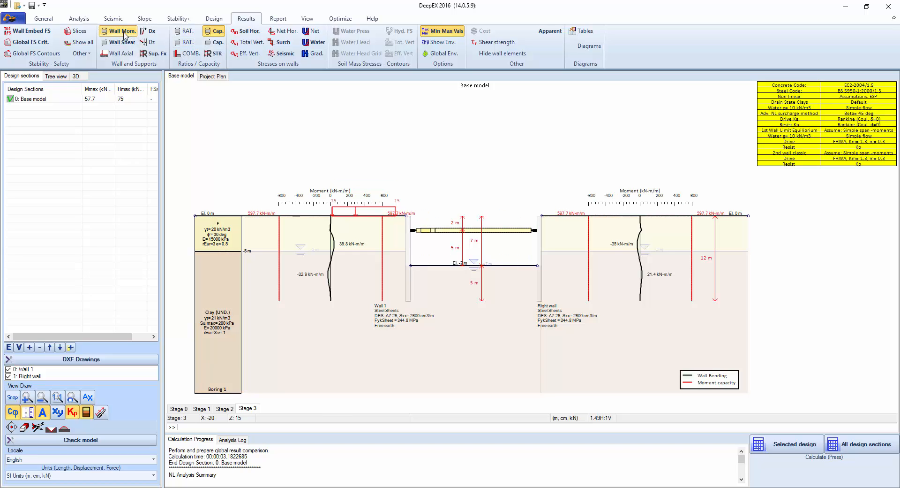
{"action": "left_click", "coordinate": [245, 31]}
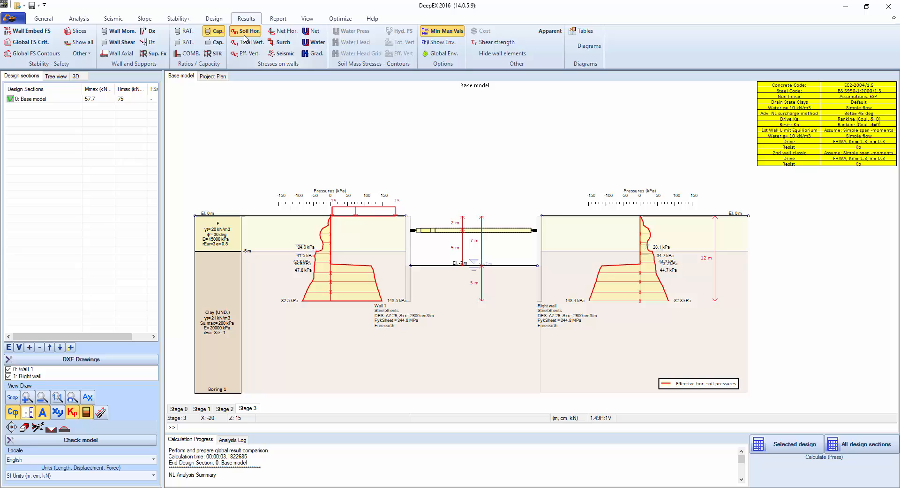
{"action": "left_click", "coordinate": [245, 31]}
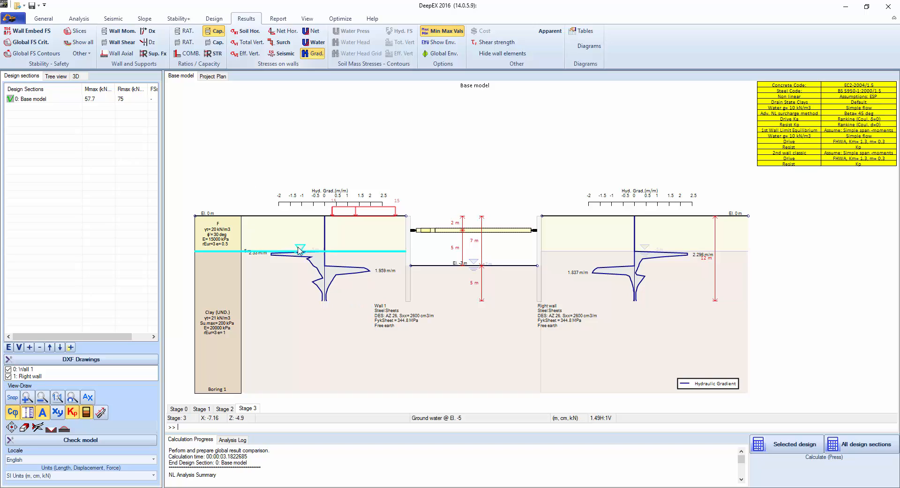
{"action": "left_click", "coordinate": [312, 53]}
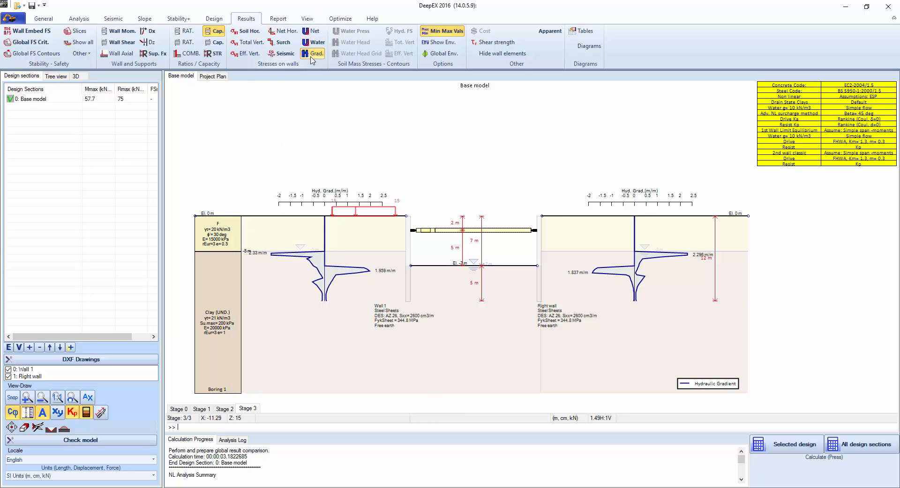
{"action": "left_click", "coordinate": [213, 75]}
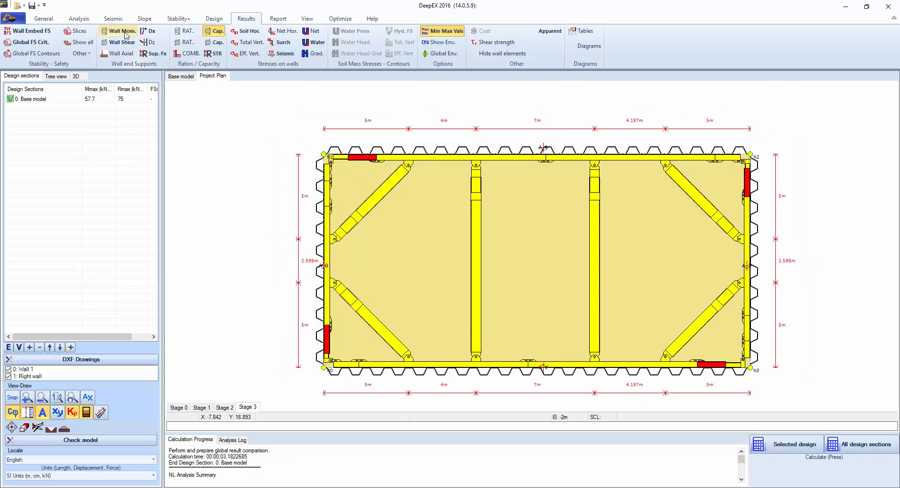
- Turn on wall moment and axial load diagrams on the Stage 3 plan, then start saving
{"action": "left_click", "coordinate": [121, 30]}
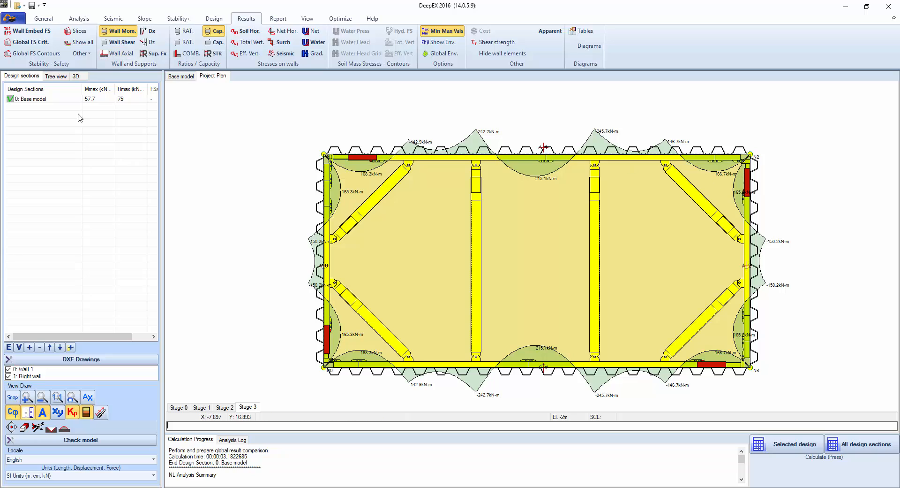
{"action": "left_click", "coordinate": [75, 76]}
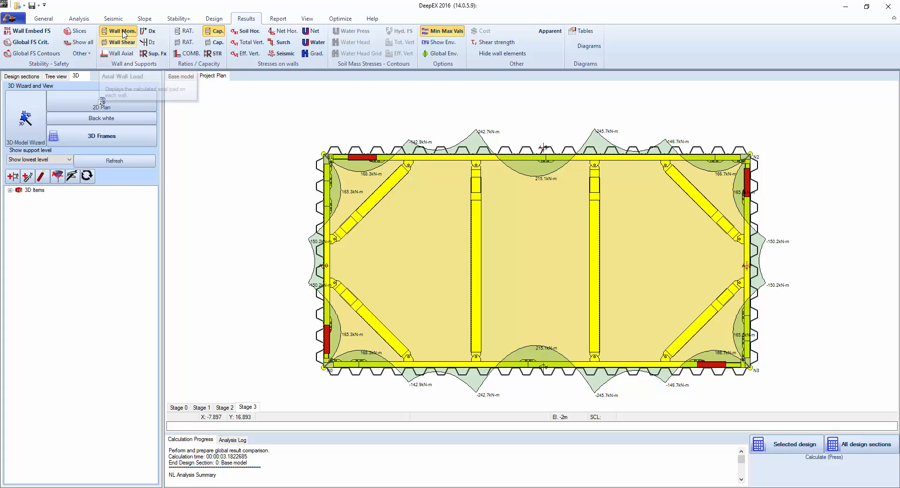
{"action": "left_click", "coordinate": [119, 53]}
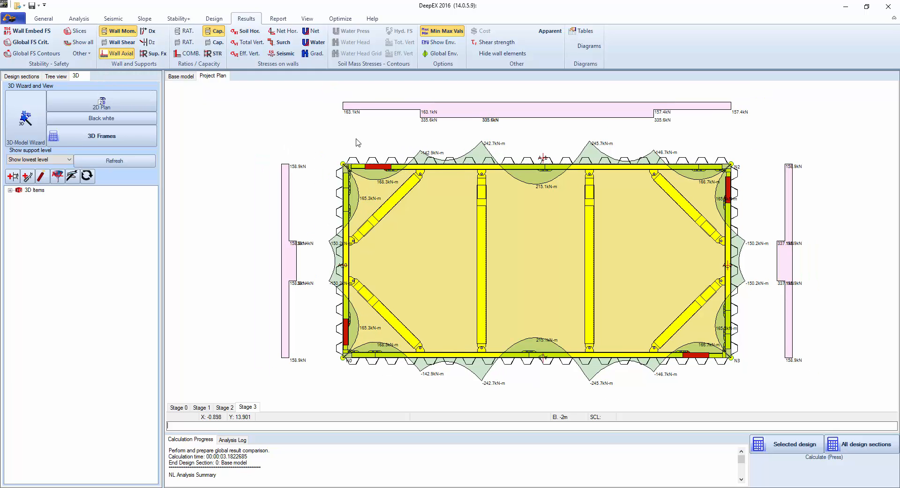
{"action": "mouse_move", "coordinate": [141, 70]}
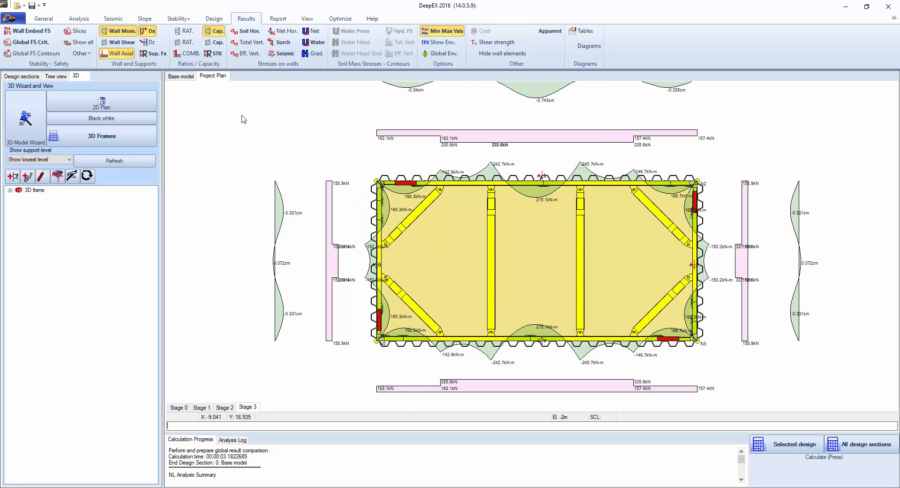
{"action": "mouse_move", "coordinate": [121, 53]}
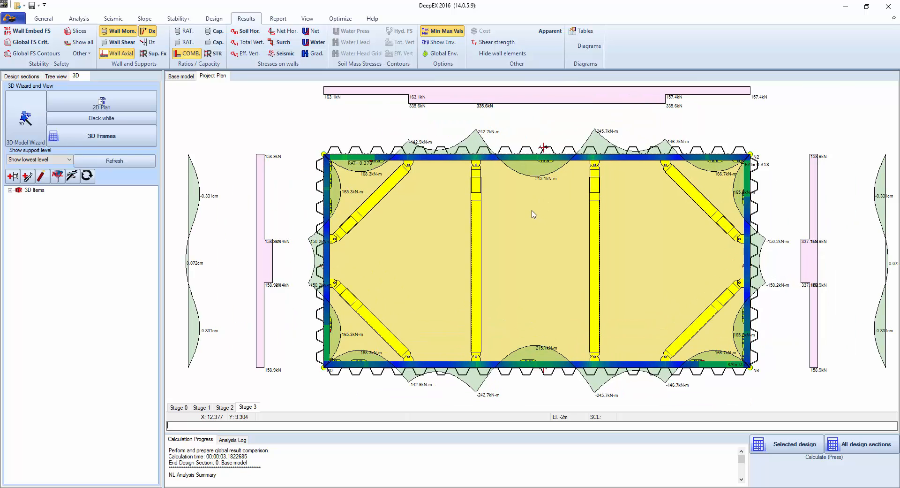
{"action": "mouse_move", "coordinate": [417, 171]}
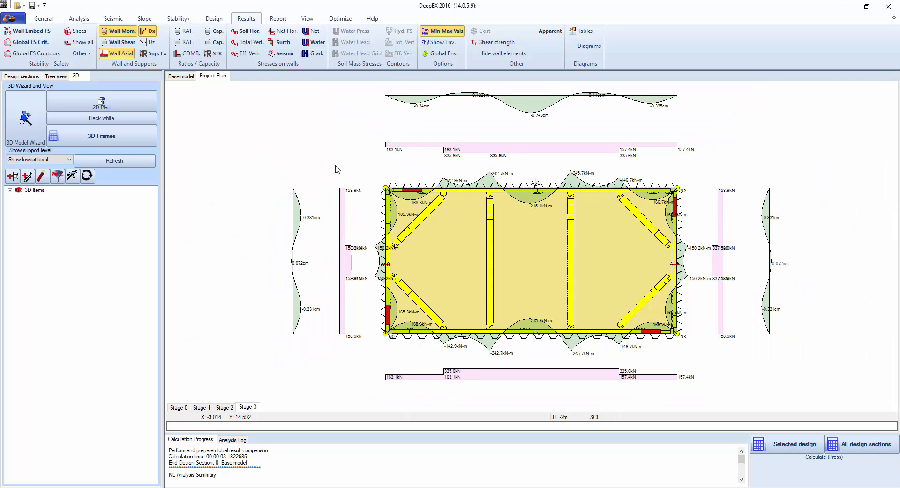
{"action": "left_click", "coordinate": [22, 76]}
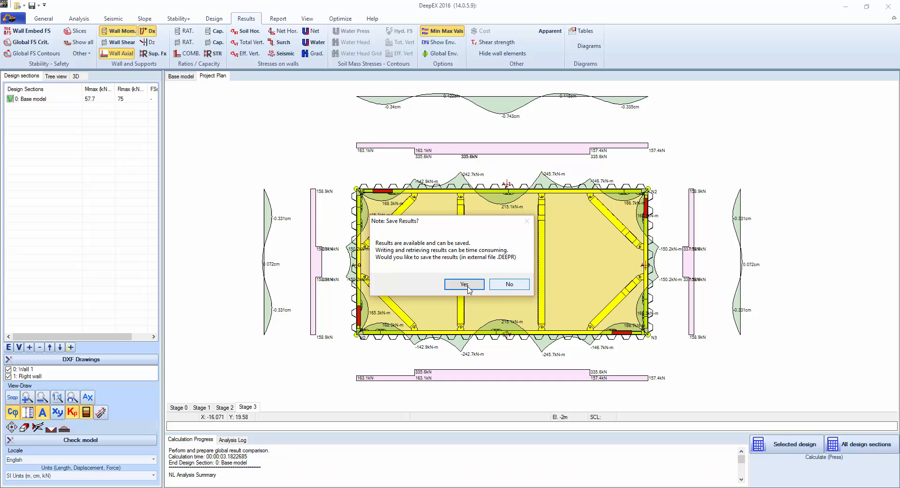
- Save the project and results as Groundforce_Example in the 03 DEEP CUSTOMER SUPPORT folder
{"action": "left_click", "coordinate": [463, 284]}
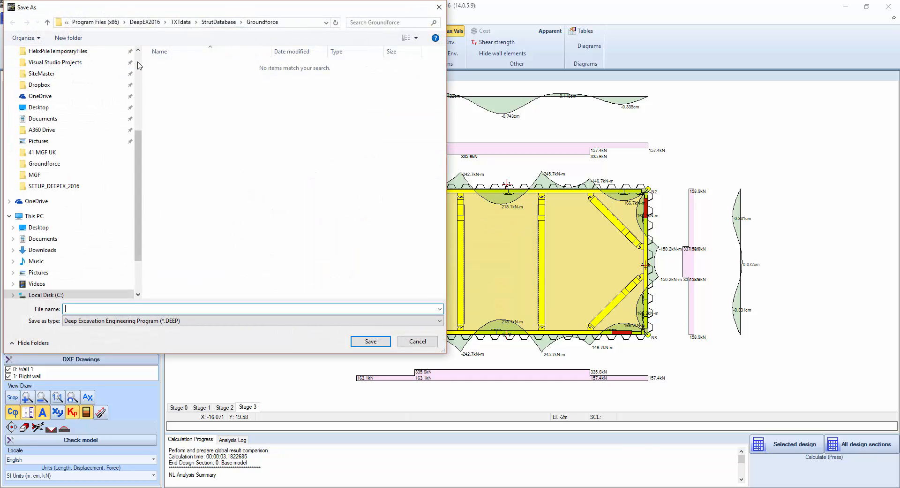
{"action": "left_click", "coordinate": [48, 77]}
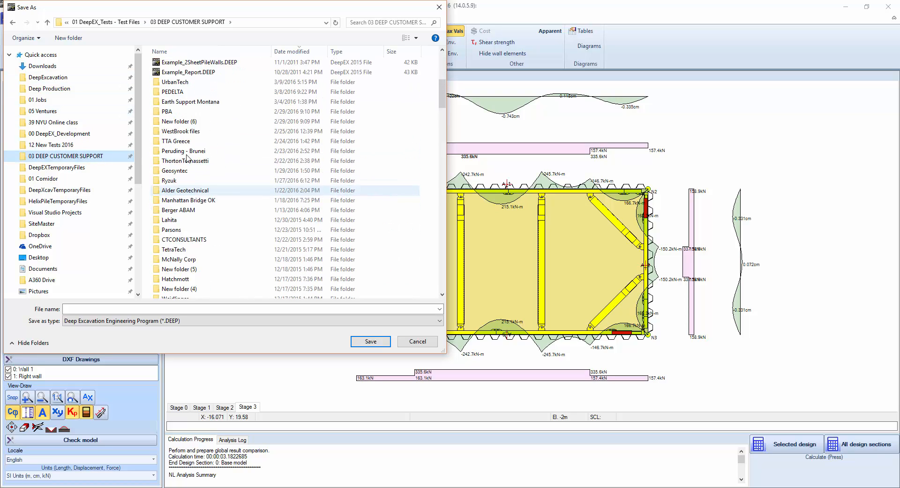
{"action": "type", "text": "G"}
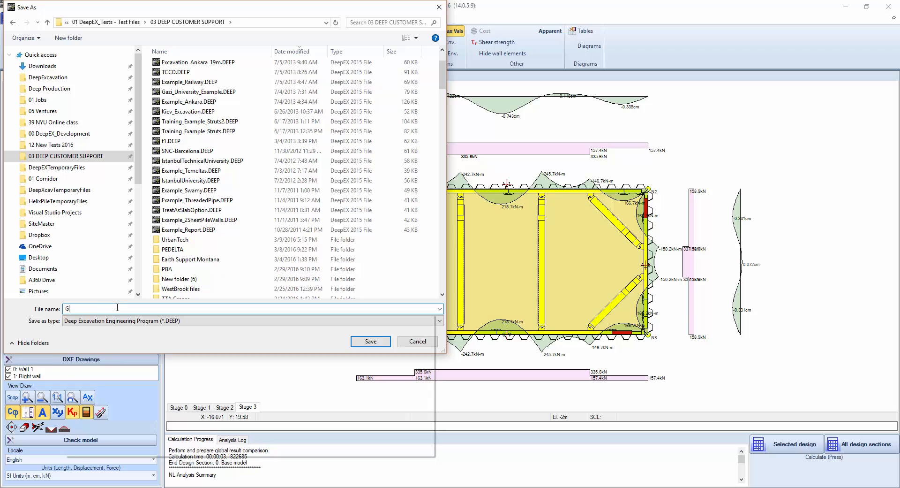
{"action": "type", "text": "Groundford"}
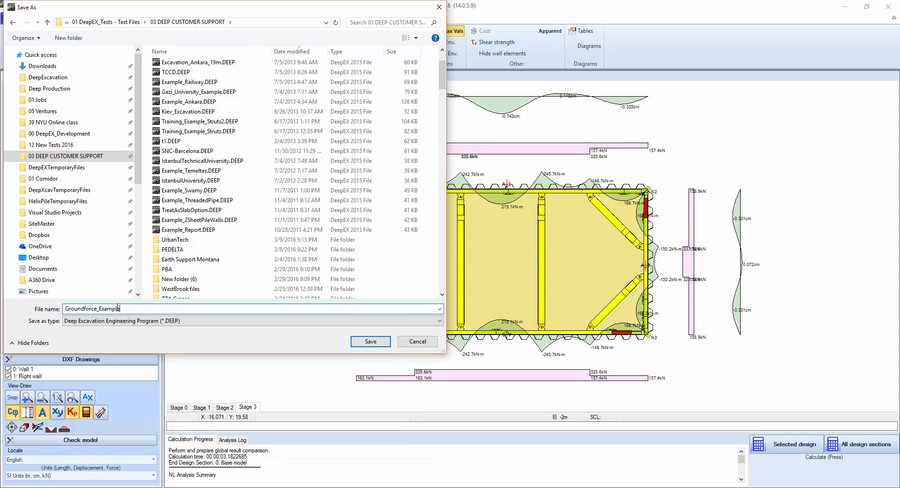
{"action": "left_click", "coordinate": [371, 341]}
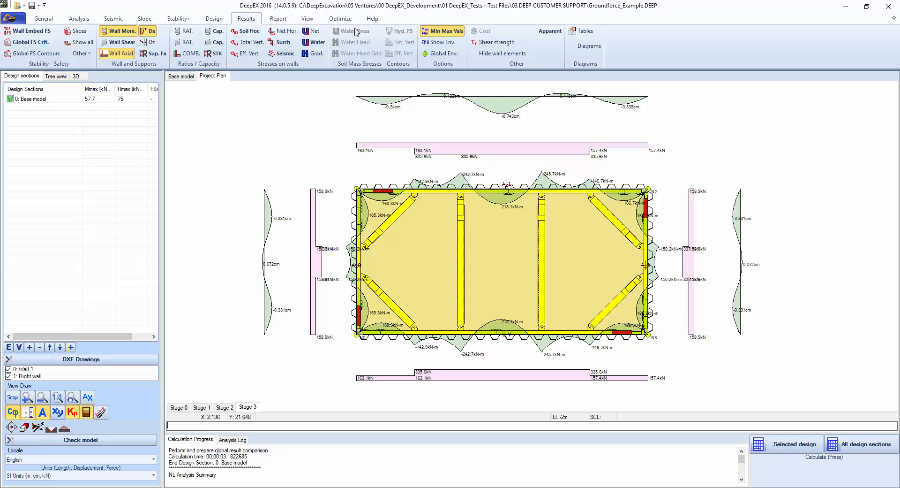
- In Report Manager, expand the Base model stages, drop sketch borders and preview the full report
{"action": "left_click", "coordinate": [278, 18]}
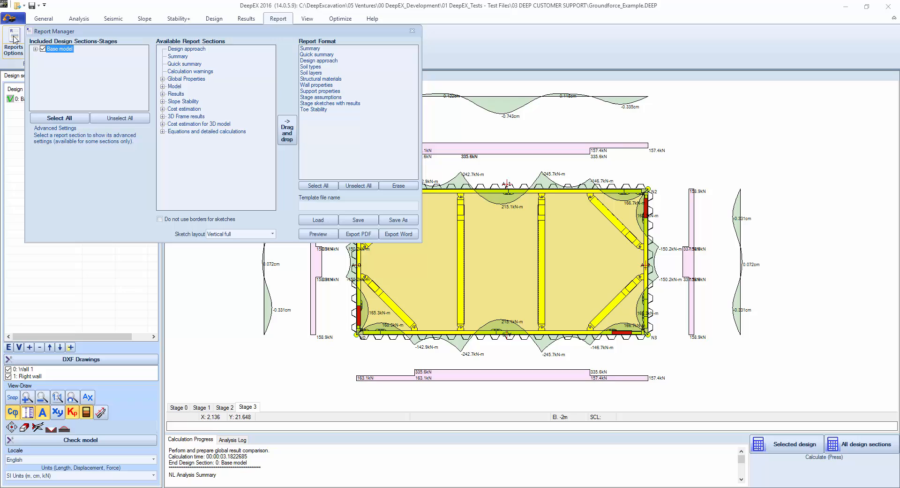
{"action": "left_click", "coordinate": [35, 47]}
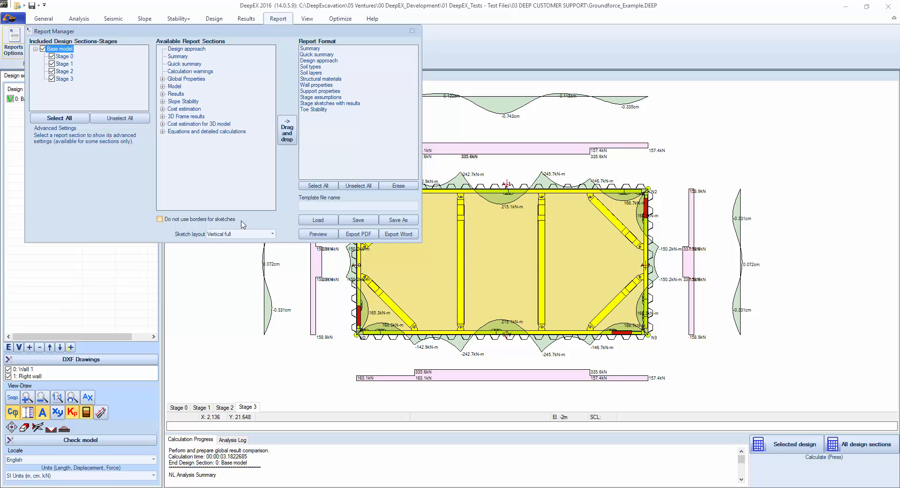
{"action": "left_click", "coordinate": [159, 219]}
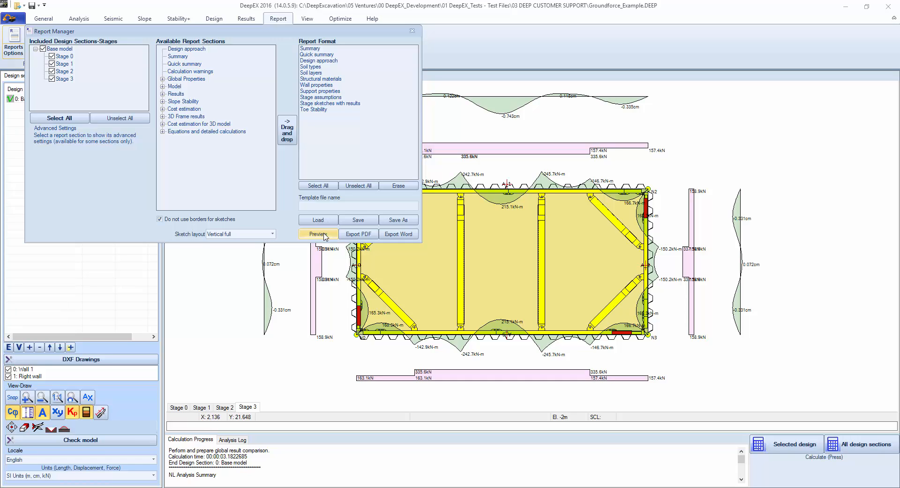
{"action": "left_click", "coordinate": [318, 234]}
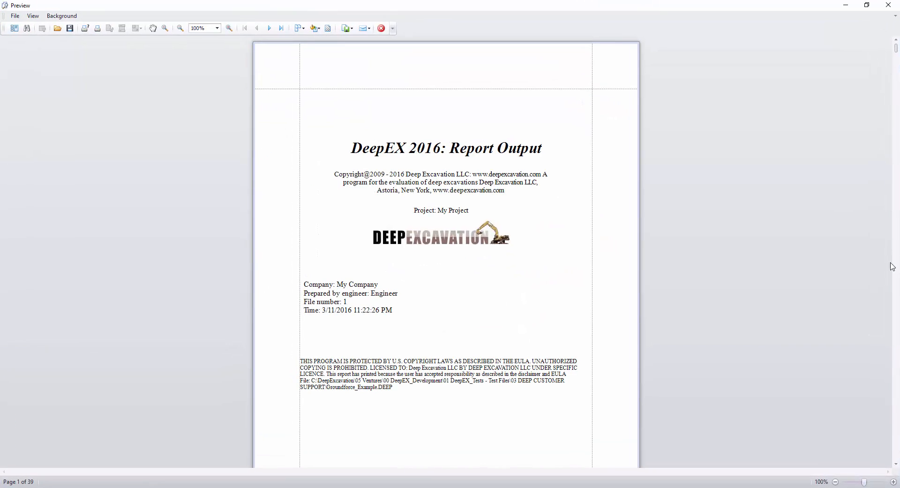
- Page through the 39-page report preview down to the stage result diagrams near the end
{"action": "left_click", "coordinate": [280, 27]}
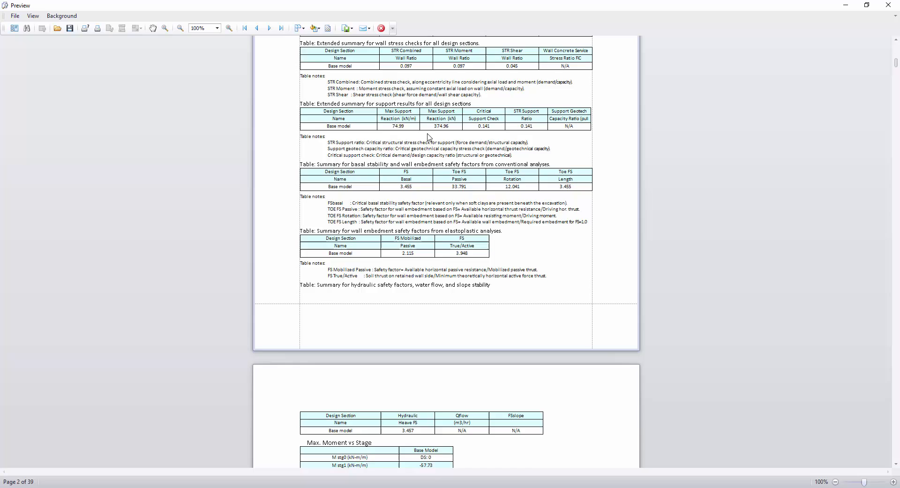
{"action": "scroll", "scroll_direction": "down", "scroll_amount": 3}
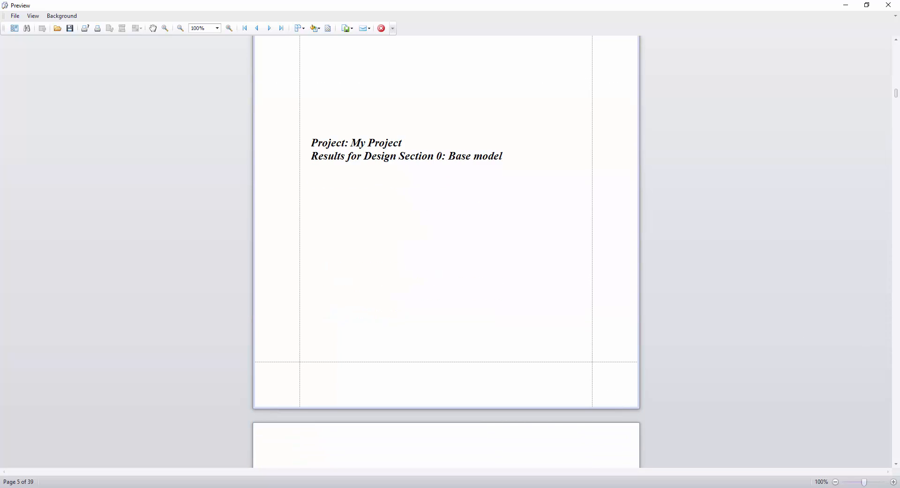
{"action": "left_click", "coordinate": [269, 28]}
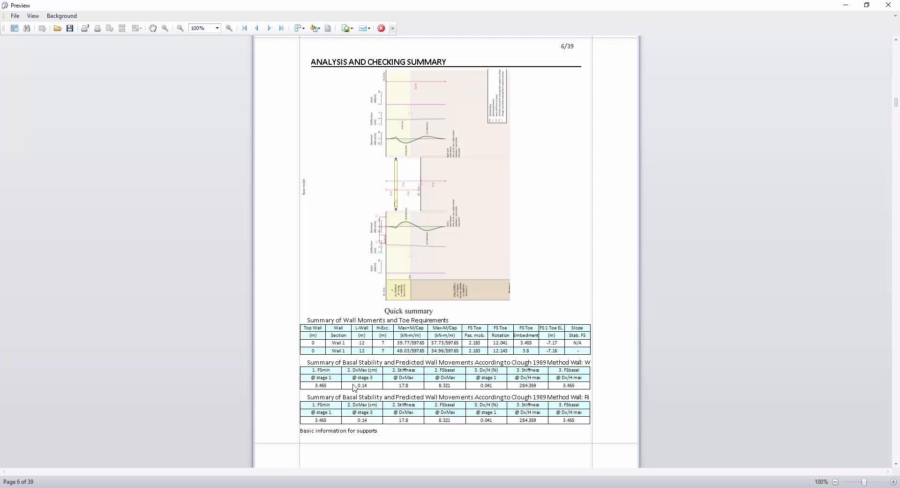
{"action": "scroll", "scroll_direction": "down", "scroll_amount": 3}
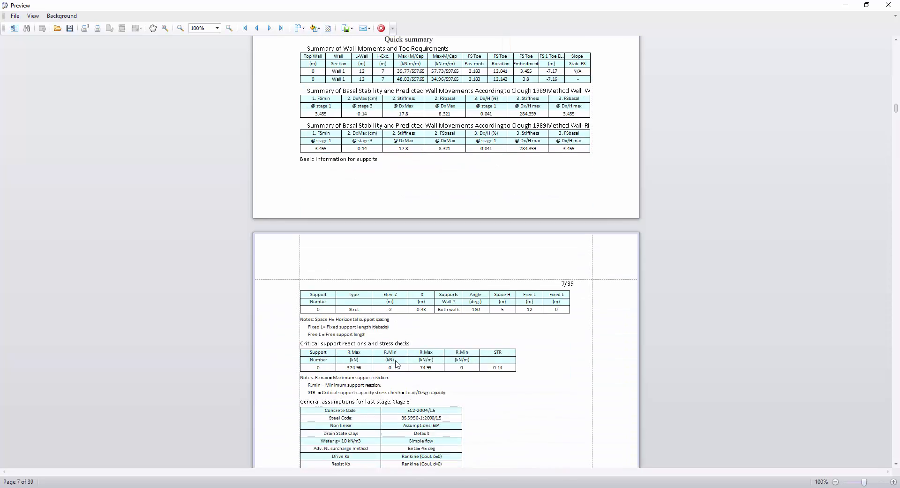
{"action": "scroll", "scroll_direction": "down", "scroll_amount": 3}
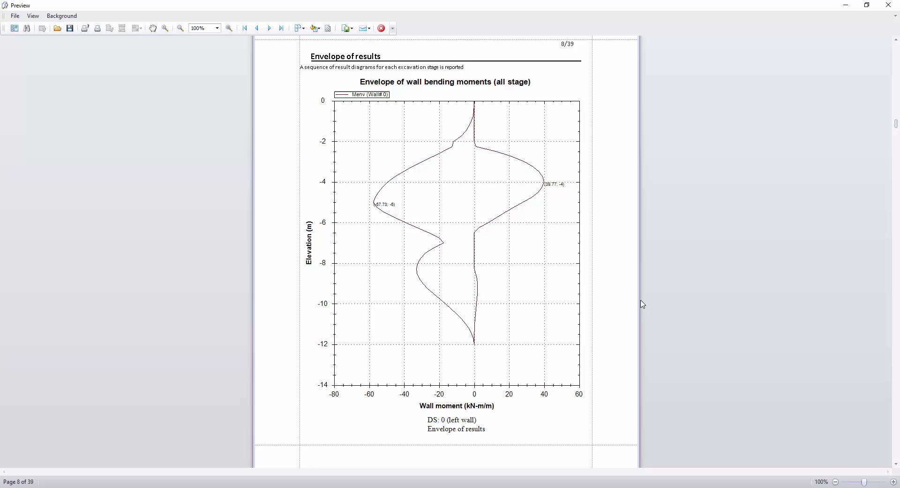
{"action": "scroll", "scroll_direction": "down", "scroll_amount": 3}
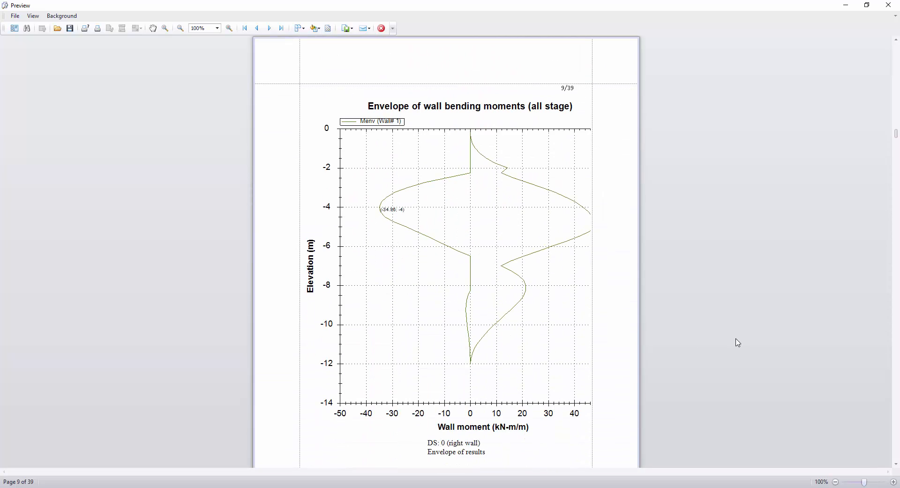
{"action": "scroll", "scroll_direction": "down", "scroll_amount": 3}
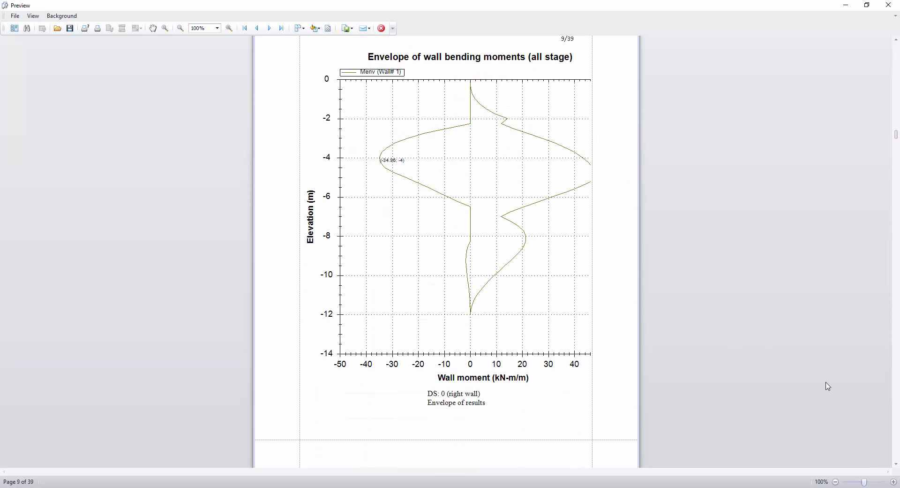
{"action": "scroll", "scroll_direction": "down", "scroll_amount": 3}
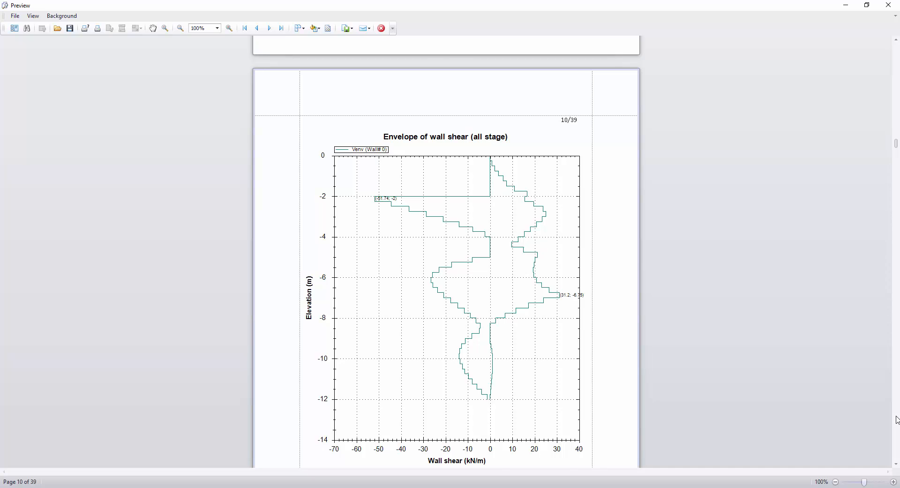
{"action": "scroll", "scroll_direction": "down", "scroll_amount": 3}
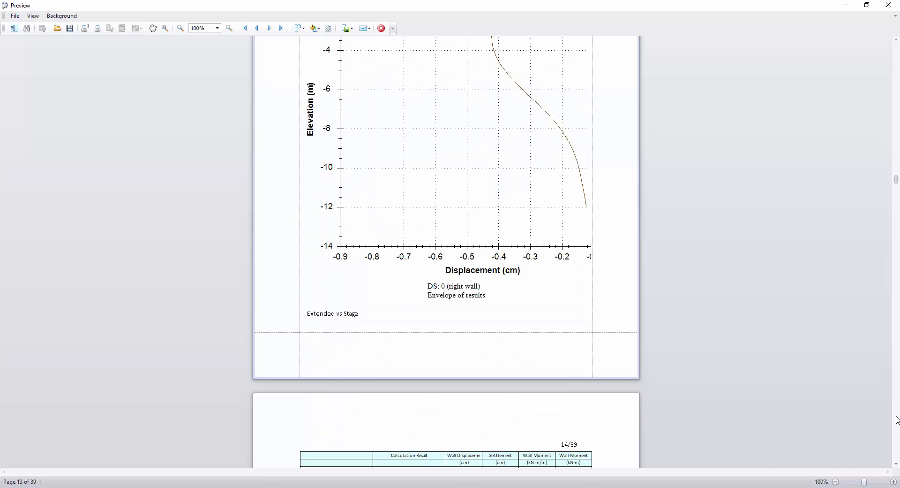
{"action": "scroll", "scroll_direction": "down", "scroll_amount": 3}
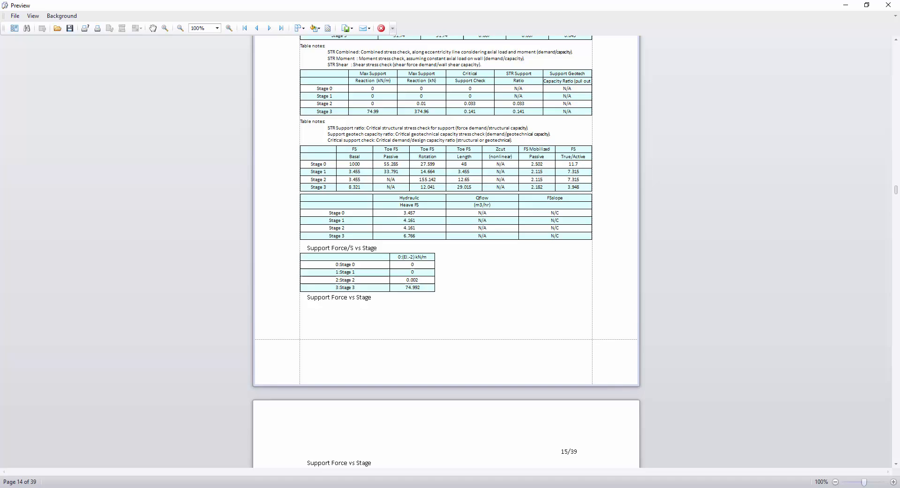
{"action": "scroll", "scroll_direction": "down", "scroll_amount": 3}
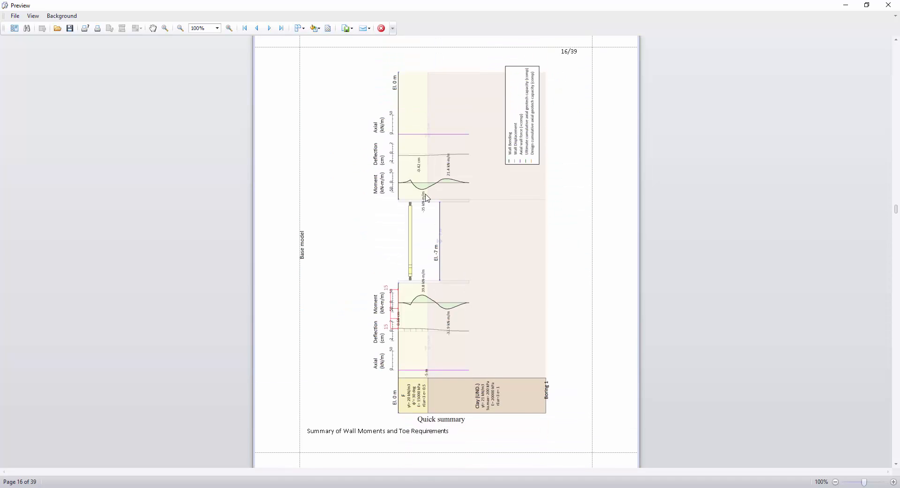
{"action": "mouse_move", "coordinate": [408, 319]}
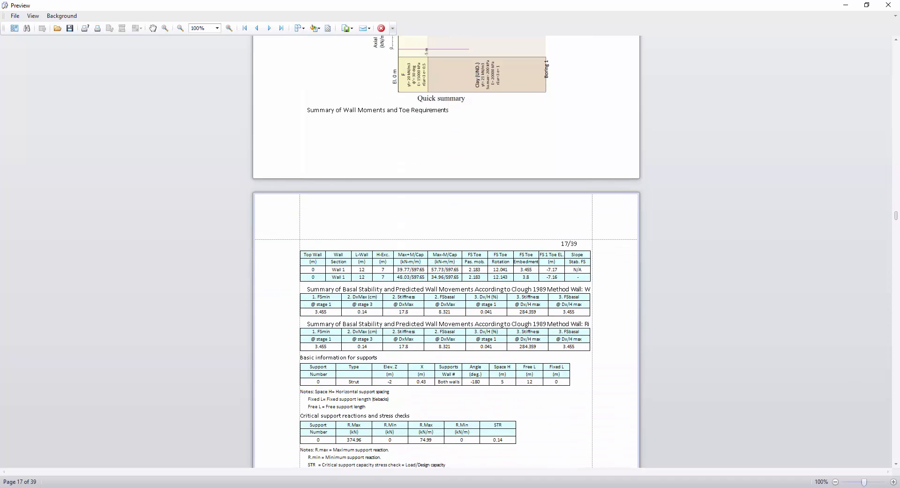
{"action": "scroll", "scroll_direction": "down", "scroll_amount": 3}
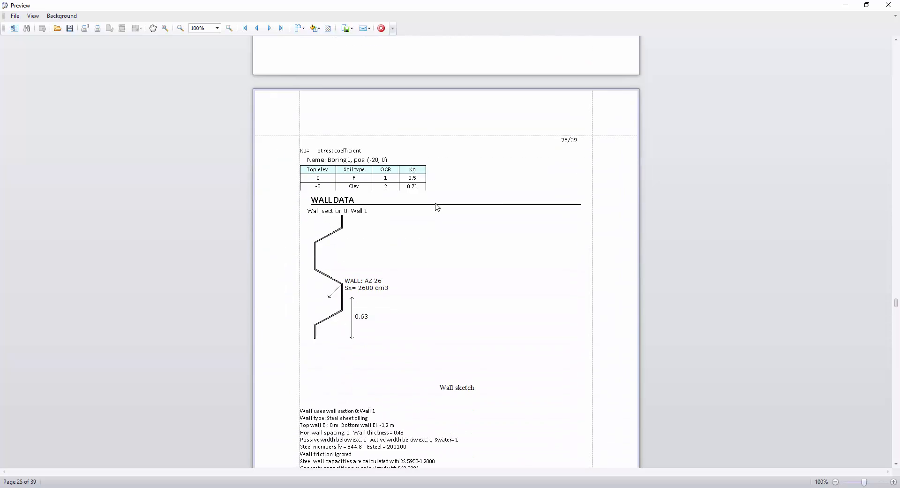
{"action": "scroll", "scroll_direction": "down", "scroll_amount": 3}
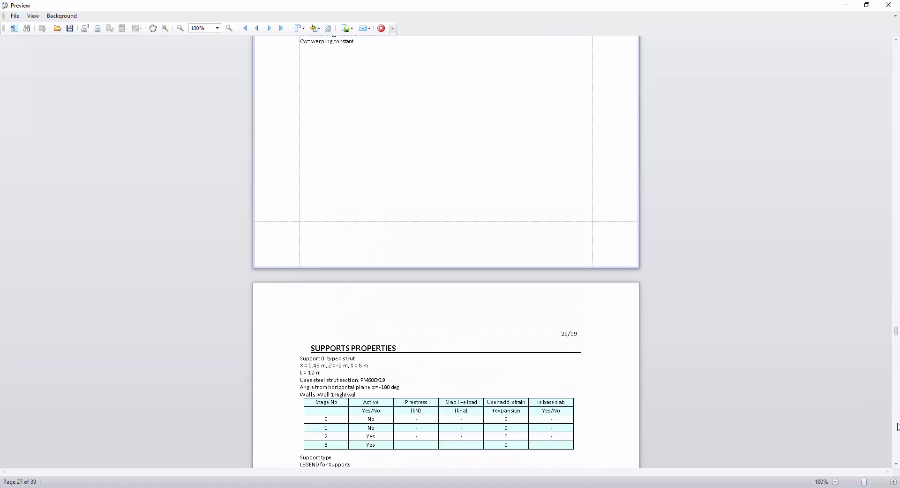
{"action": "scroll", "scroll_direction": "down", "scroll_amount": 3}
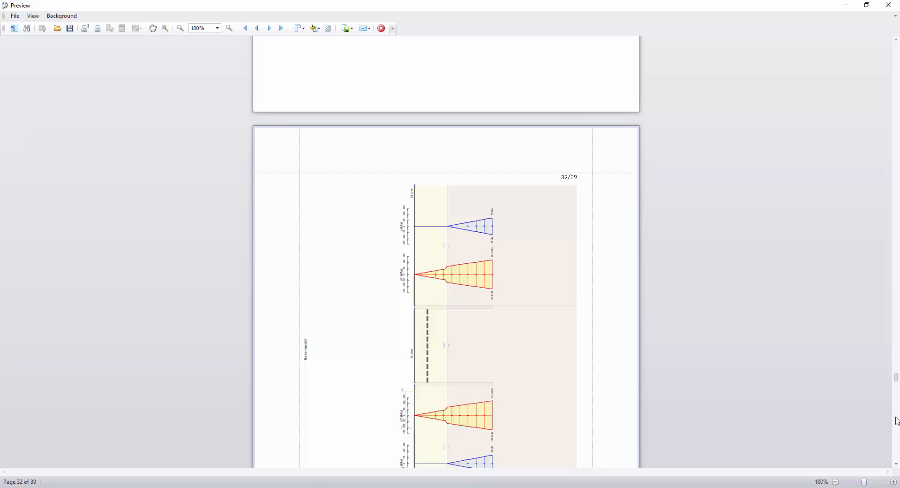
{"action": "scroll", "scroll_direction": "down", "scroll_amount": 3}
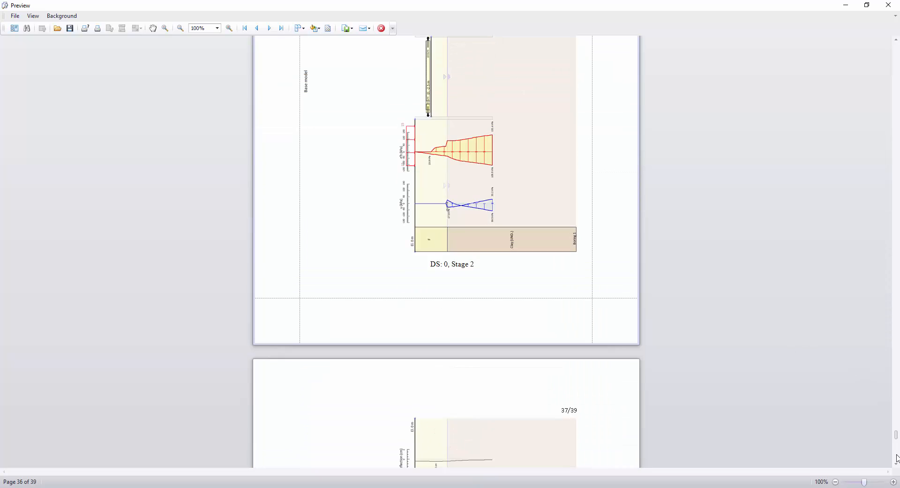
{"action": "scroll", "scroll_direction": "down", "scroll_amount": 3}
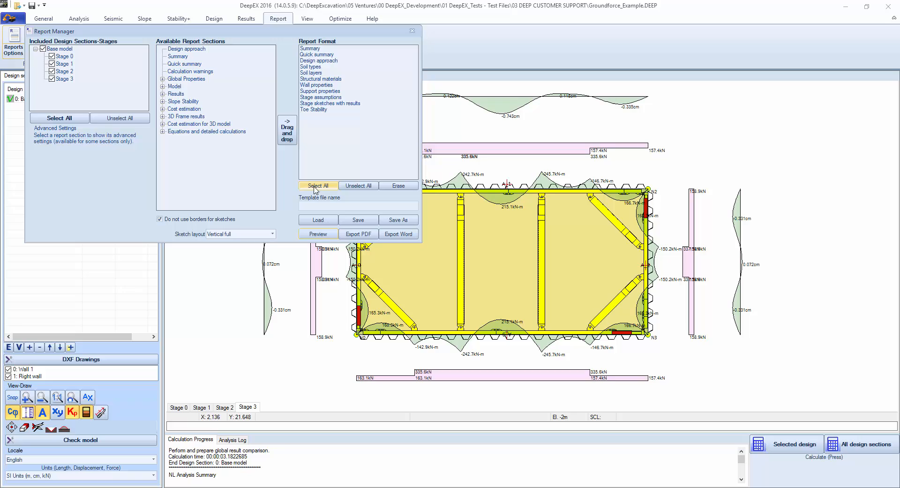
- Clear the report format, add only the 3D frame result sections and preview the 10-page report
{"action": "left_click", "coordinate": [357, 185]}
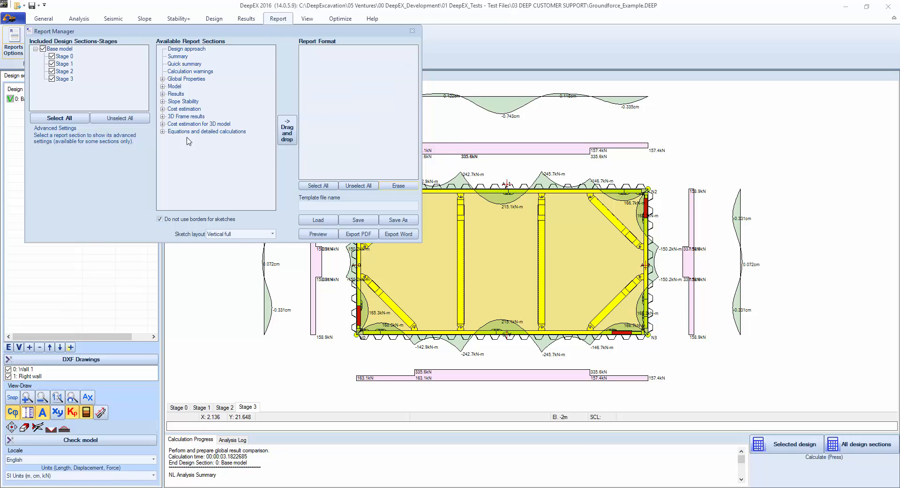
{"action": "left_click", "coordinate": [185, 116]}
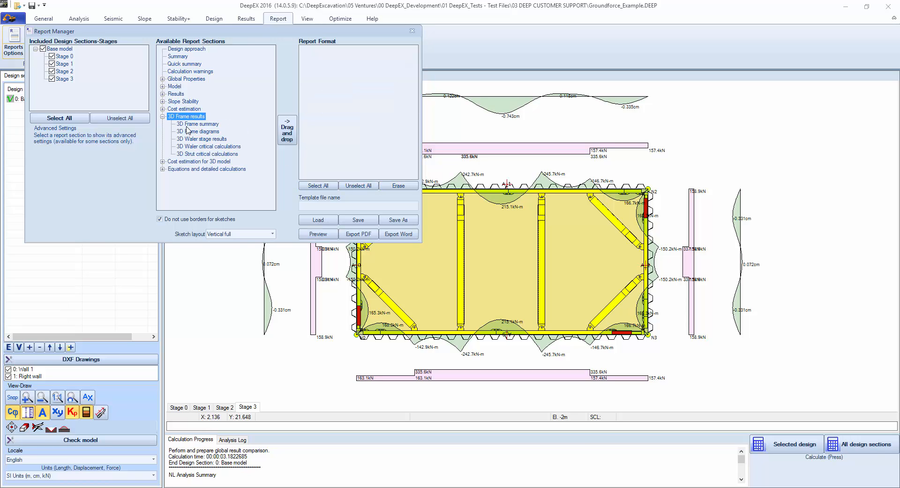
{"action": "left_click", "coordinate": [199, 131]}
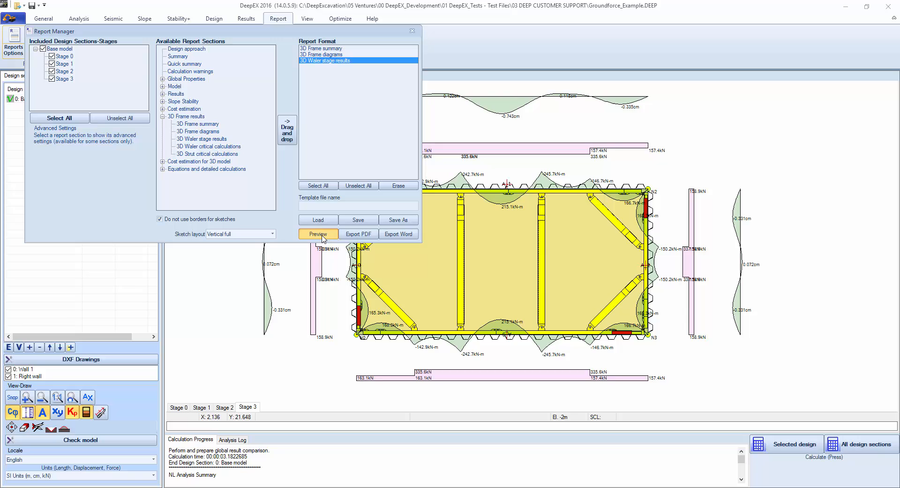
{"action": "left_click", "coordinate": [318, 233]}
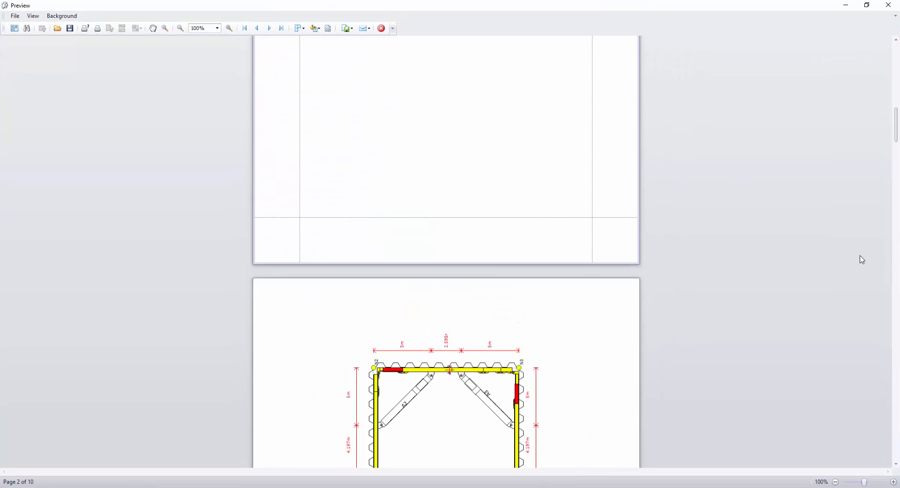
- Scroll through the frame layouts and waler diagrams to page 10 of the 3D frame report
{"action": "scroll", "scroll_direction": "down", "scroll_amount": 3}
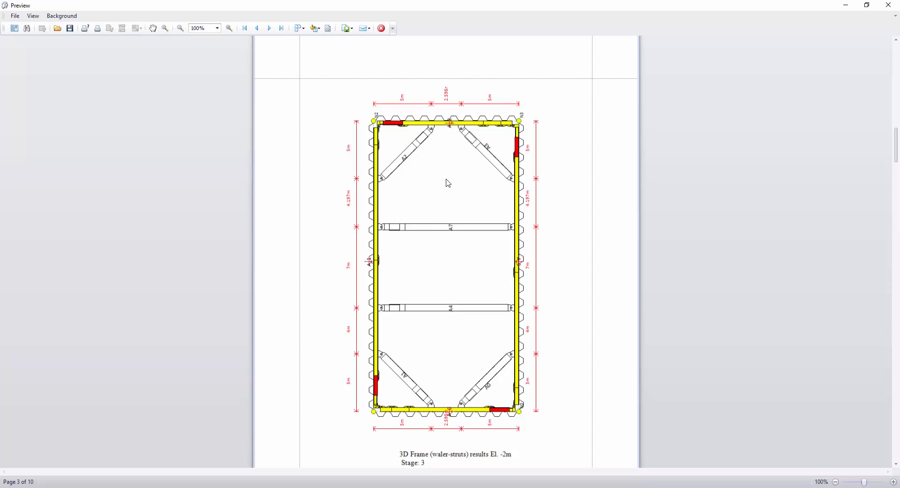
{"action": "mouse_move", "coordinate": [464, 281]}
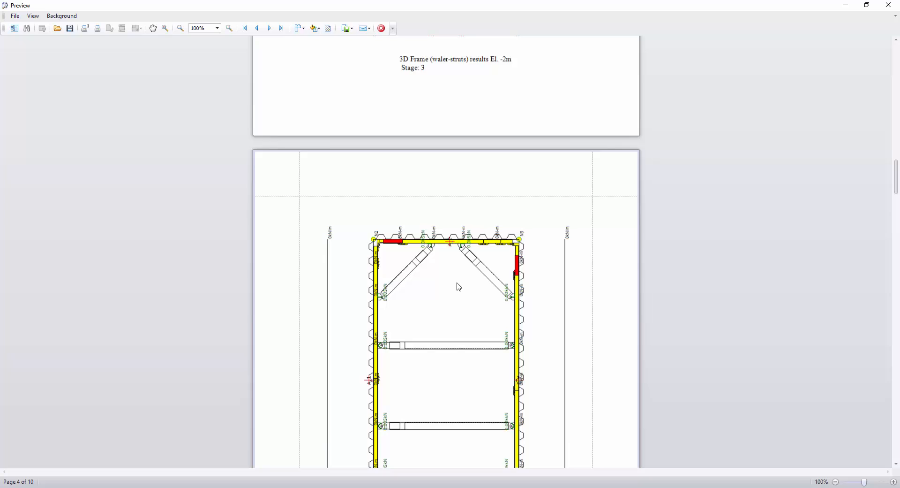
{"action": "scroll", "scroll_direction": "down", "scroll_amount": 3}
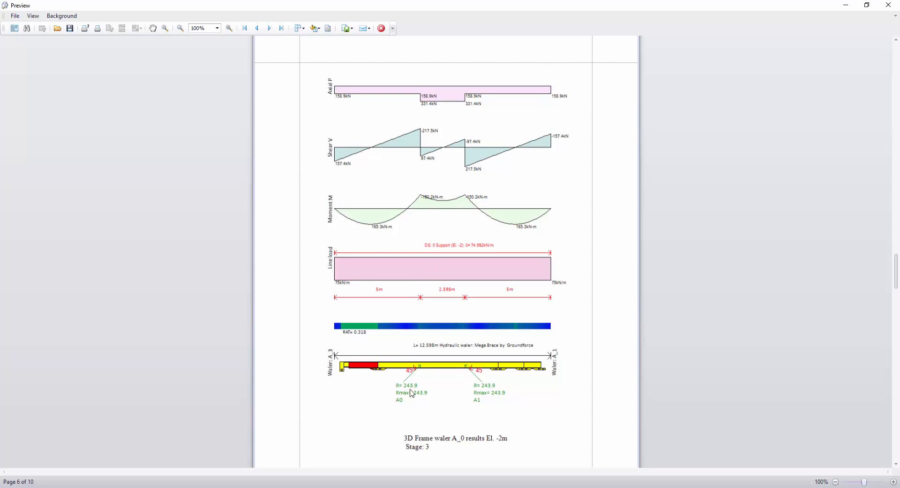
{"action": "mouse_move", "coordinate": [495, 397]}
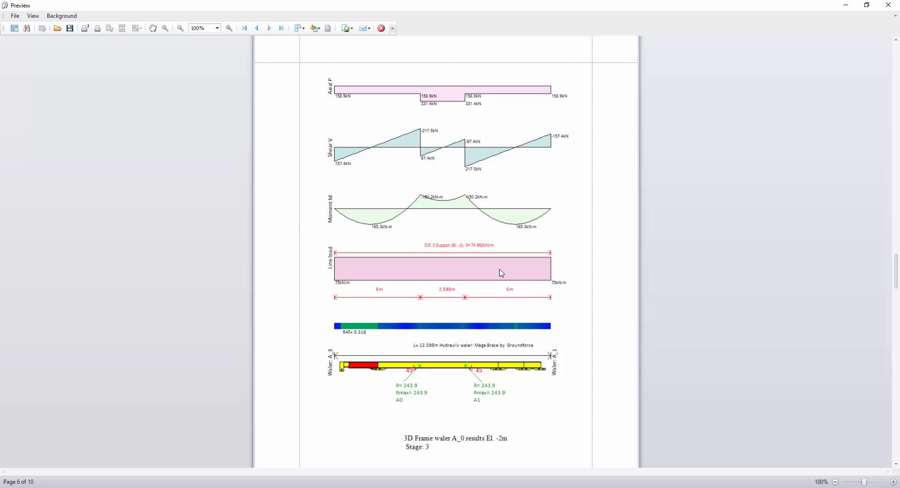
{"action": "mouse_move", "coordinate": [406, 239]}
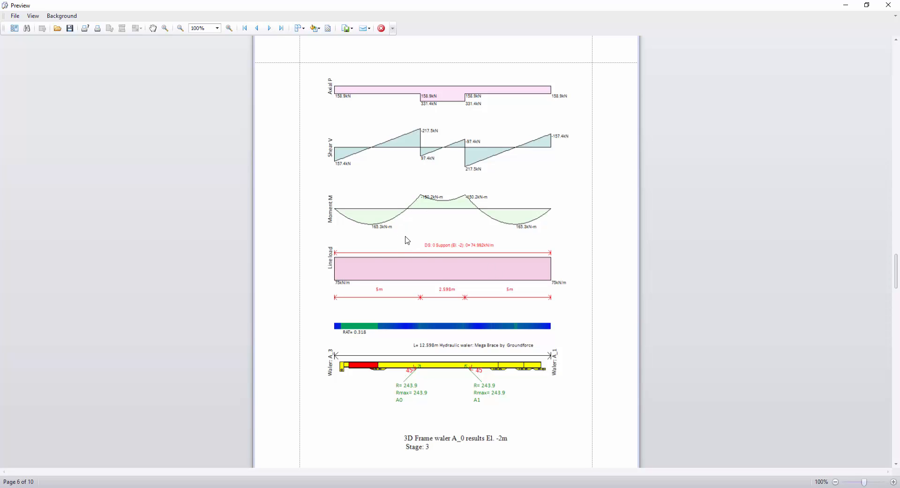
{"action": "mouse_move", "coordinate": [434, 207]}
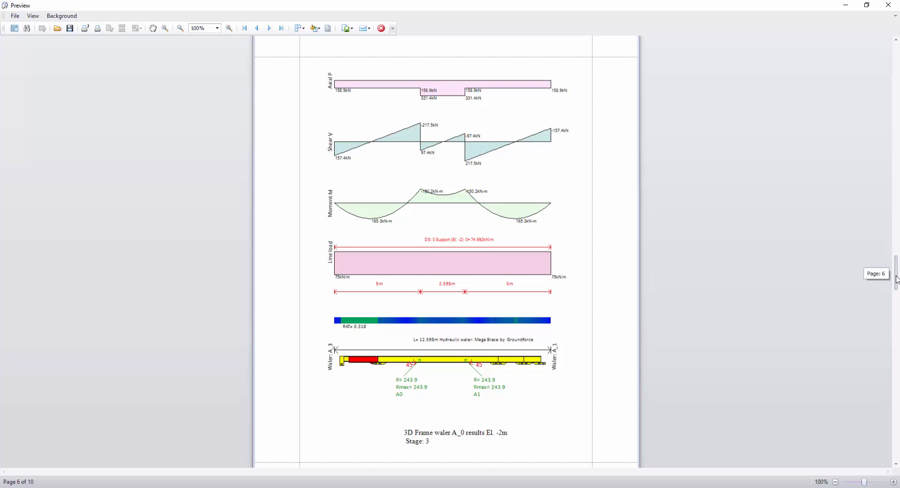
{"action": "scroll", "scroll_direction": "down", "scroll_amount": 3}
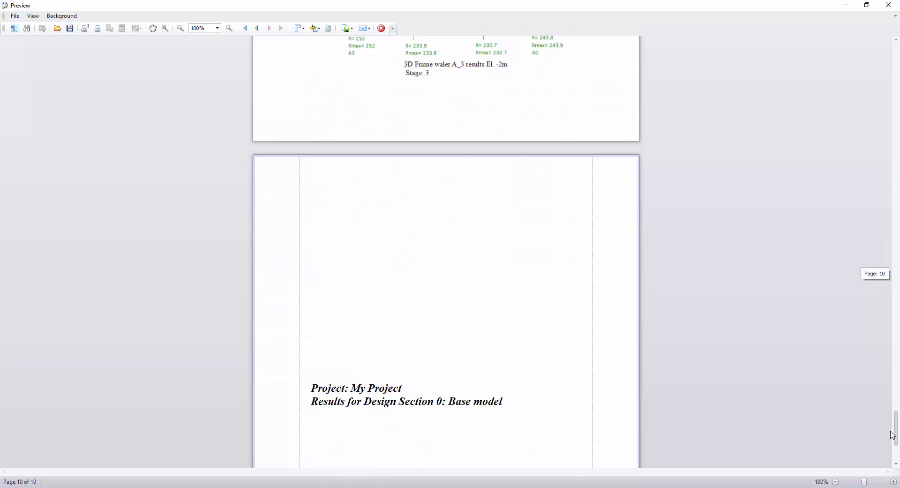
{"action": "scroll", "scroll_direction": "down", "scroll_amount": 3}
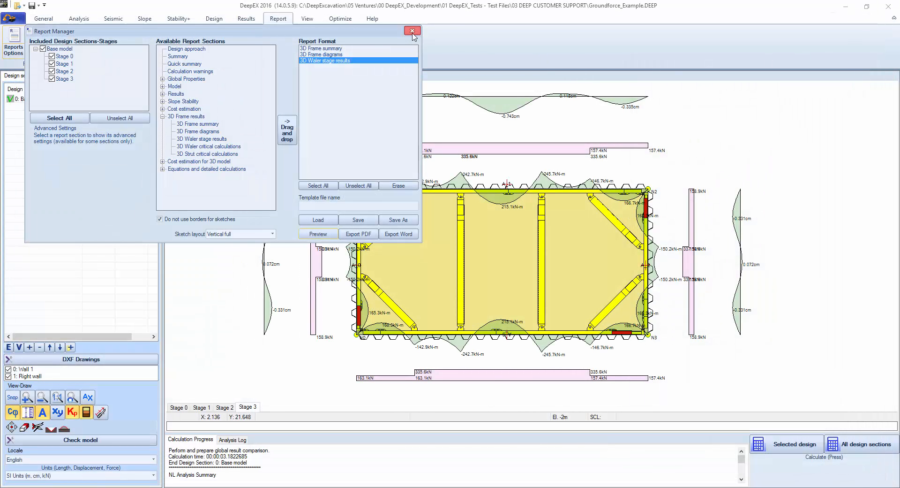
- Close Report Manager and show the base model's stage sections with borings in DXF export view
{"action": "left_click", "coordinate": [412, 30]}
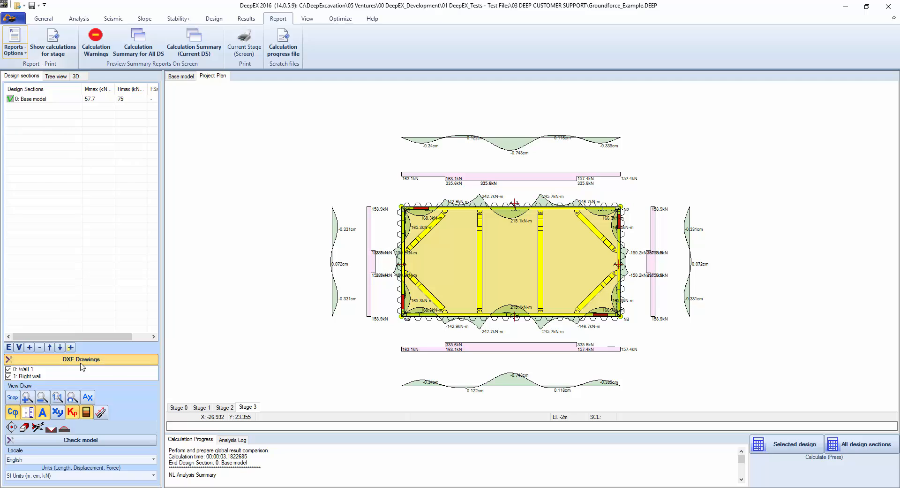
{"action": "left_click", "coordinate": [180, 75]}
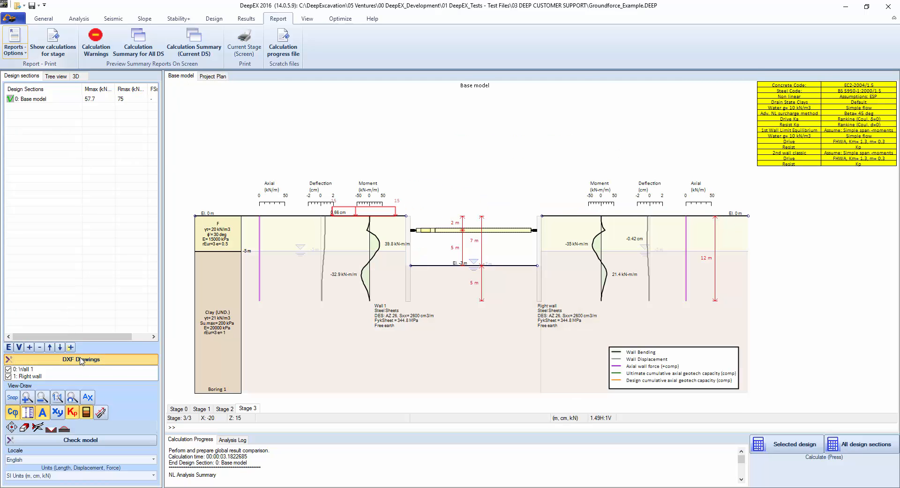
{"action": "left_click", "coordinate": [81, 359]}
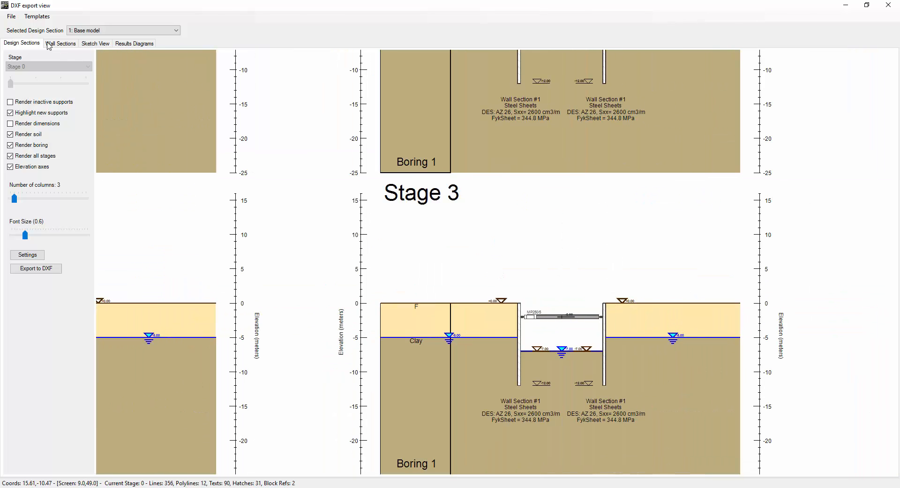
- Show the Sketch View of every stage, then the Results Diagrams for all four stages
{"action": "left_click", "coordinate": [95, 44]}
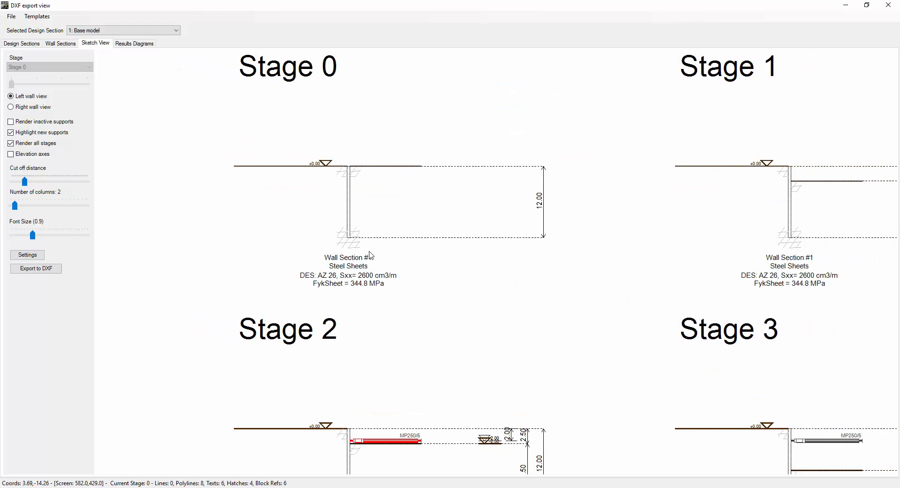
{"action": "scroll", "scroll_direction": "down", "scroll_amount": 3}
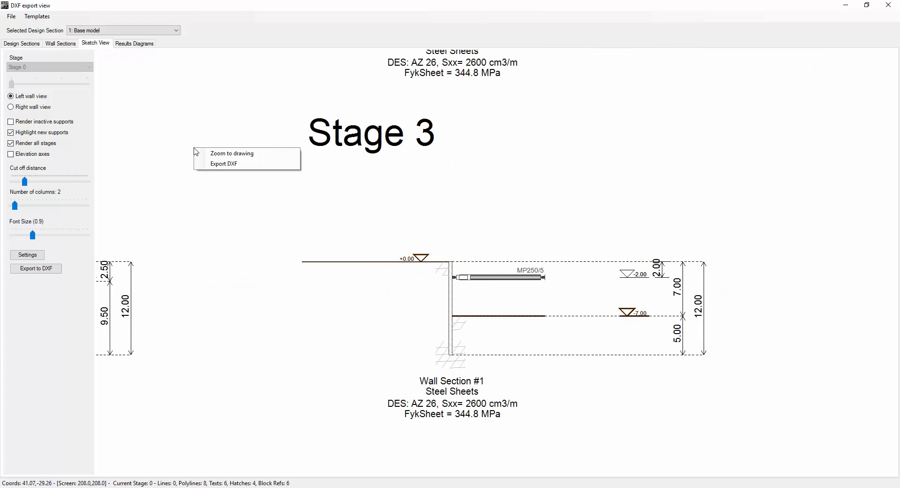
{"action": "mouse_move", "coordinate": [225, 165]}
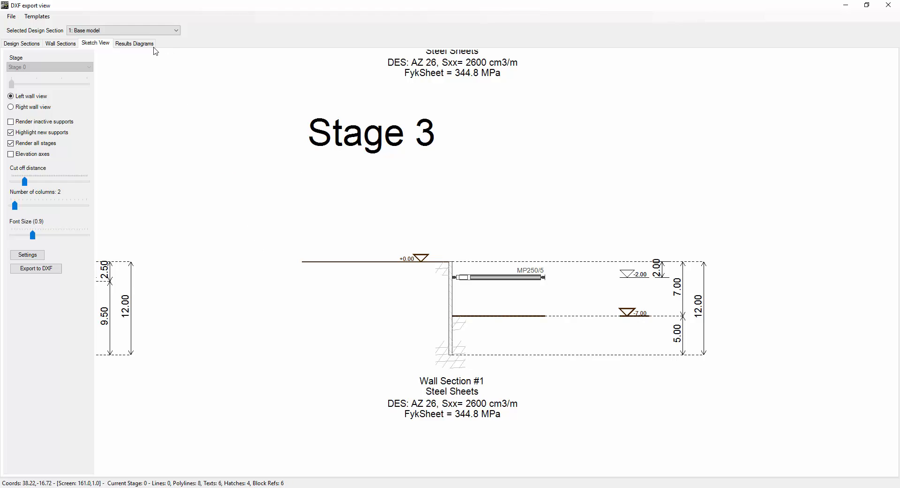
{"action": "left_click", "coordinate": [134, 43]}
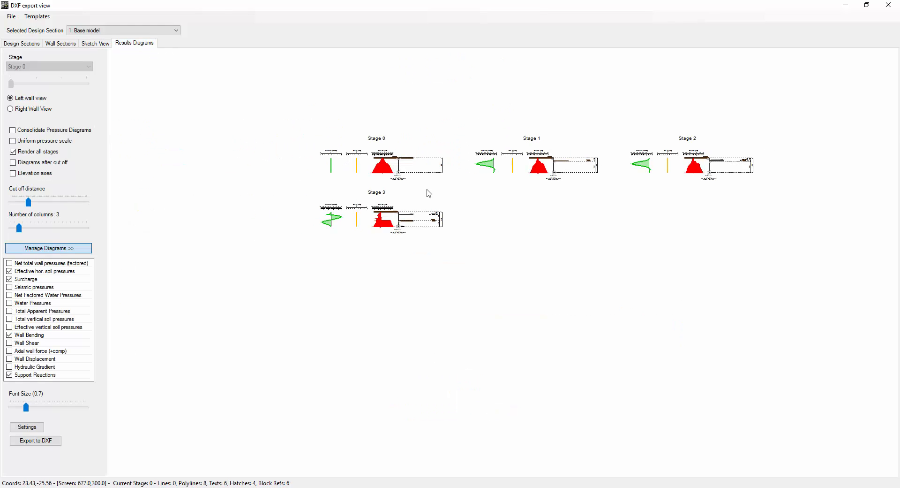